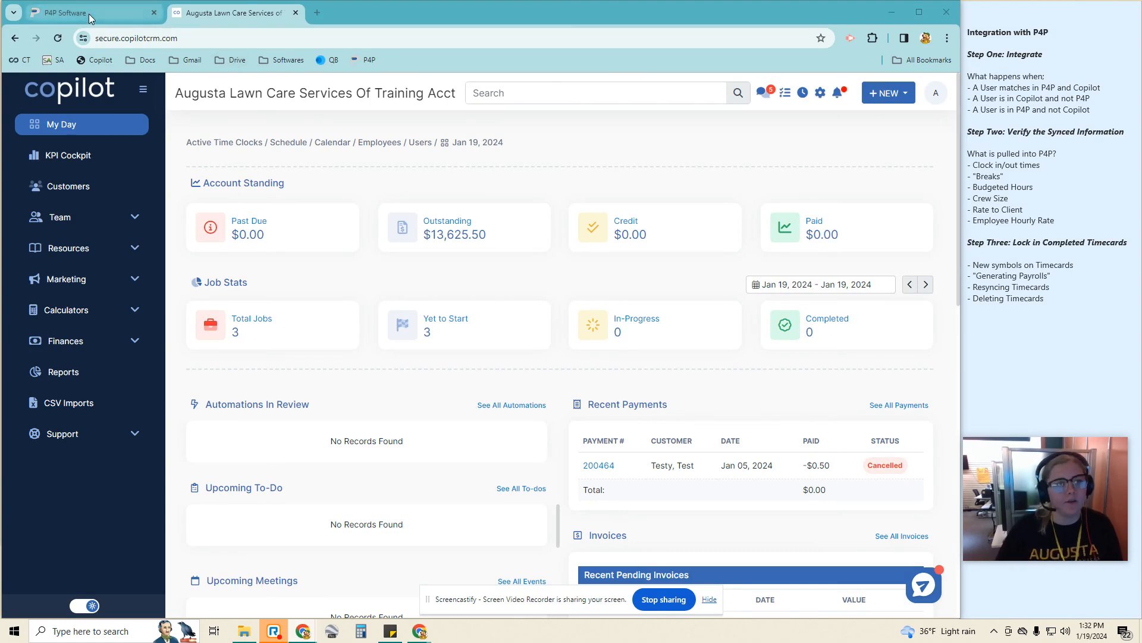
- Go to P4P's Integrations page and fill the saved Copilot admin email and password
{"action": "left_click", "coordinate": [78, 13]}
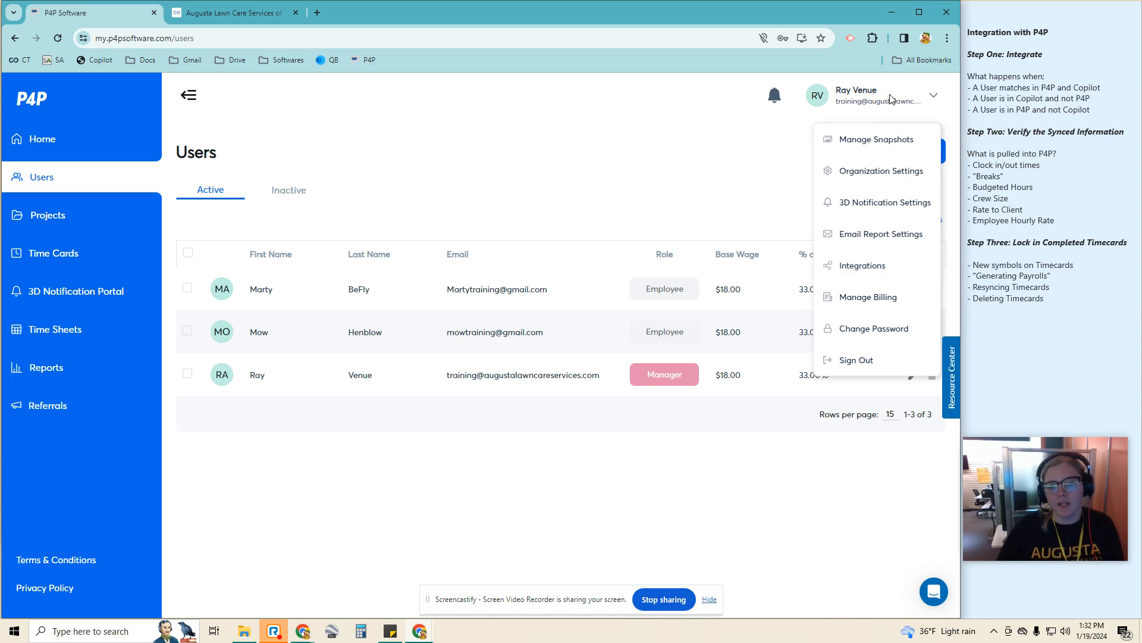
{"action": "left_click", "coordinate": [862, 266]}
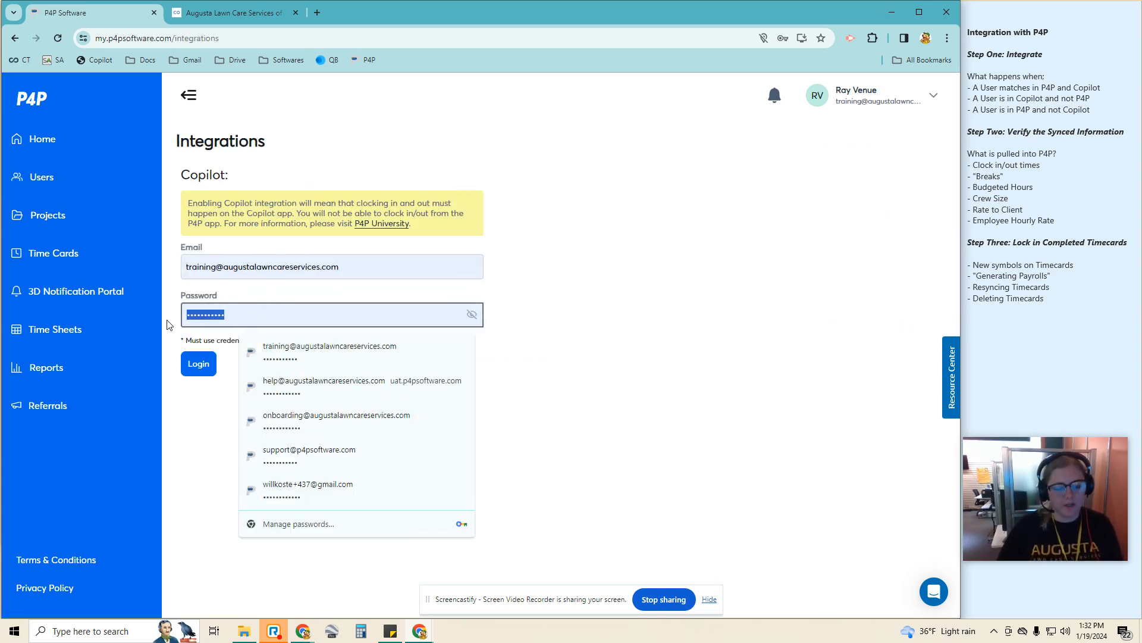
{"action": "left_click", "coordinate": [325, 314]}
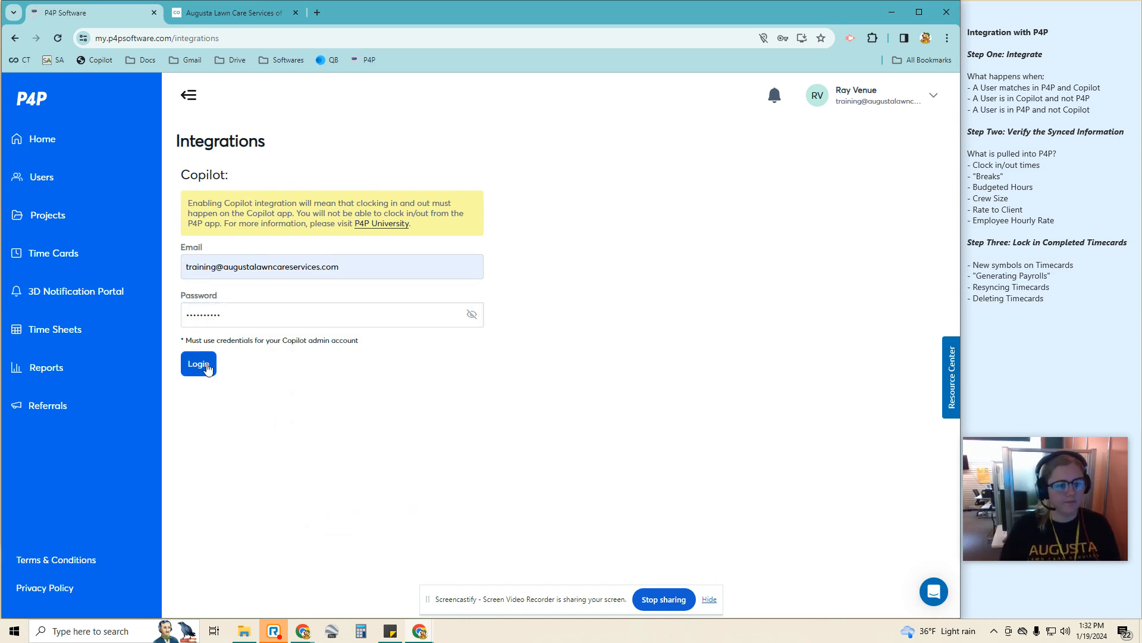
- Log in to connect Copilot and review the User Email Mapping for Ray, Moe and Bill
{"action": "left_click", "coordinate": [197, 365]}
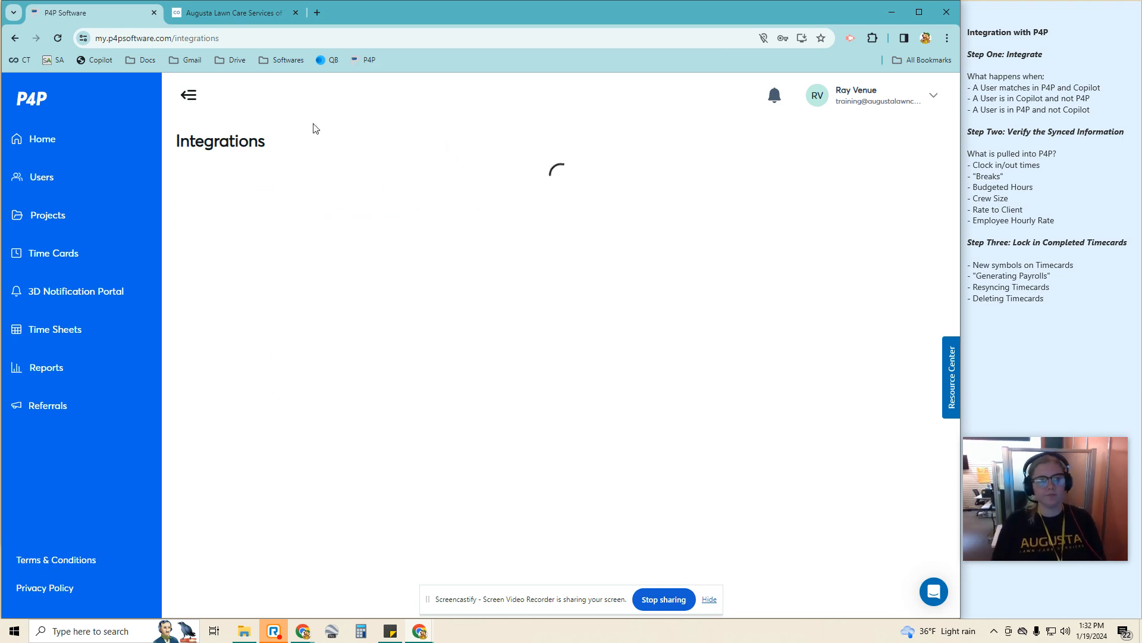
{"action": "mouse_move", "coordinate": [237, 13]}
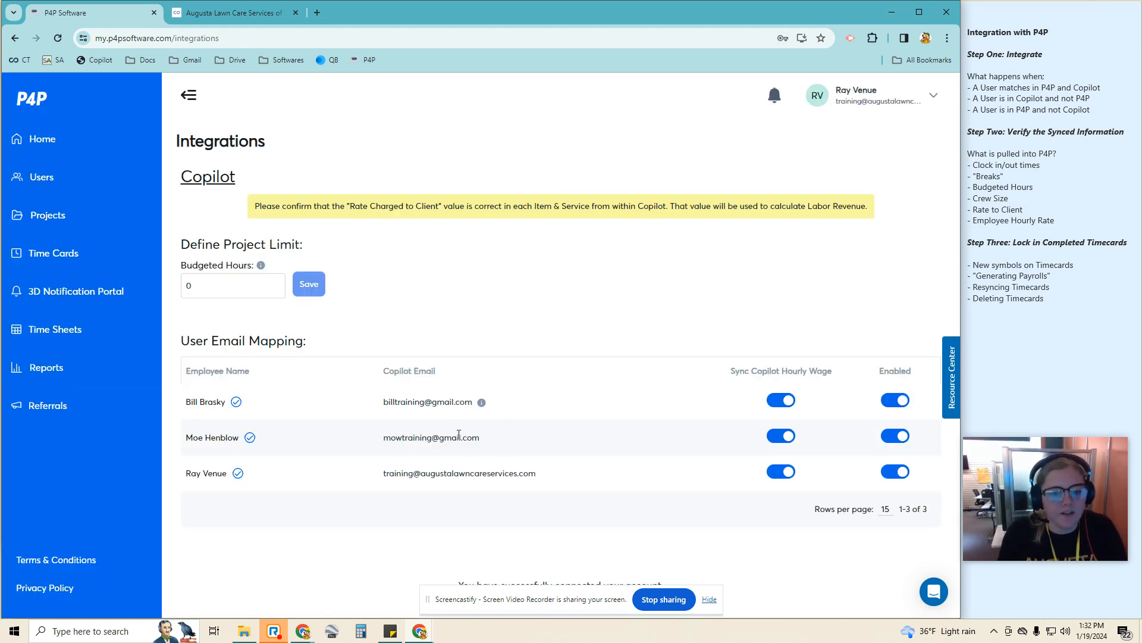
{"action": "double_click", "coordinate": [459, 474]}
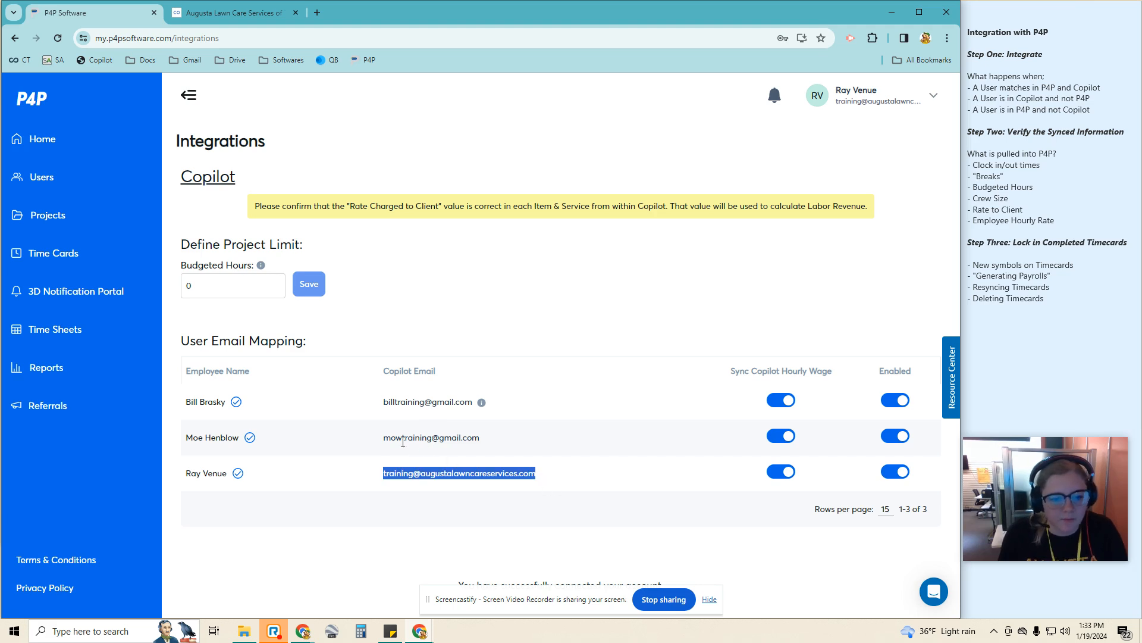
{"action": "mouse_move", "coordinate": [481, 402]}
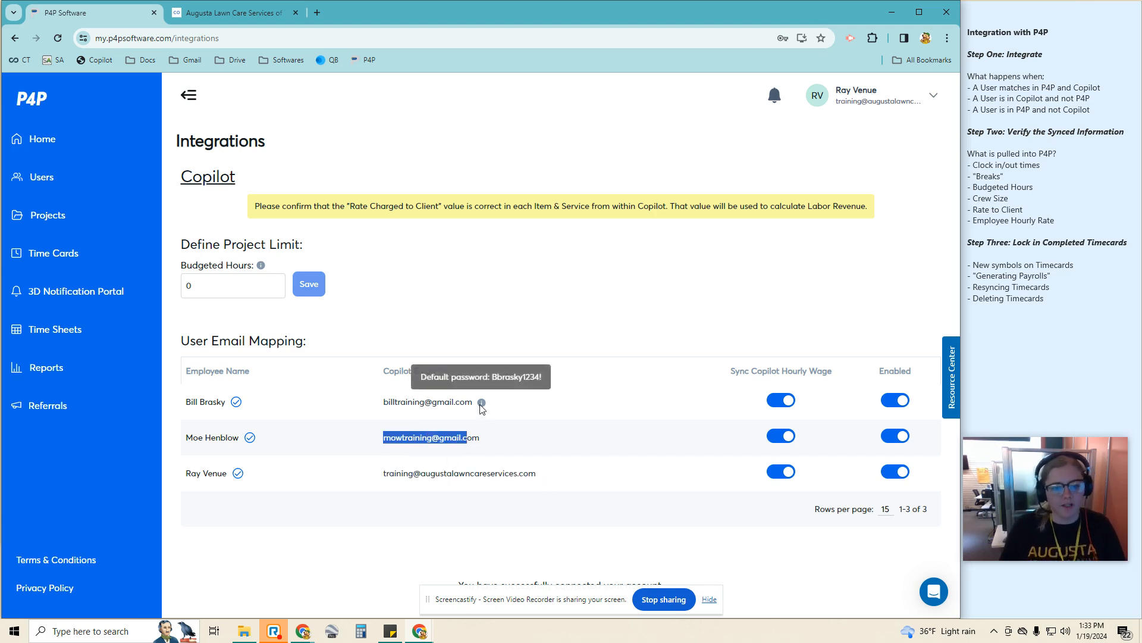
{"action": "mouse_move", "coordinate": [474, 452]}
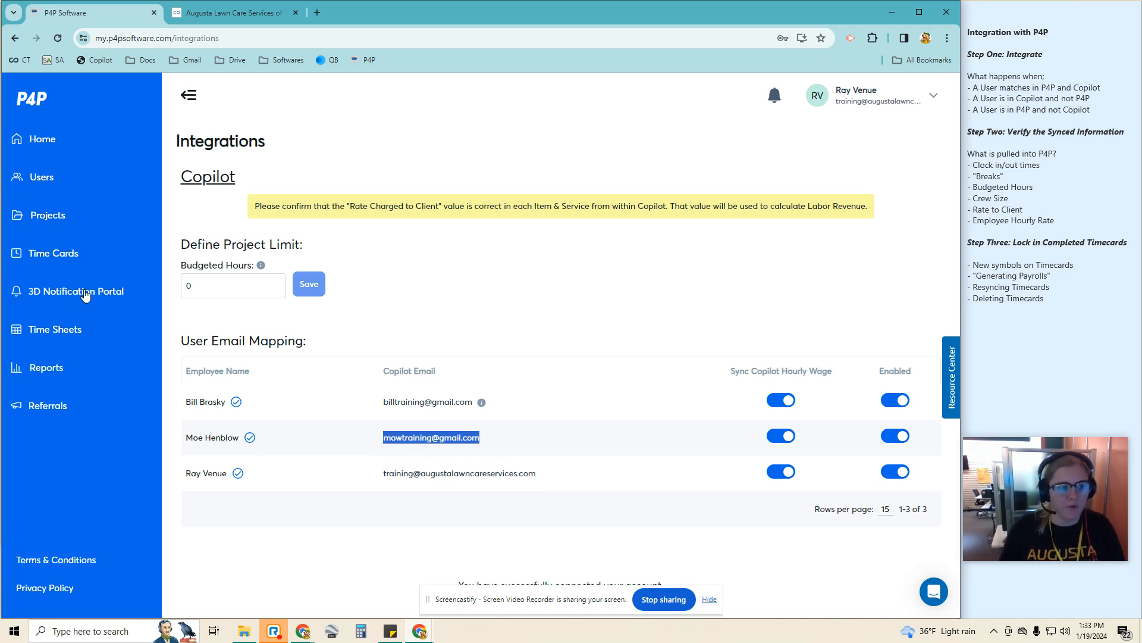
{"action": "left_click", "coordinate": [367, 504]}
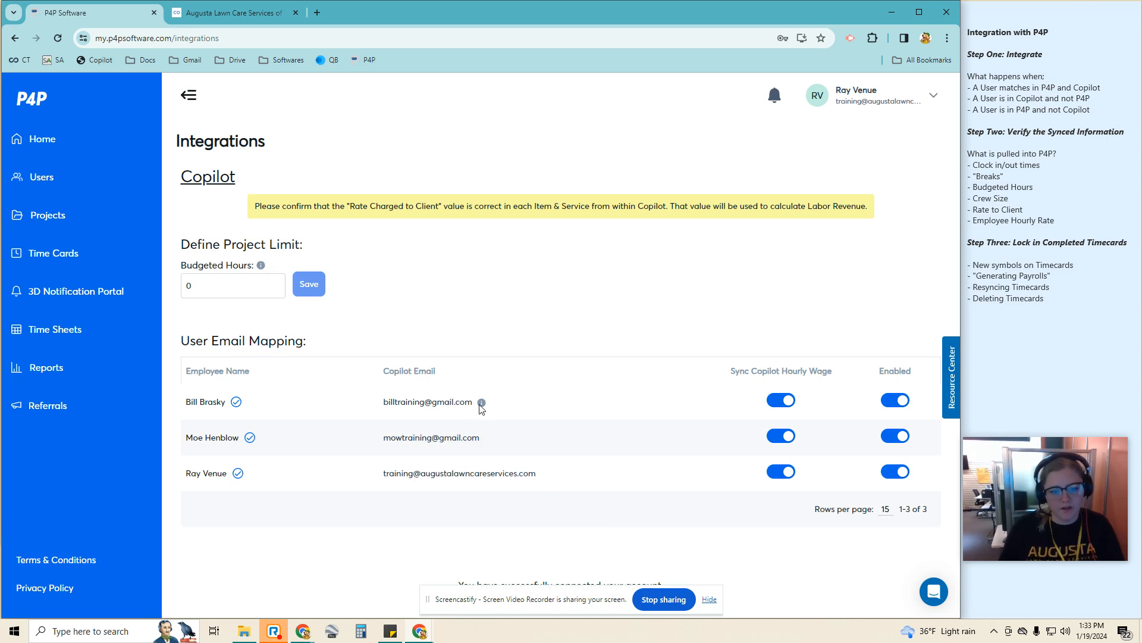
{"action": "mouse_move", "coordinate": [481, 402]}
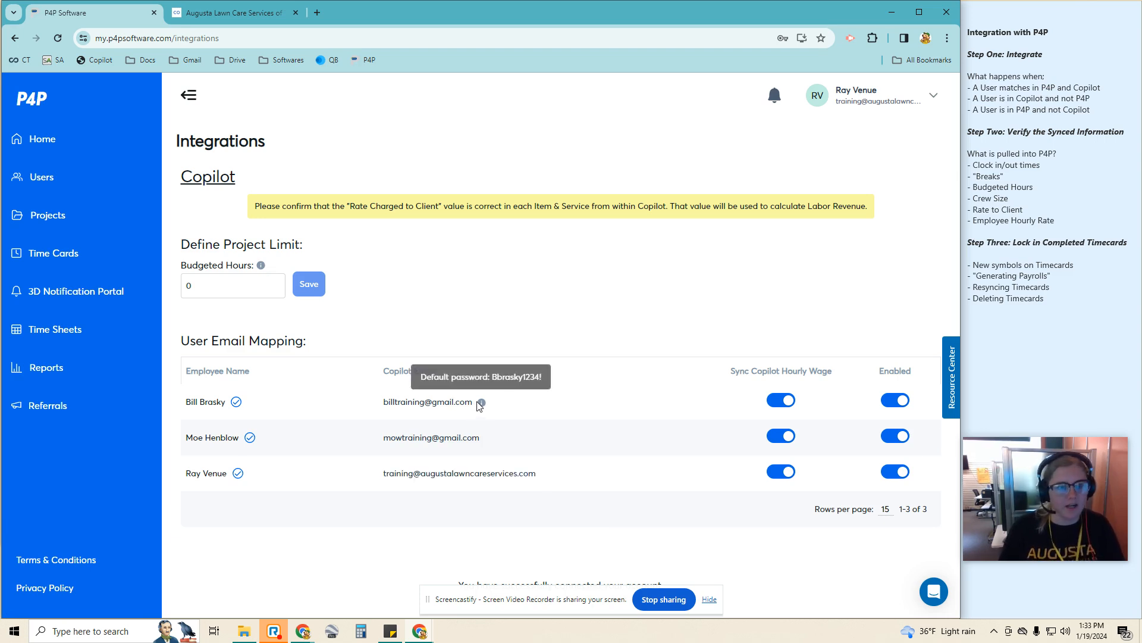
{"action": "mouse_move", "coordinate": [483, 408]}
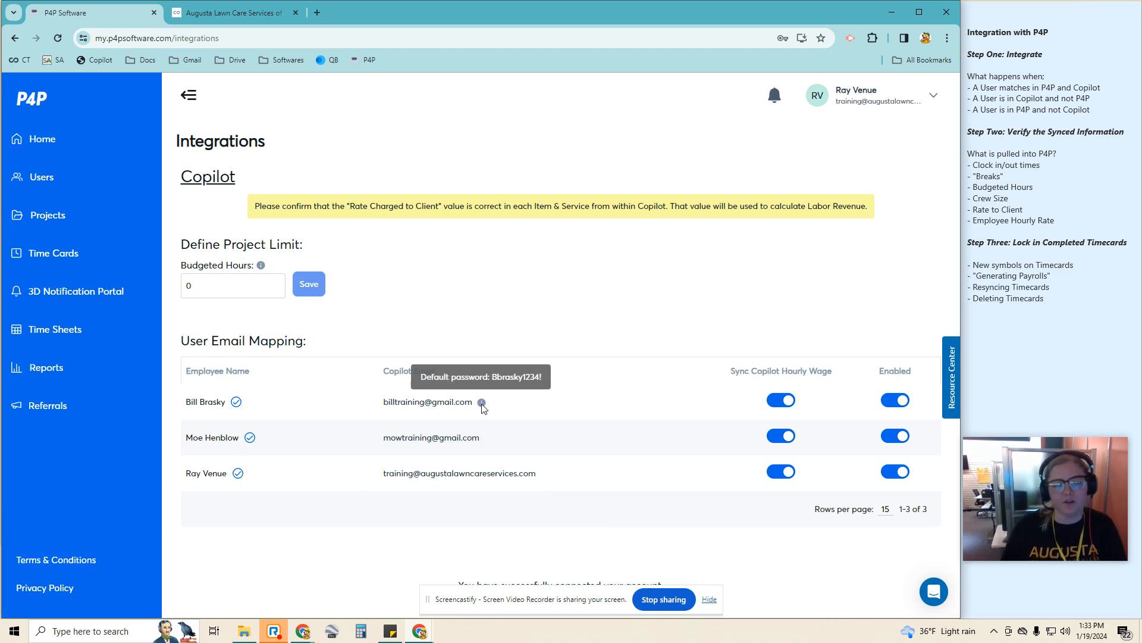
{"action": "double_click", "coordinate": [427, 403]}
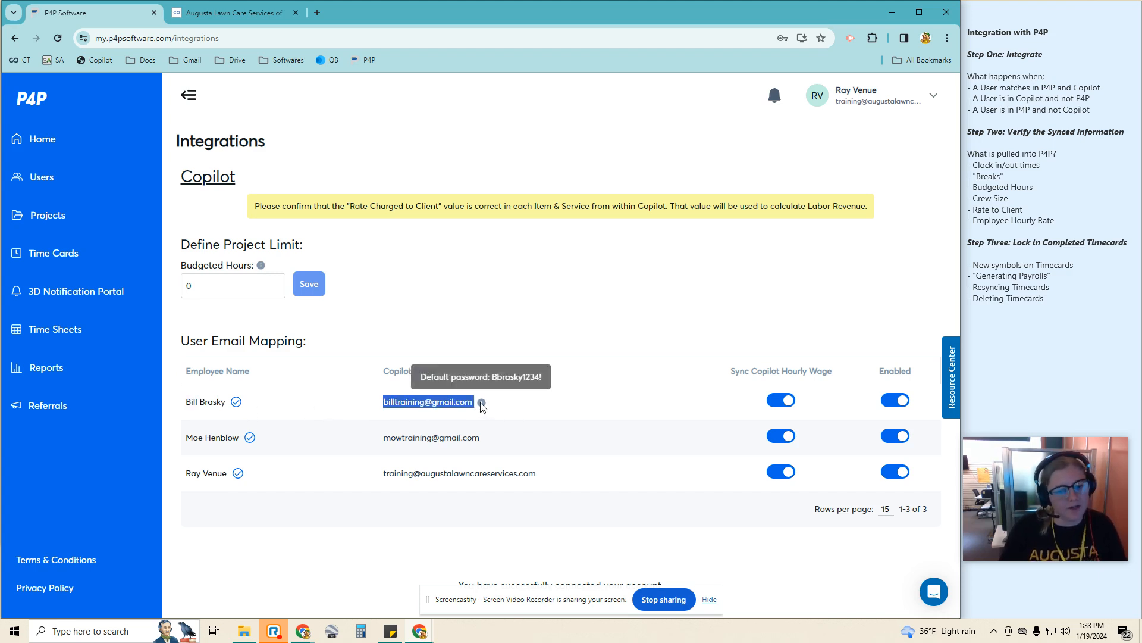
{"action": "mouse_move", "coordinate": [521, 412]}
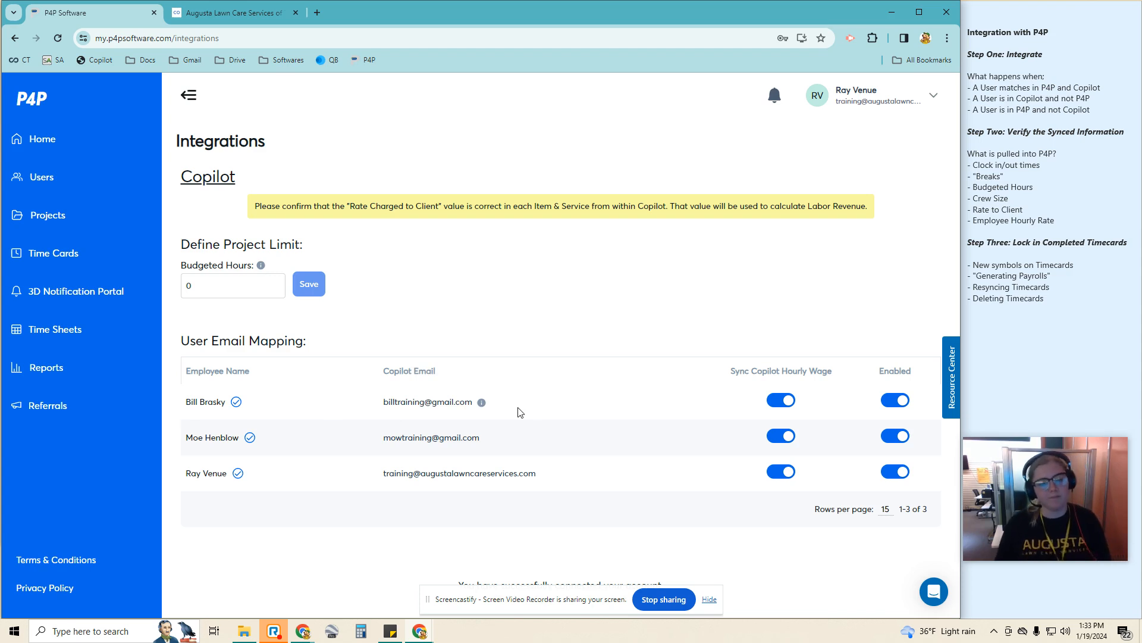
{"action": "mouse_move", "coordinate": [515, 397]}
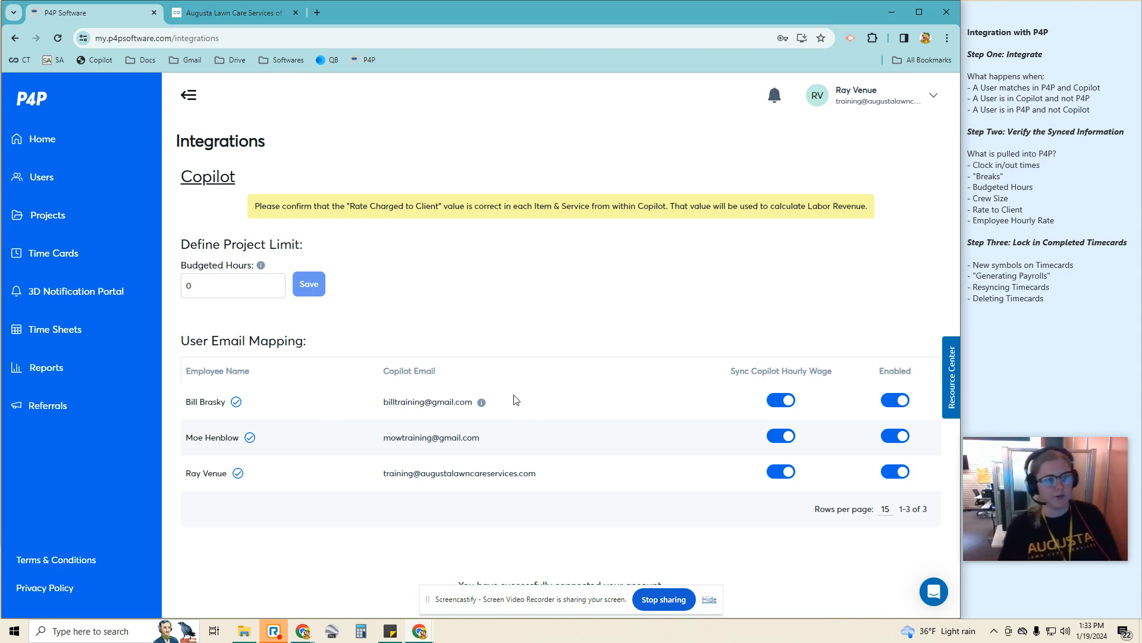
- Enter 6 as the Budgeted Hours project limit
{"action": "left_click", "coordinate": [226, 284]}
{"action": "type", "text": "6"}
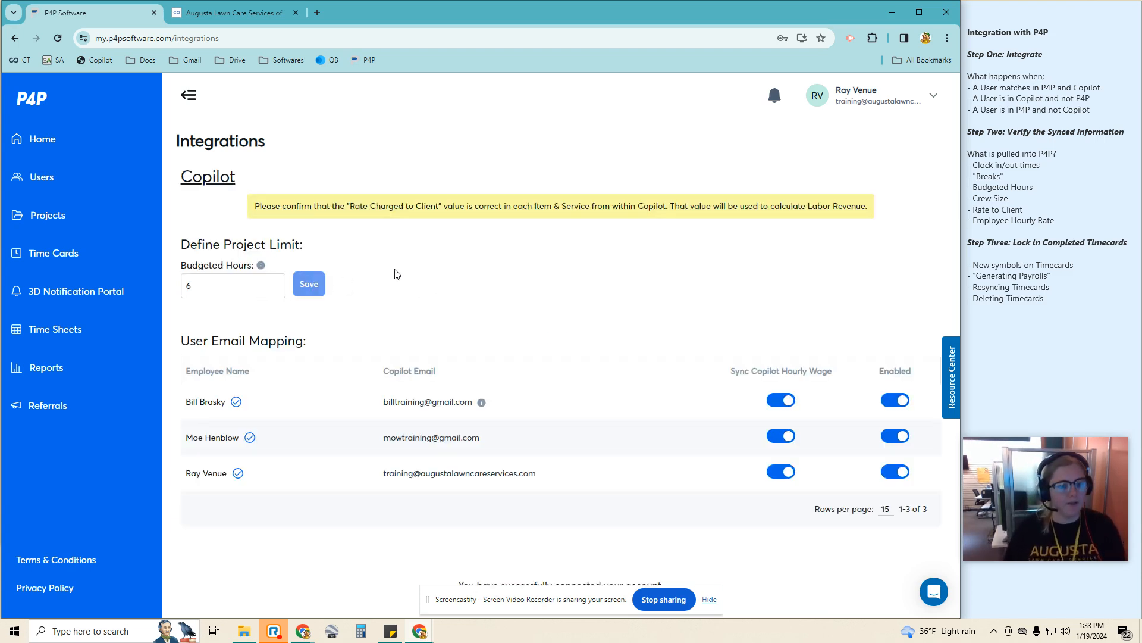
{"action": "mouse_move", "coordinate": [17, 230]}
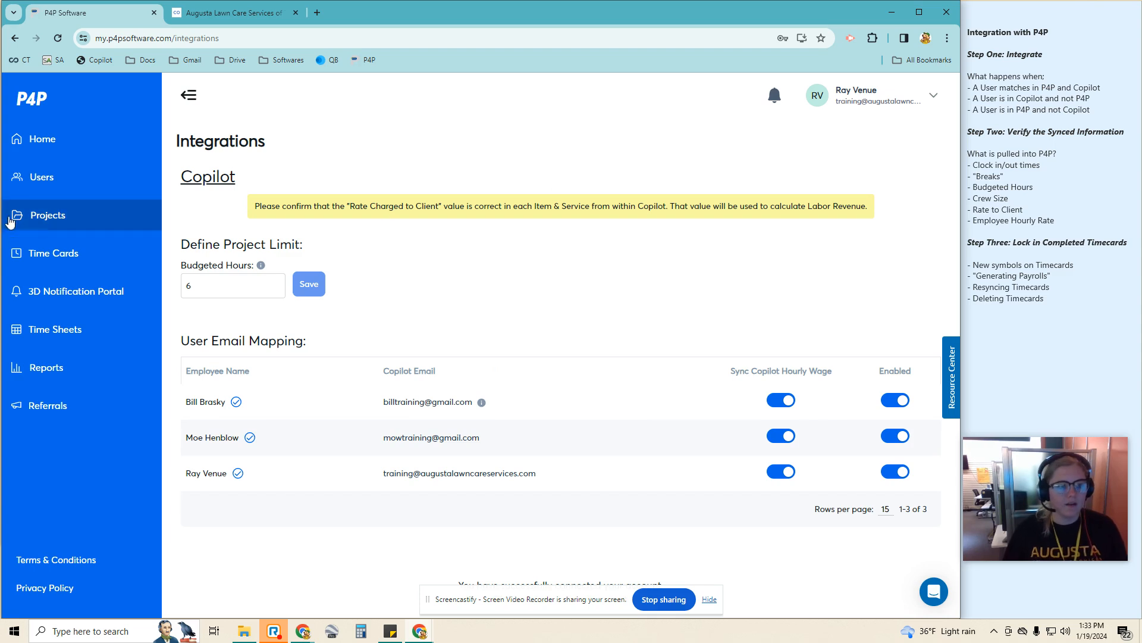
- Review the four P4P users including unmapped Marty BeFly, then head to Copilot's employees
{"action": "left_click", "coordinate": [38, 176]}
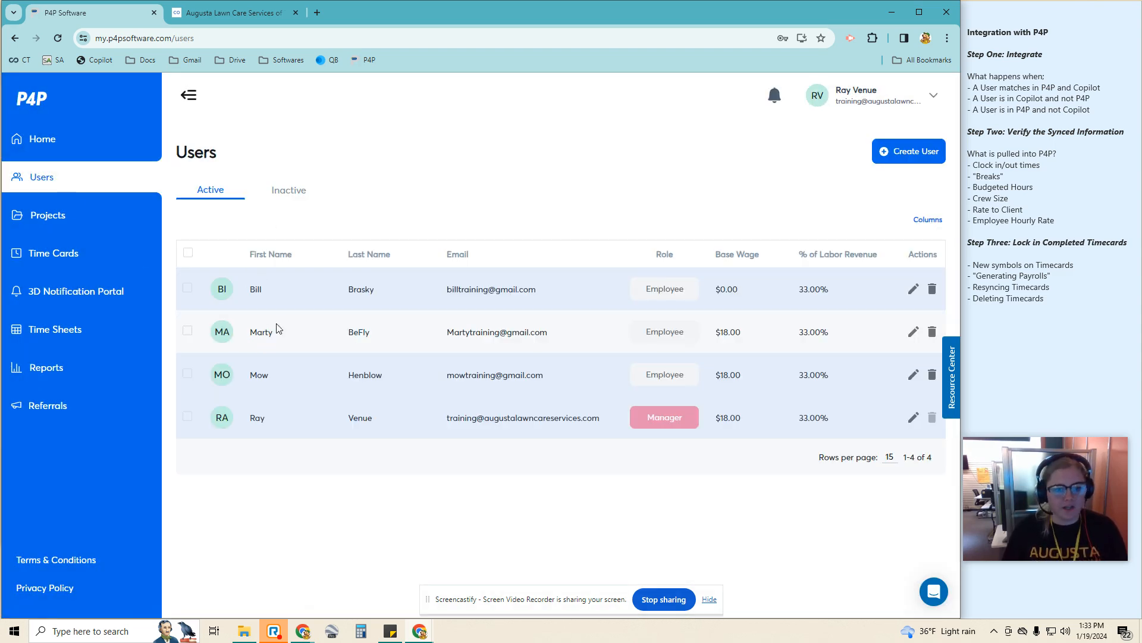
{"action": "left_click_drag", "start_coordinate": [247, 332], "coordinate": [841, 332]}
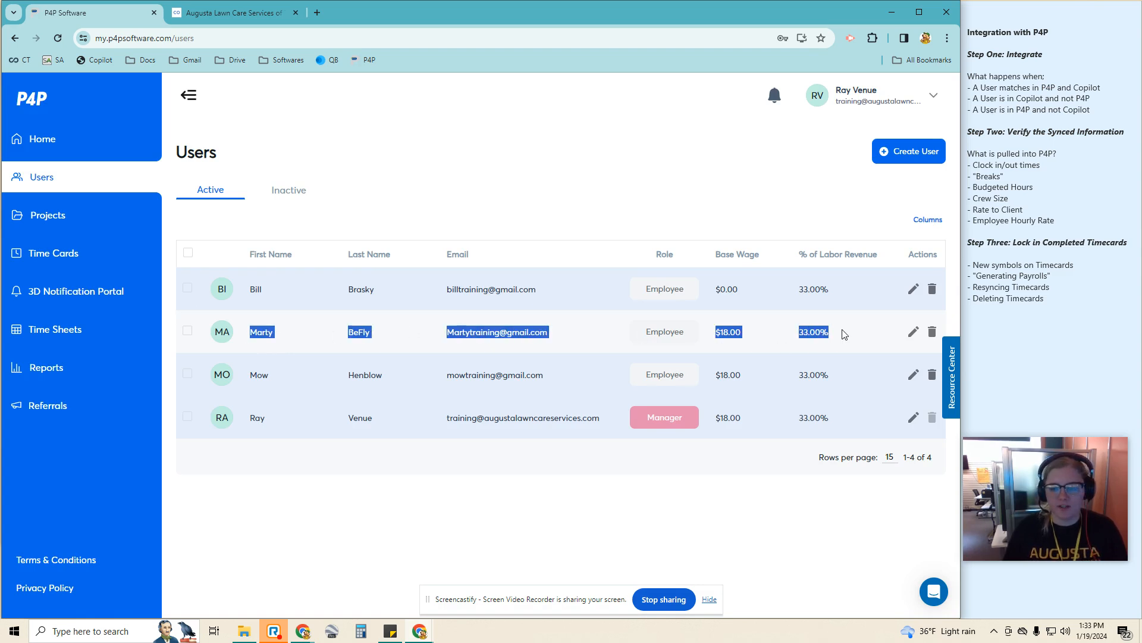
{"action": "mouse_move", "coordinate": [838, 341]}
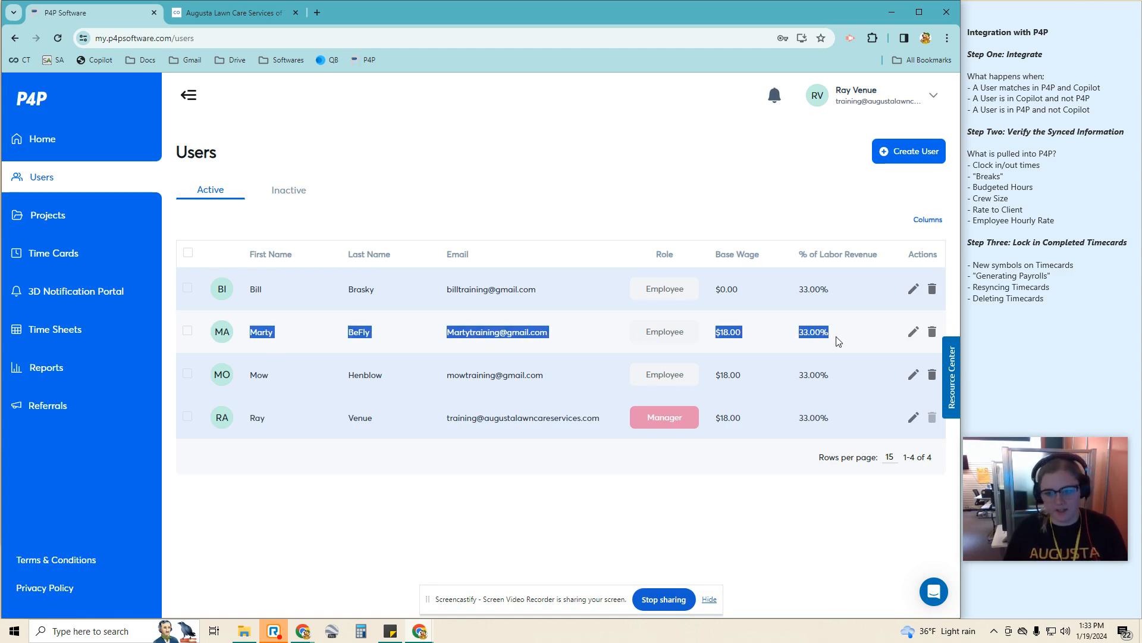
{"action": "left_click", "coordinate": [588, 342]}
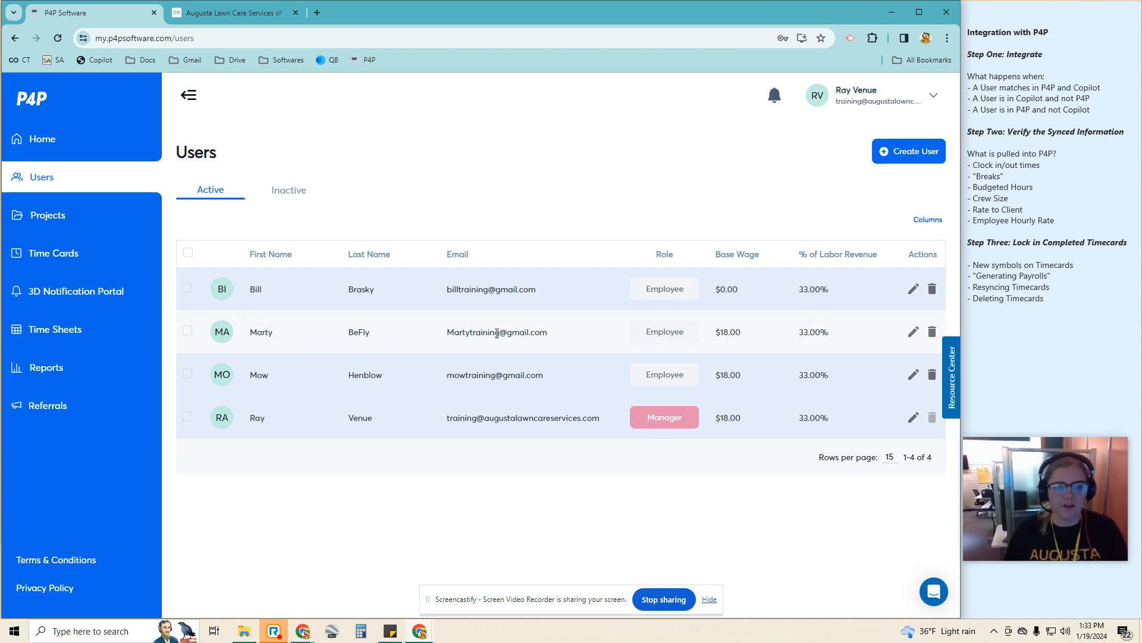
{"action": "left_click", "coordinate": [238, 11]}
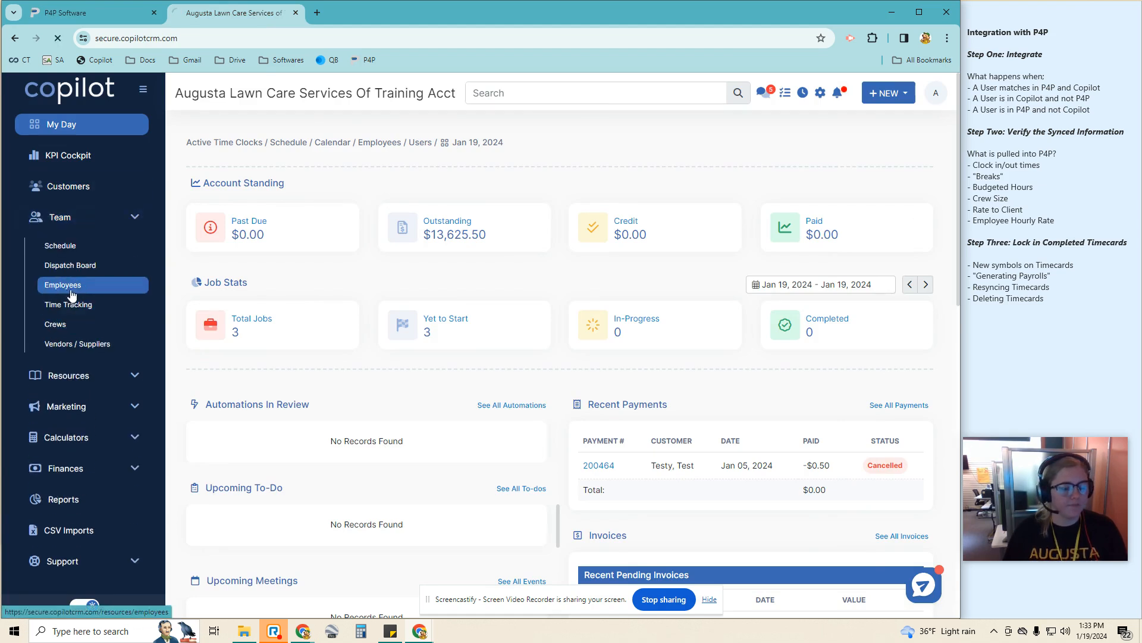
- Compare Copilot's employee roster, missing Marty BeFly, against the P4P users list
{"action": "left_click", "coordinate": [62, 284]}
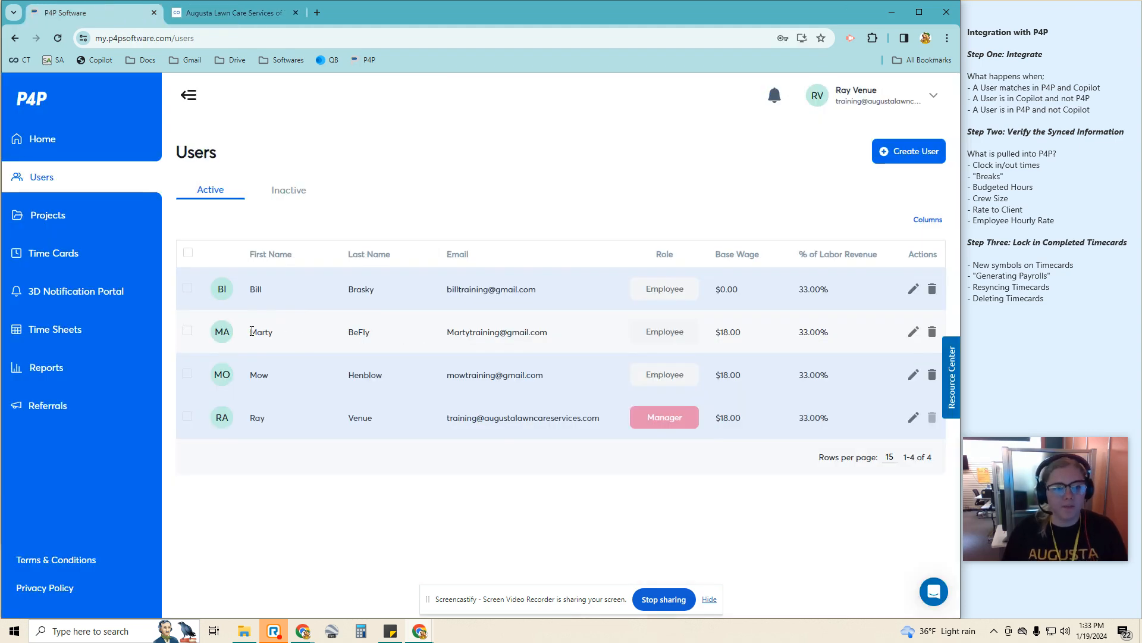
{"action": "left_click_drag", "start_coordinate": [250, 332], "coordinate": [485, 332]}
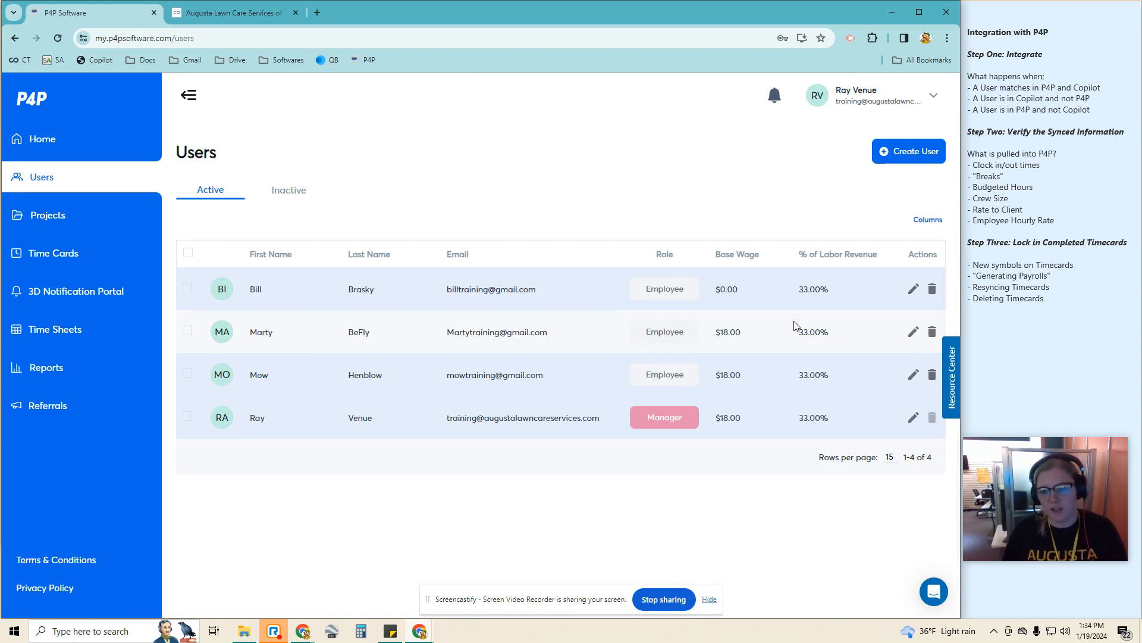
{"action": "mouse_move", "coordinate": [851, 357]}
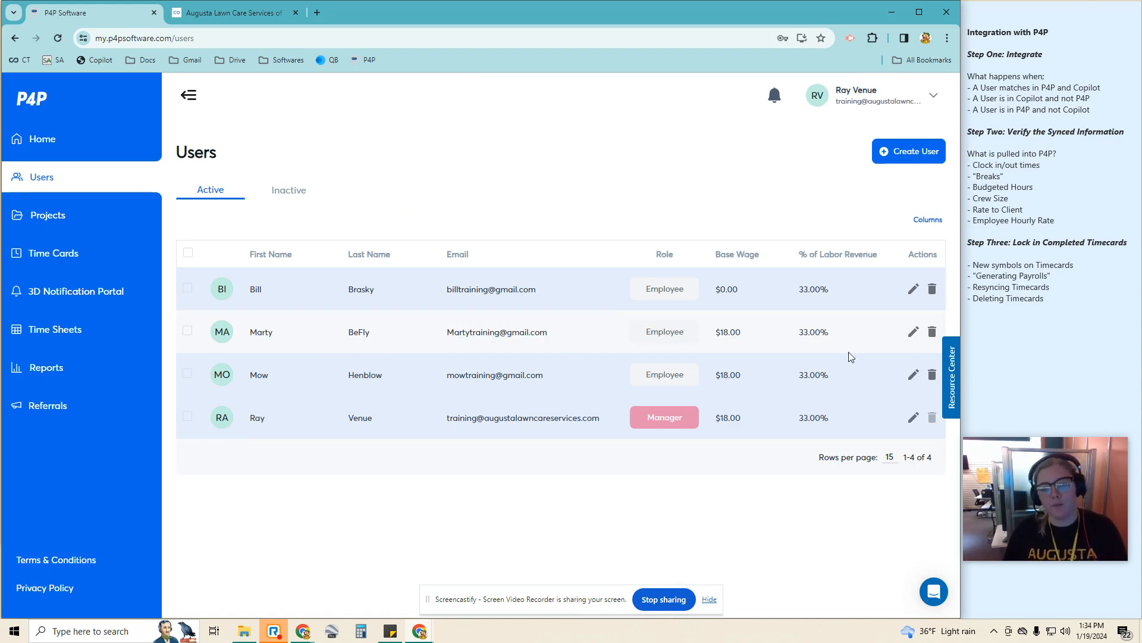
{"action": "mouse_move", "coordinate": [426, 351]}
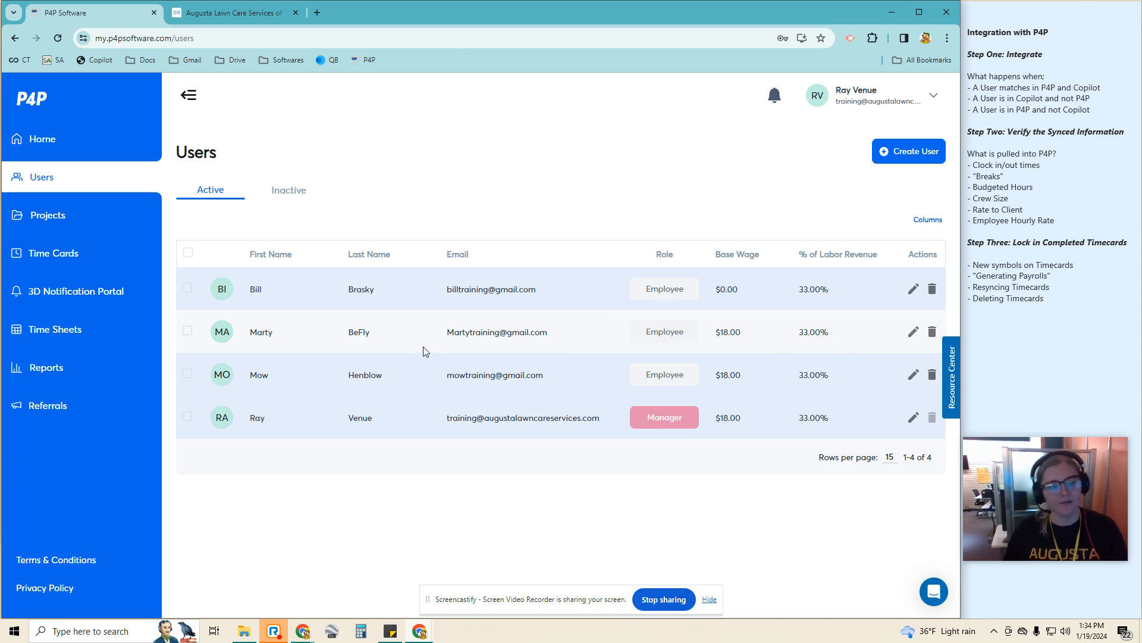
{"action": "left_click", "coordinate": [234, 12]}
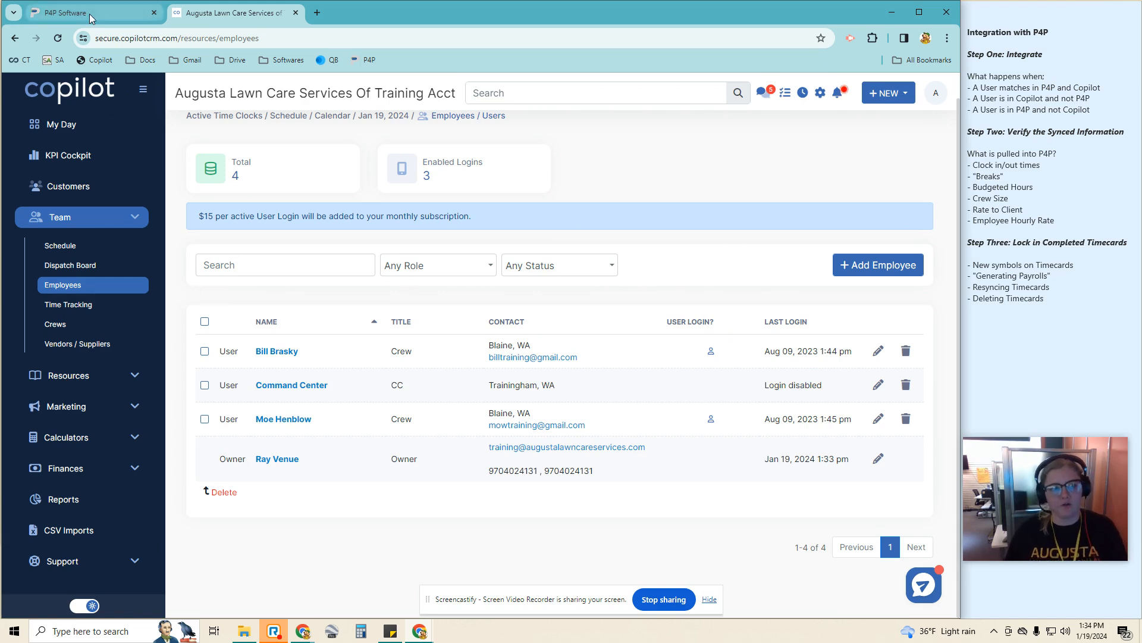
{"action": "mouse_move", "coordinate": [809, 398]}
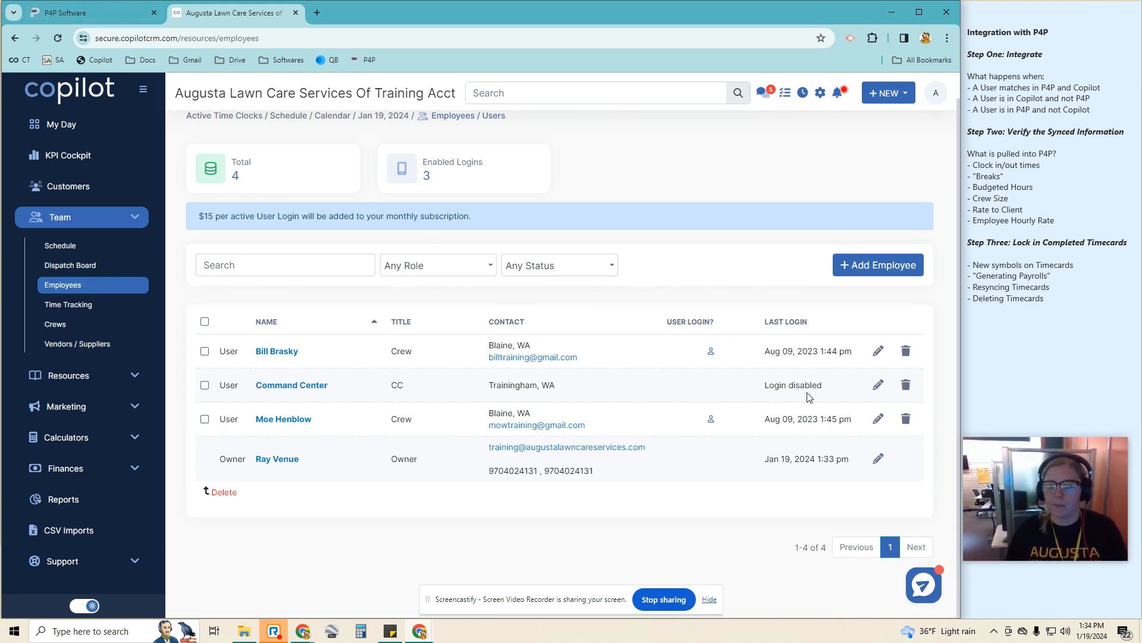
{"action": "left_click", "coordinate": [89, 12]}
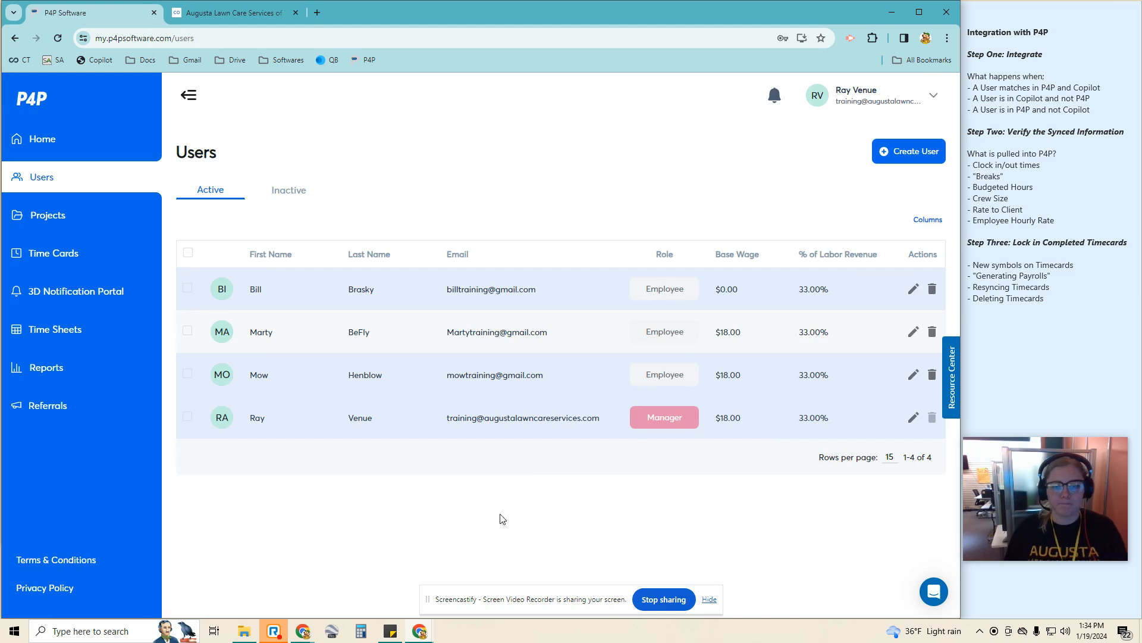
{"action": "mouse_move", "coordinate": [789, 195]}
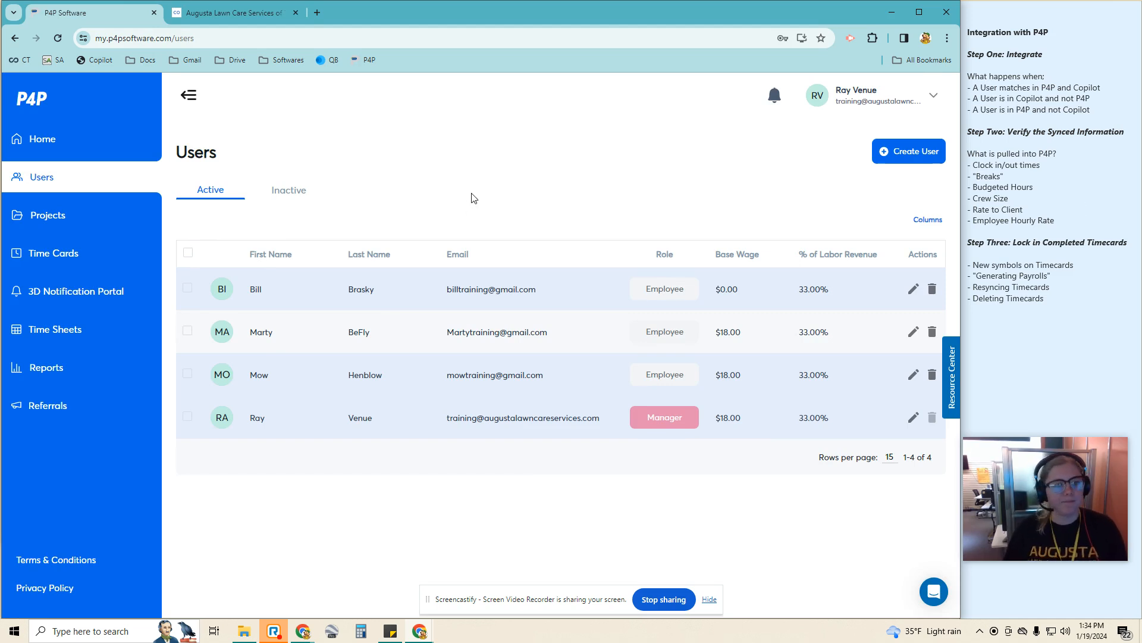
- Review Copilot's Tracked Time entries for January 1–19, 2024, then return to P4P time cards
{"action": "left_click", "coordinate": [234, 12]}
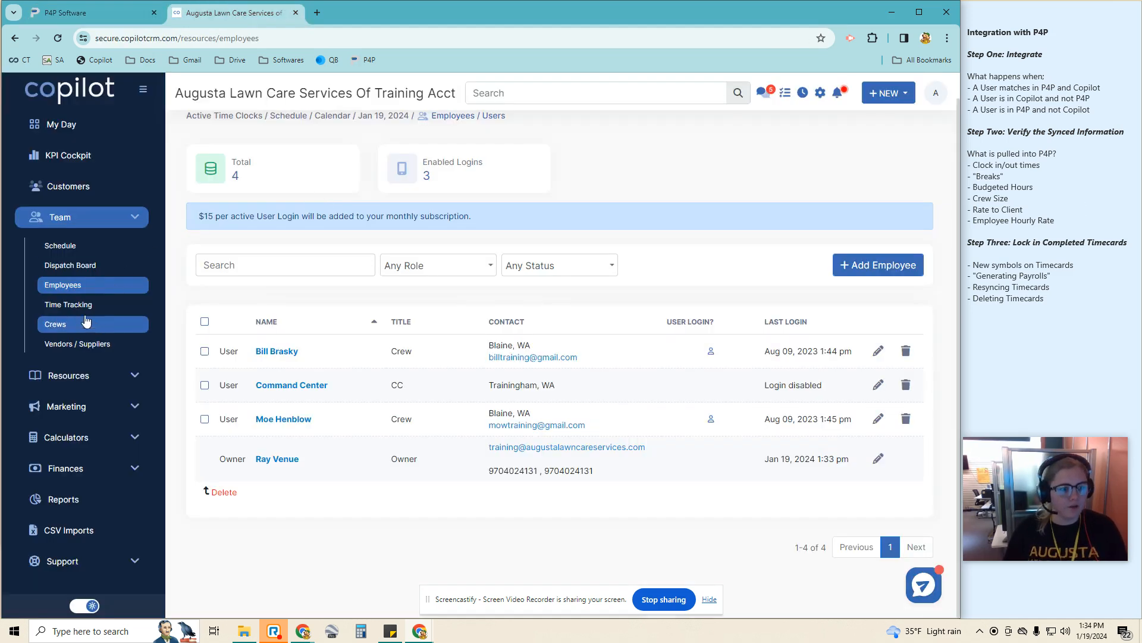
{"action": "left_click", "coordinate": [67, 305]}
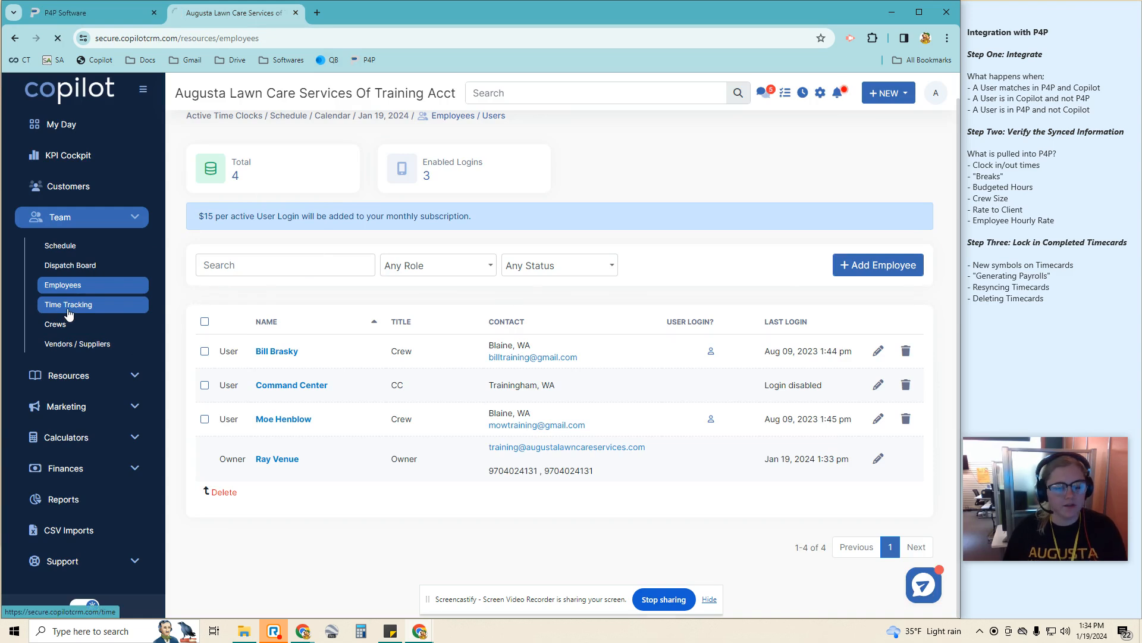
{"action": "left_click", "coordinate": [65, 305]}
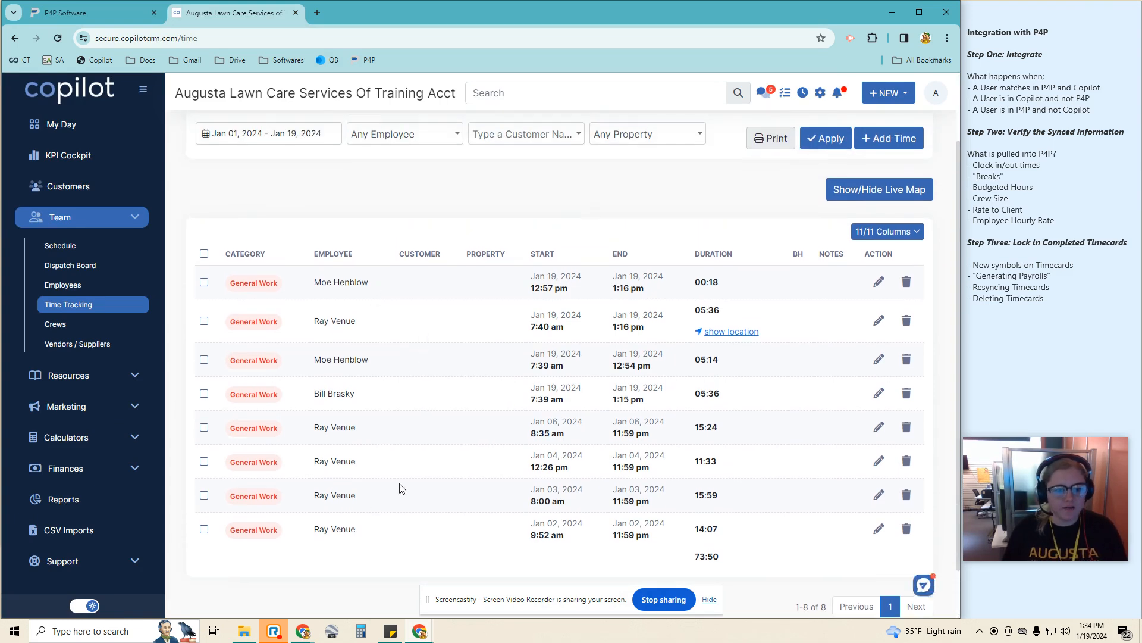
{"action": "mouse_move", "coordinate": [355, 428]}
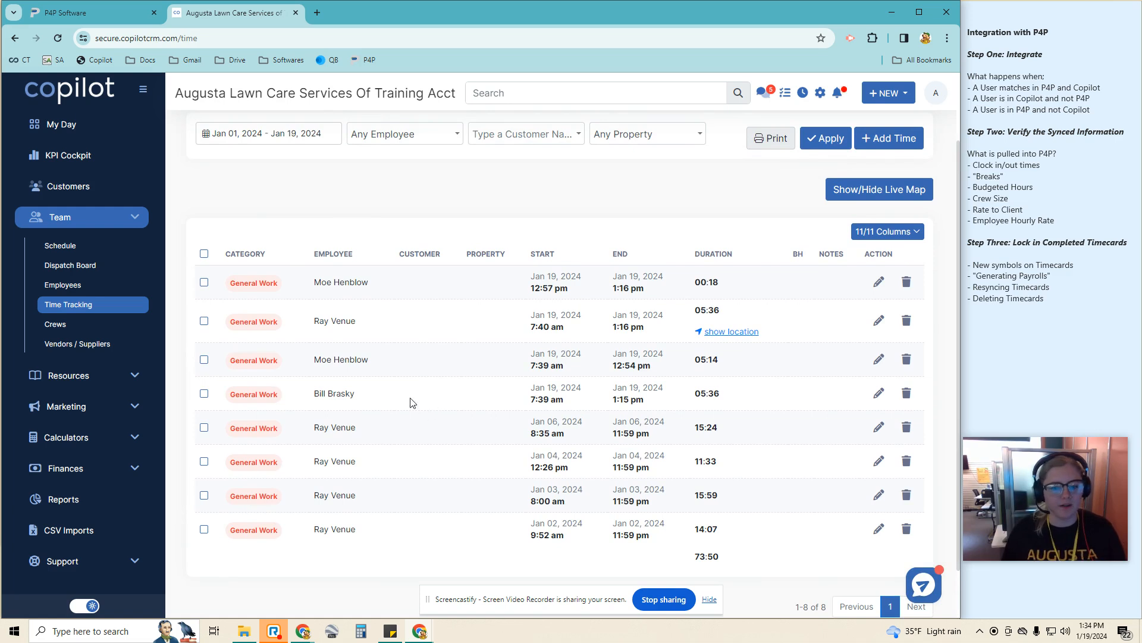
{"action": "double_click", "coordinate": [334, 393]}
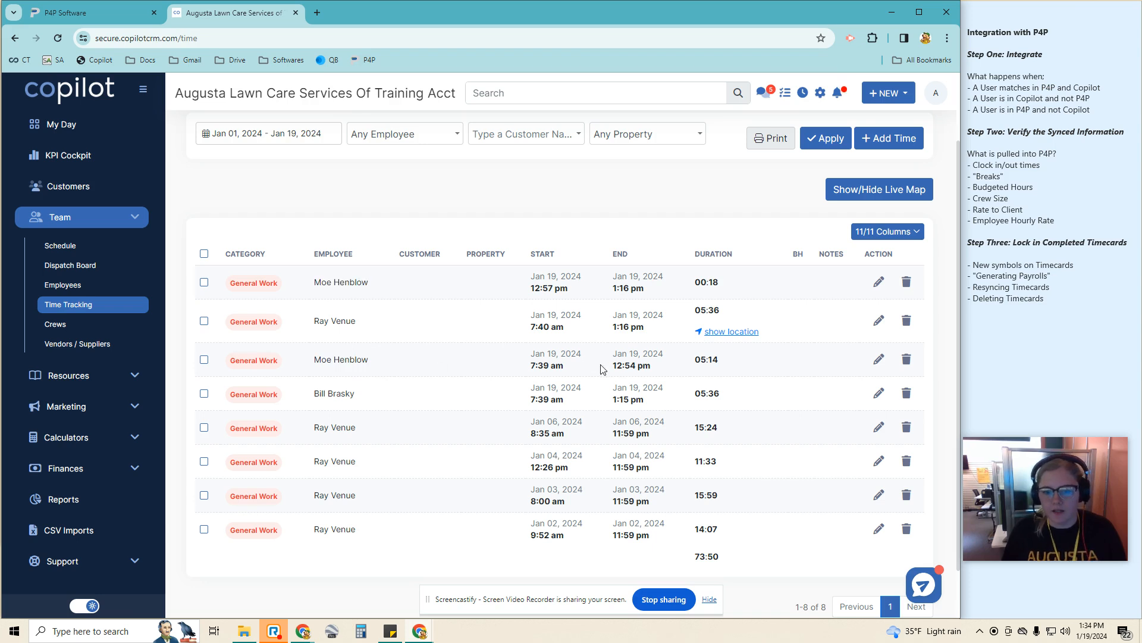
{"action": "mouse_move", "coordinate": [636, 287]}
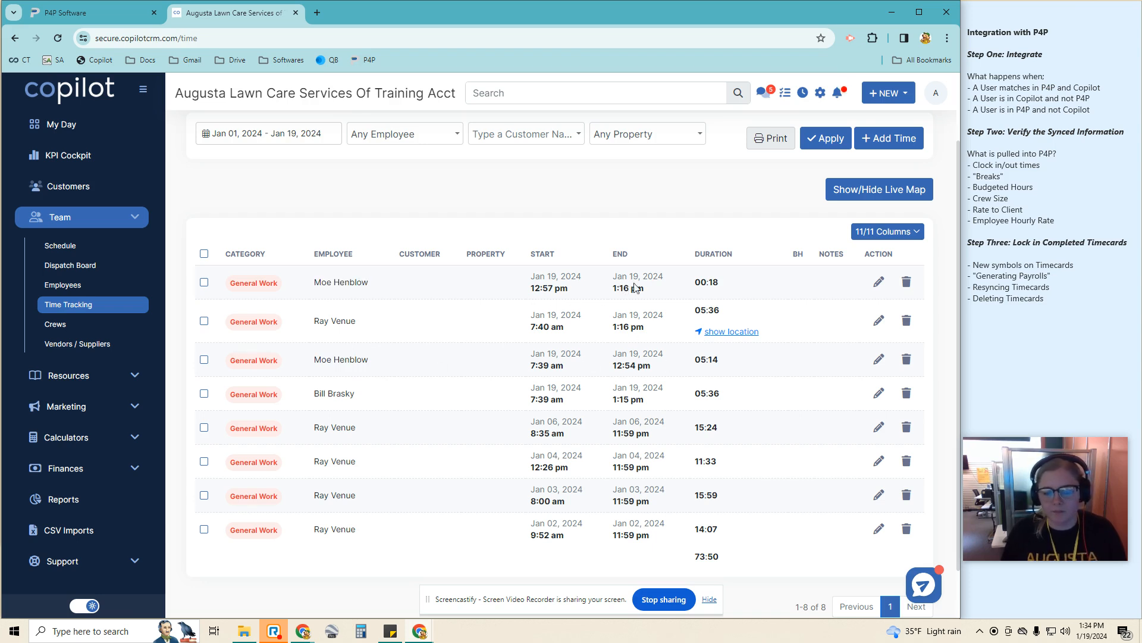
{"action": "mouse_move", "coordinate": [733, 289]}
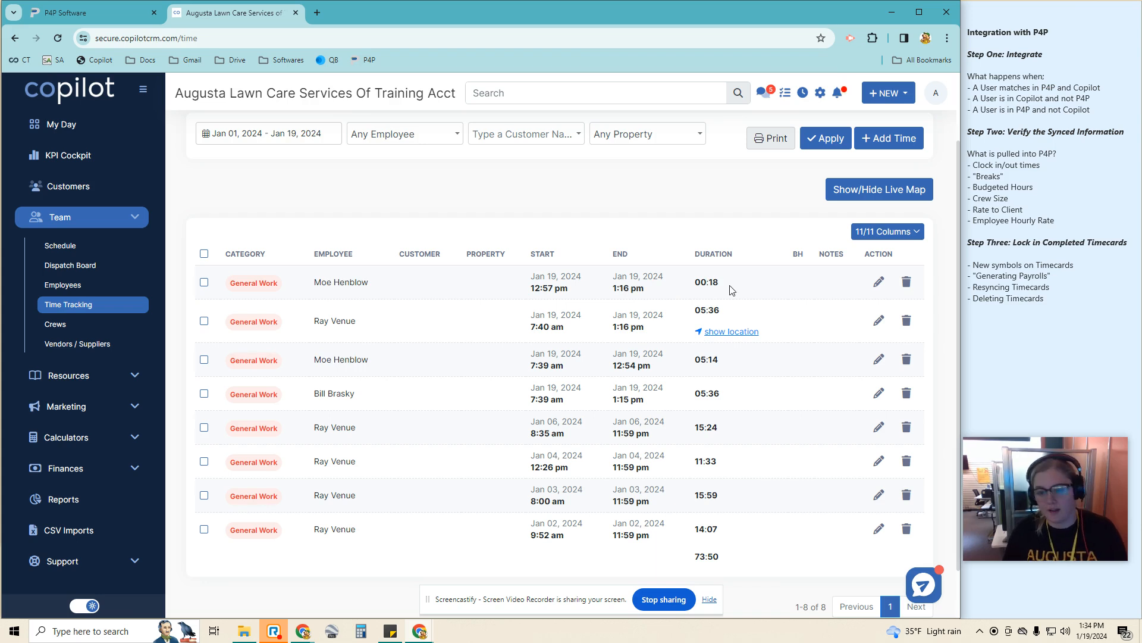
{"action": "mouse_move", "coordinate": [602, 321]}
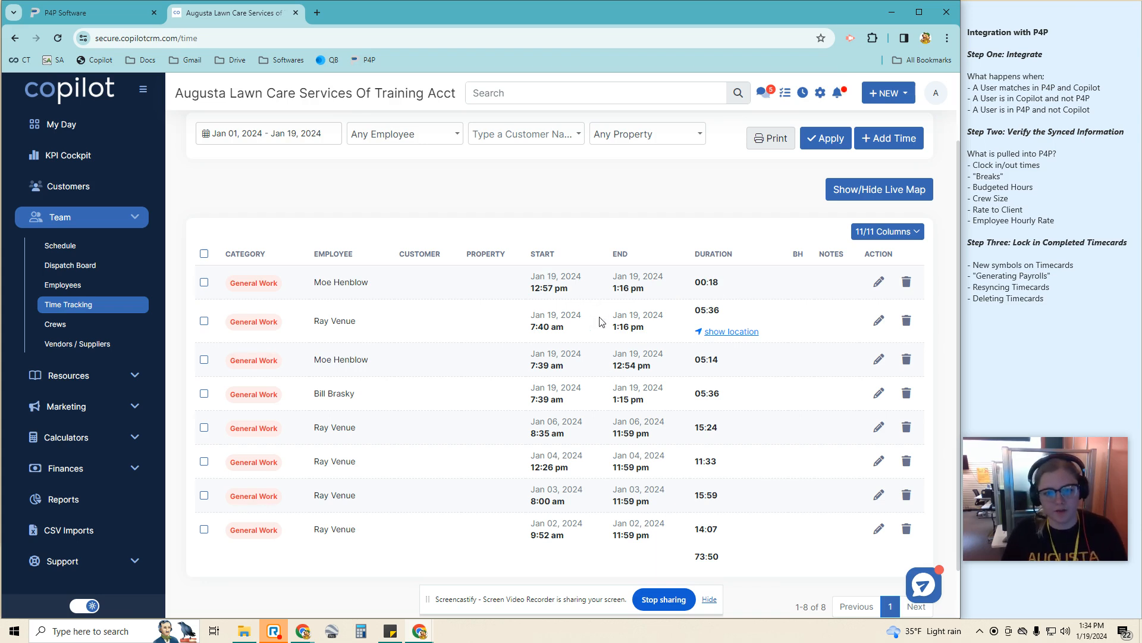
{"action": "mouse_move", "coordinate": [569, 307]}
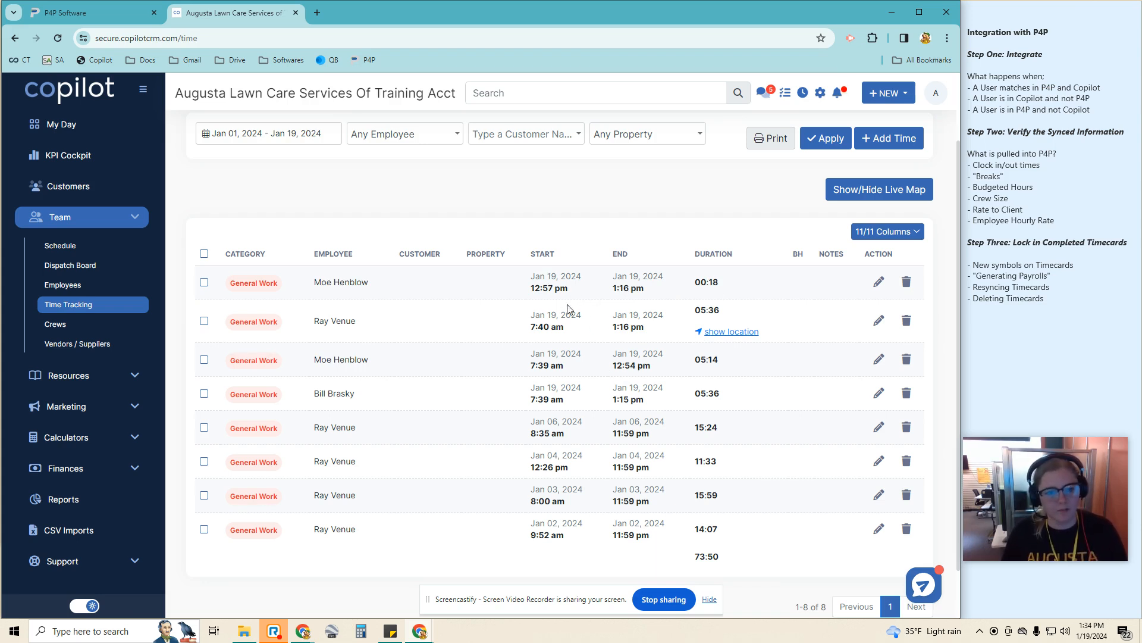
{"action": "double_click", "coordinate": [341, 393]}
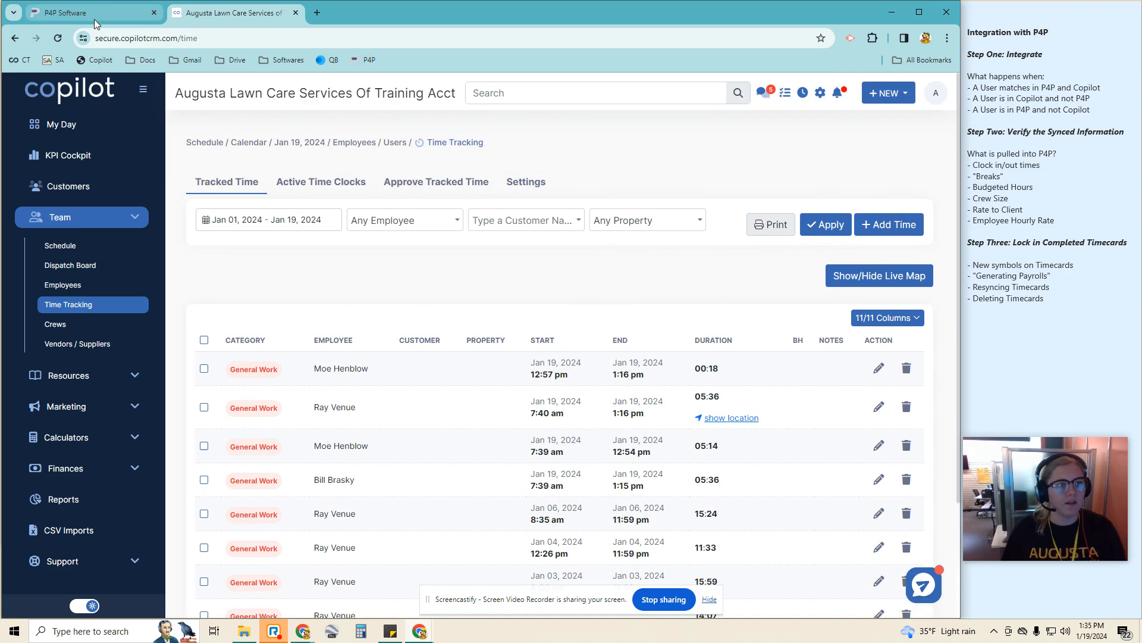
{"action": "left_click", "coordinate": [66, 13]}
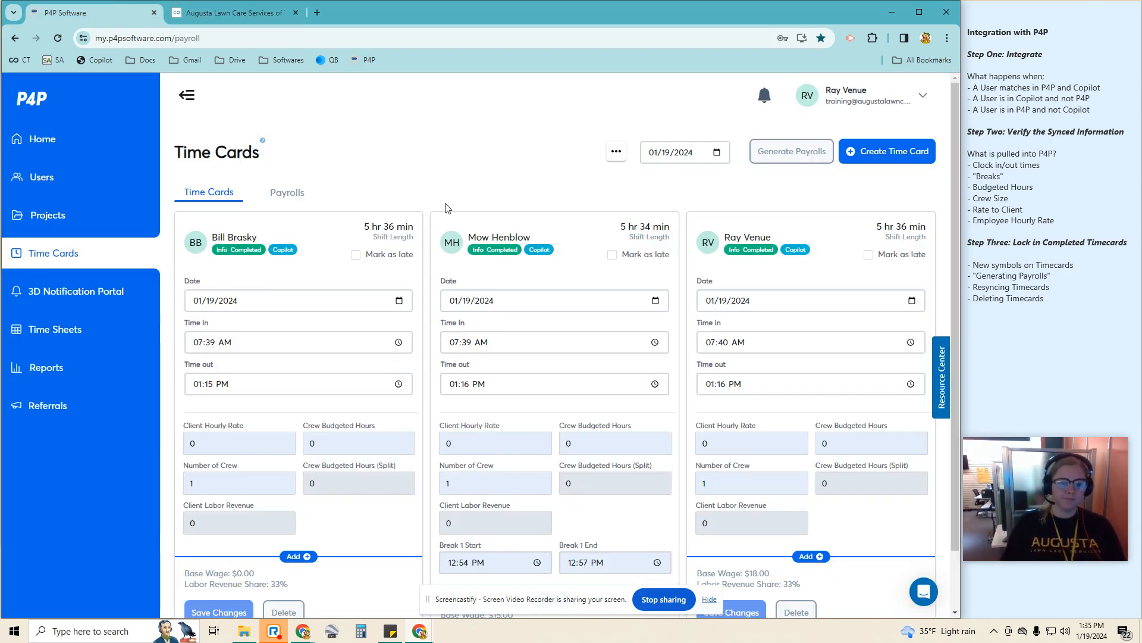
- Check the three 01/19/2024 time cards against Copilot until all show padlock icons
{"action": "scroll", "scroll_direction": "down", "scroll_amount": 3}
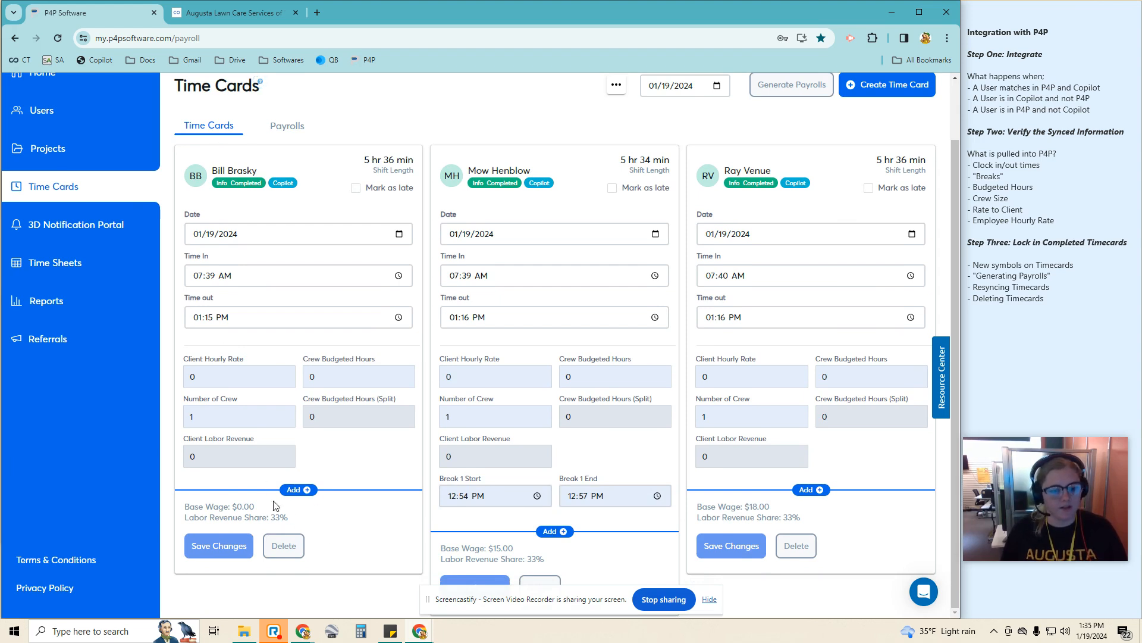
{"action": "scroll", "scroll_direction": "up", "scroll_amount": 3}
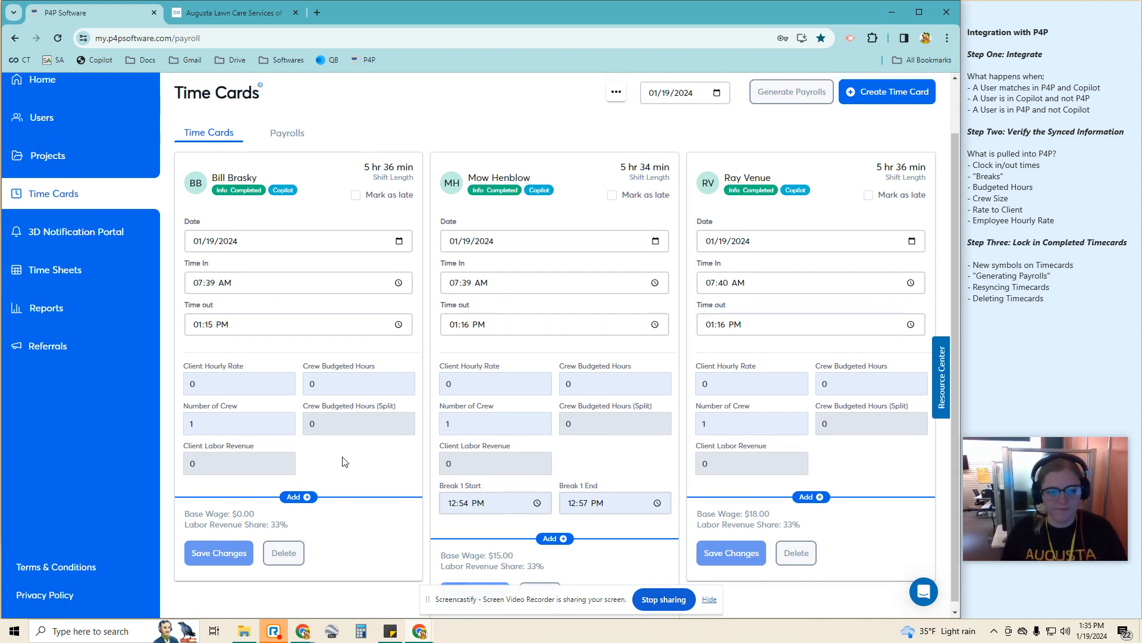
{"action": "left_click", "coordinate": [238, 13]}
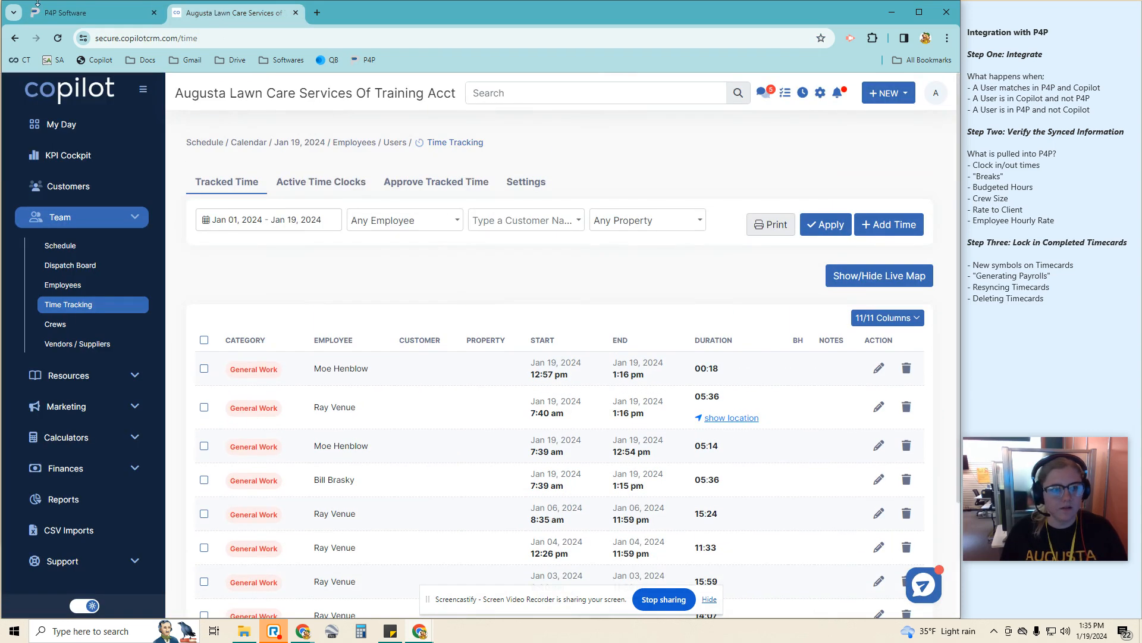
{"action": "left_click", "coordinate": [83, 13]}
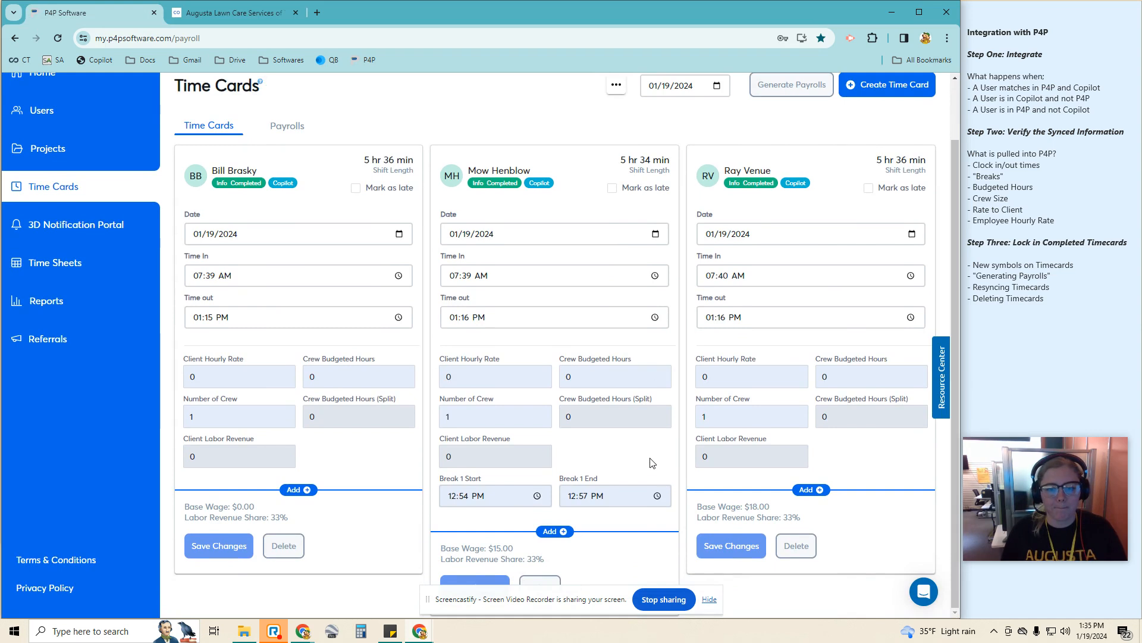
{"action": "mouse_move", "coordinate": [377, 410]}
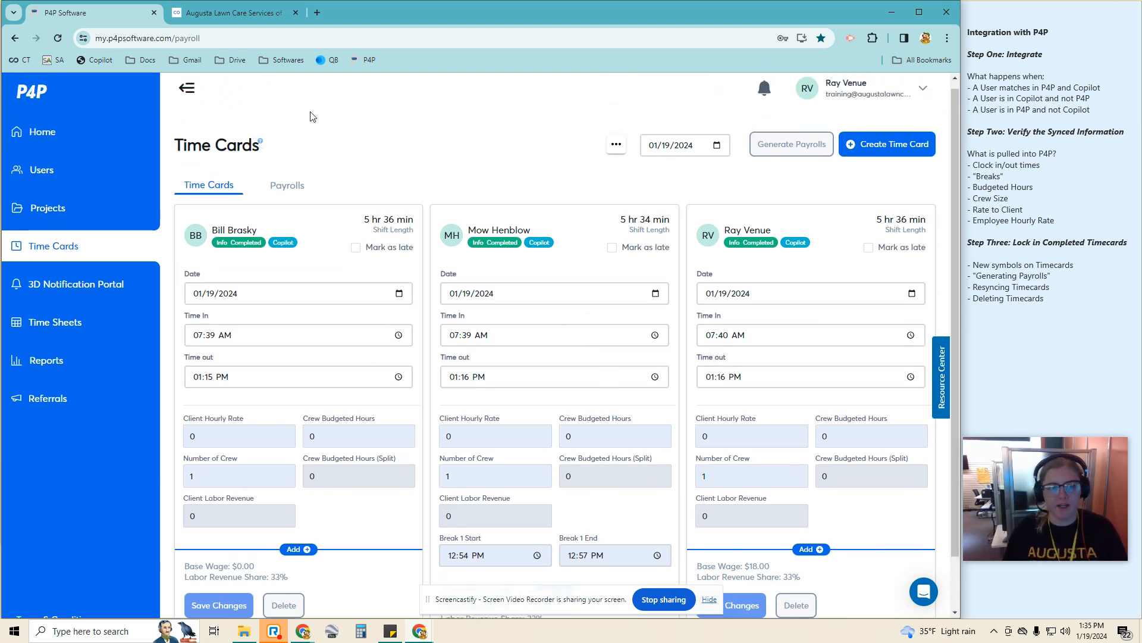
{"action": "left_click", "coordinate": [235, 13]}
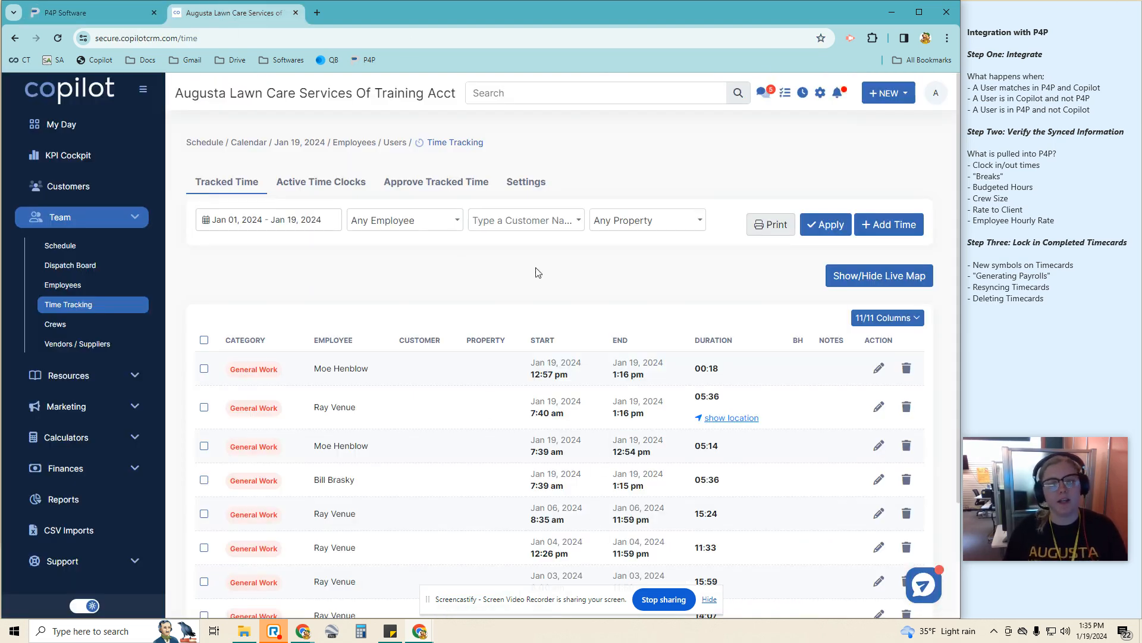
{"action": "left_click", "coordinate": [71, 13]}
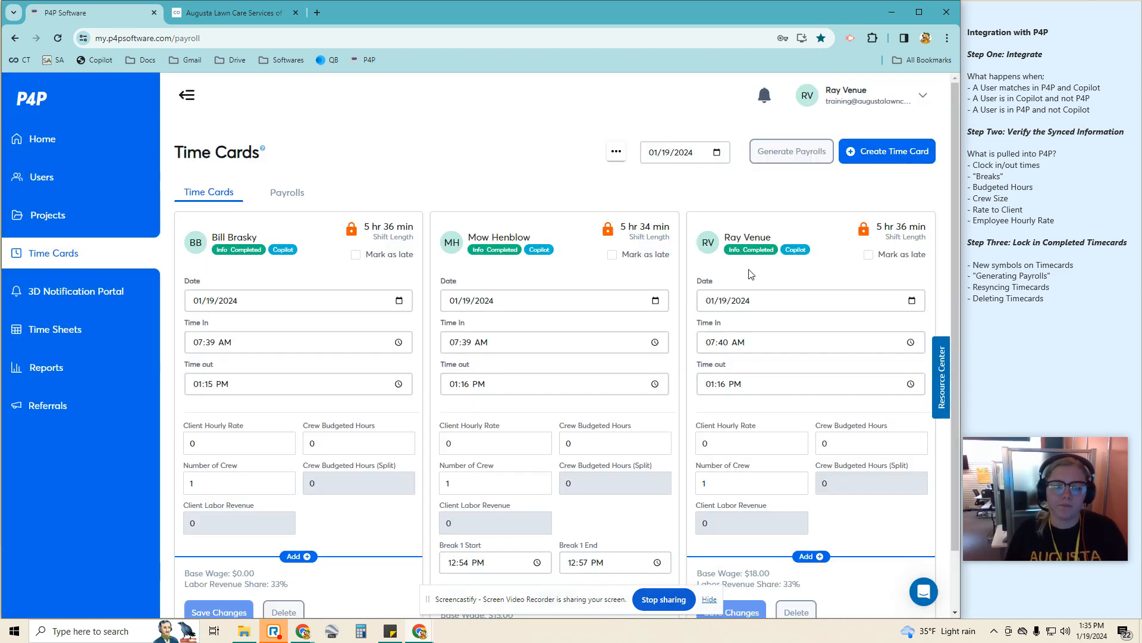
{"action": "scroll", "scroll_direction": "down", "scroll_amount": 3}
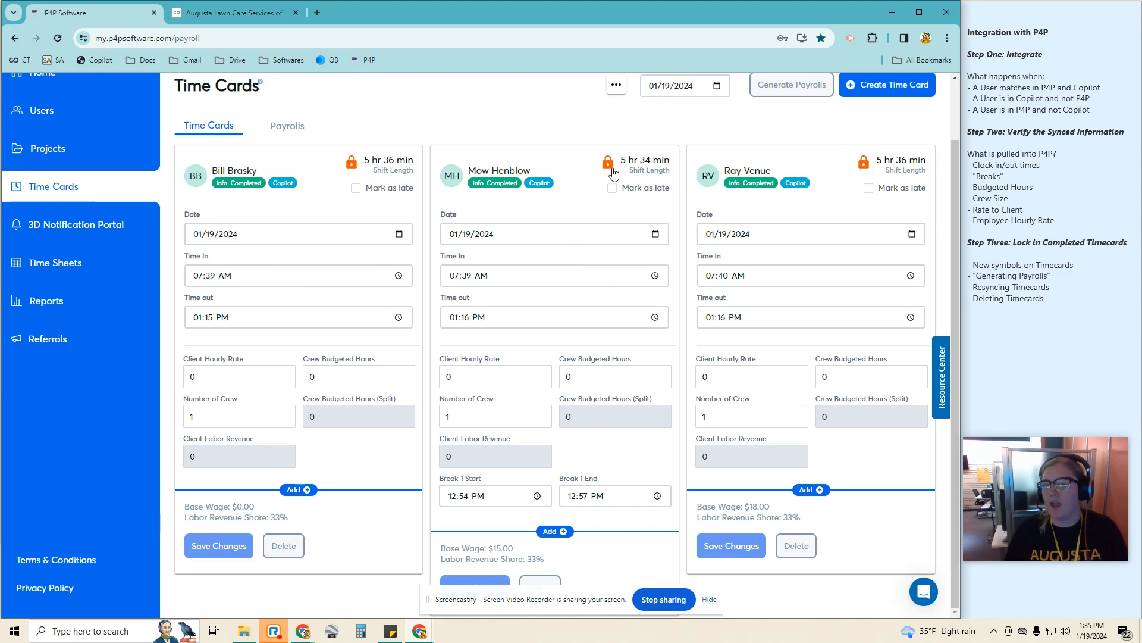
{"action": "mouse_move", "coordinate": [608, 162]}
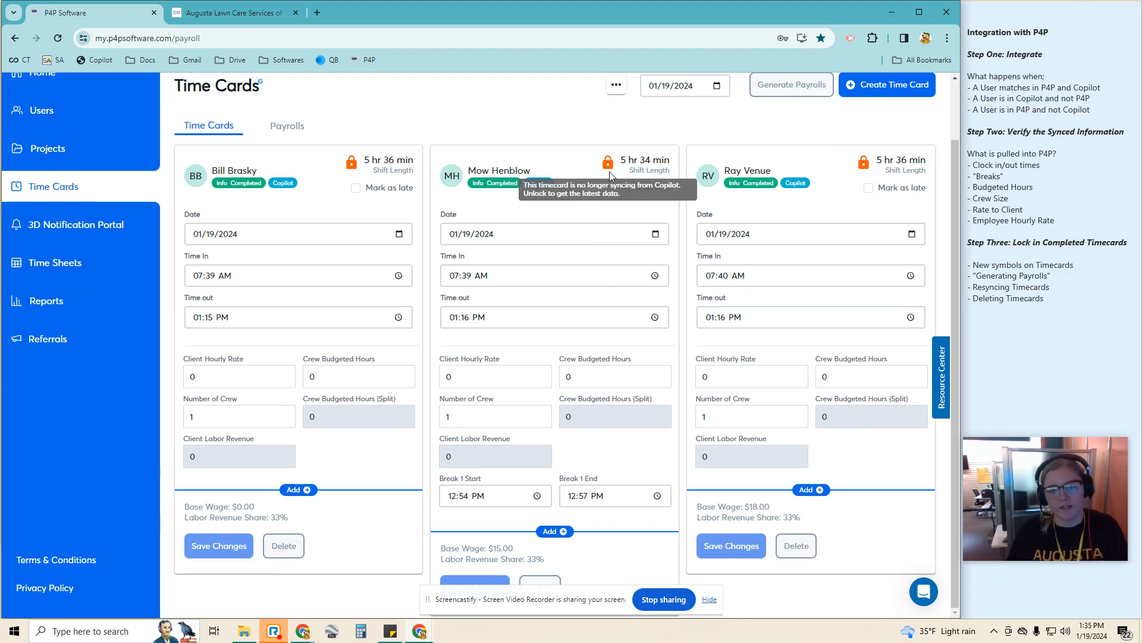
{"action": "type", "text": "80"}
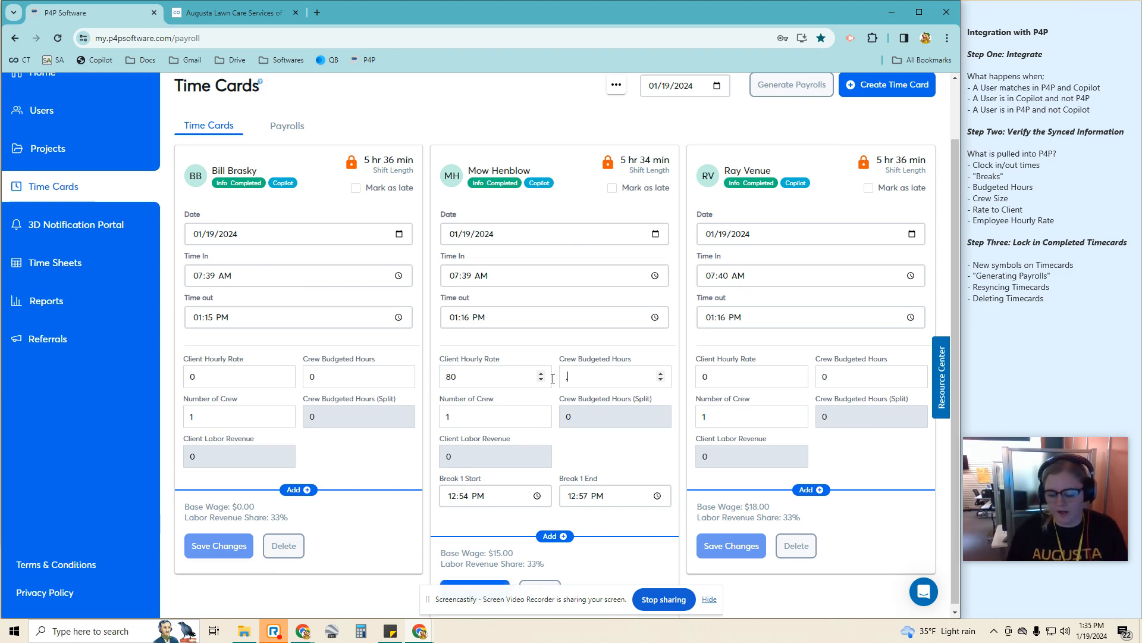
{"action": "type", "text": ".5"}
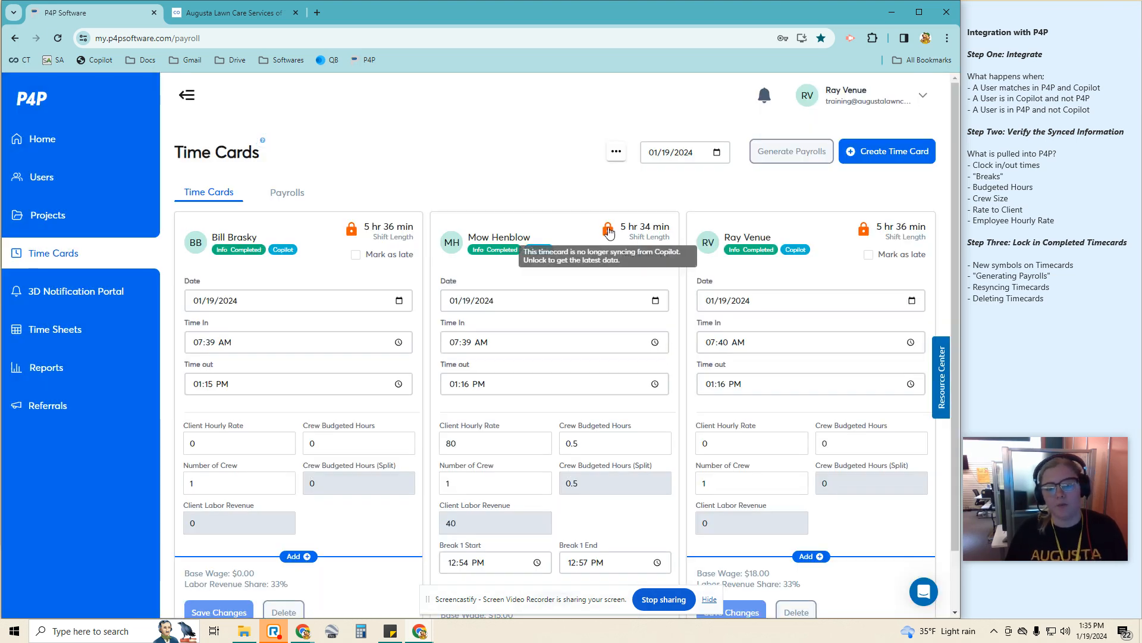
{"action": "left_click", "coordinate": [608, 229]}
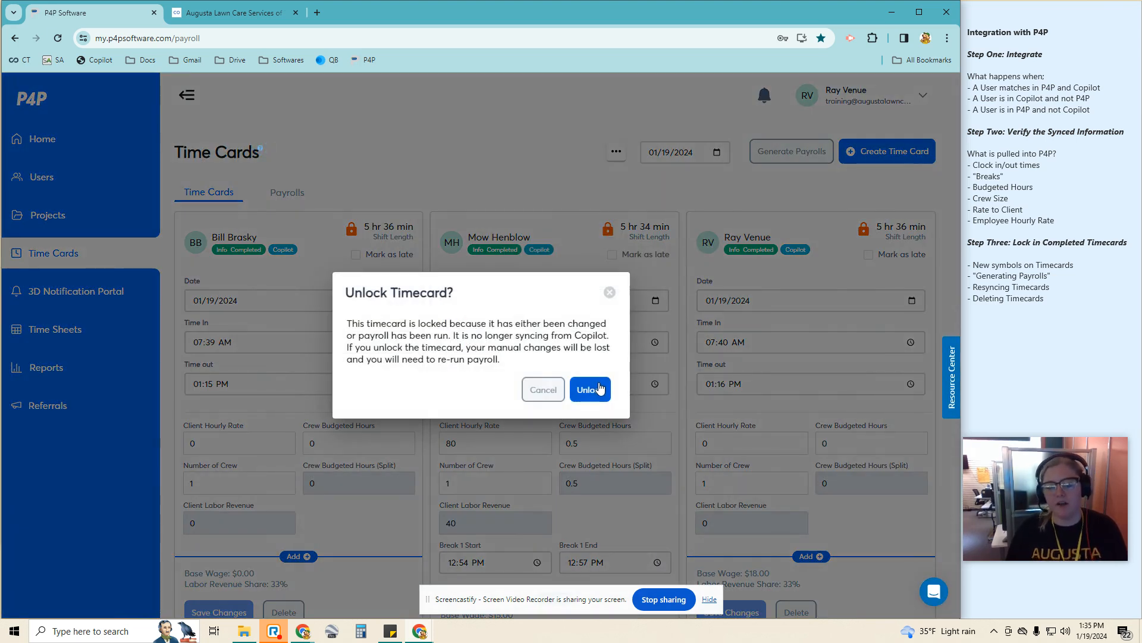
{"action": "left_click", "coordinate": [590, 389]}
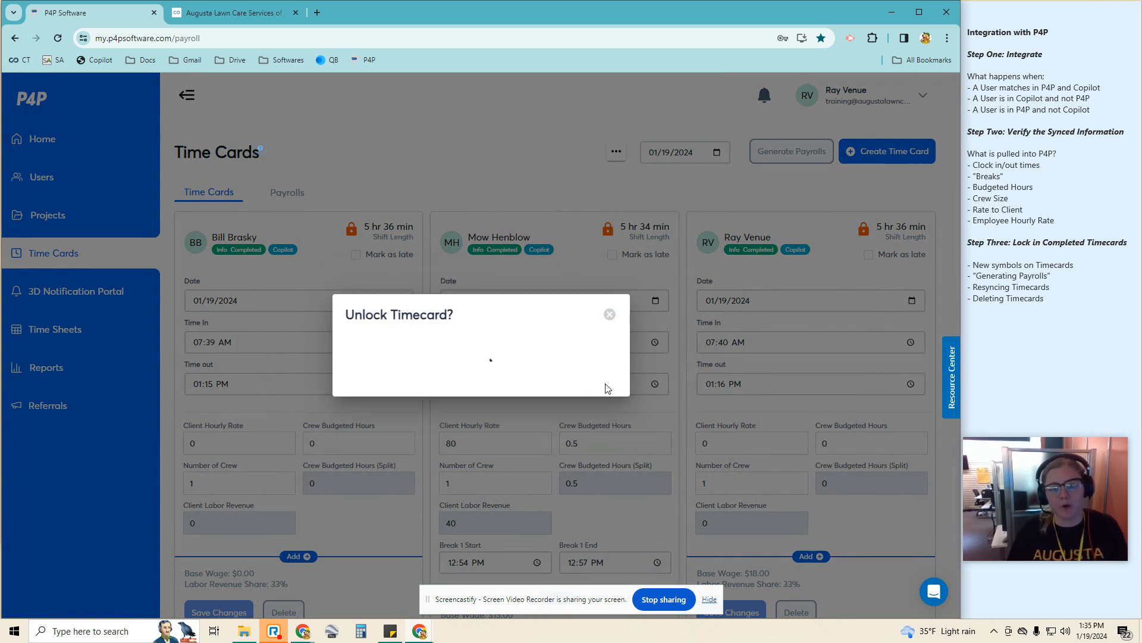
- Begin editing the third card's client hourly rate
{"action": "left_click", "coordinate": [609, 314]}
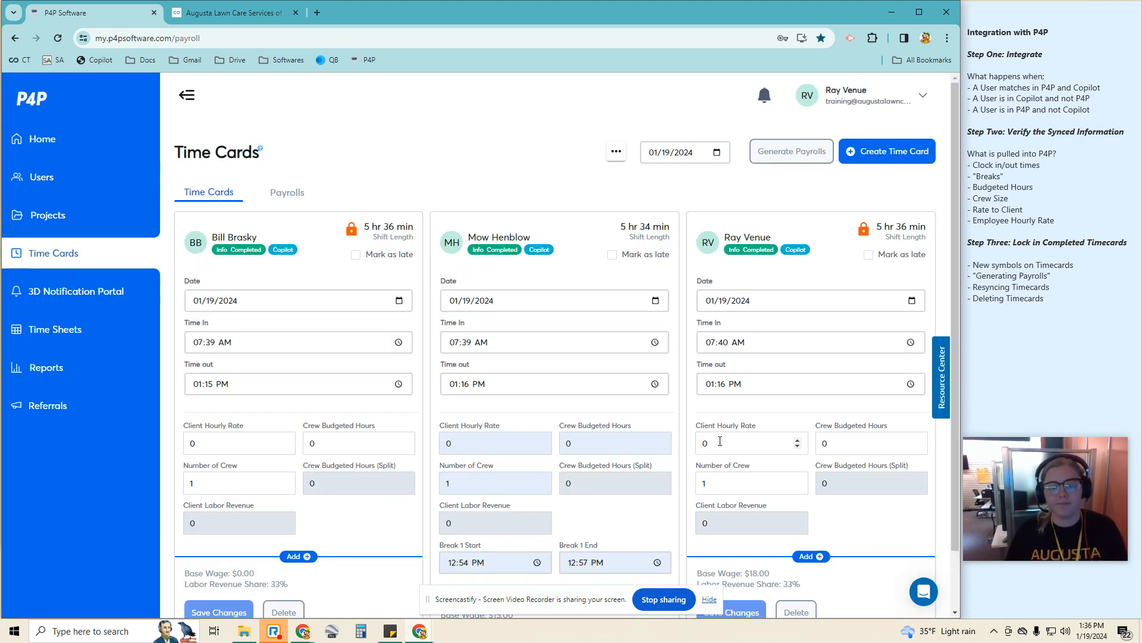
{"action": "scroll", "scroll_direction": "down", "scroll_amount": 3}
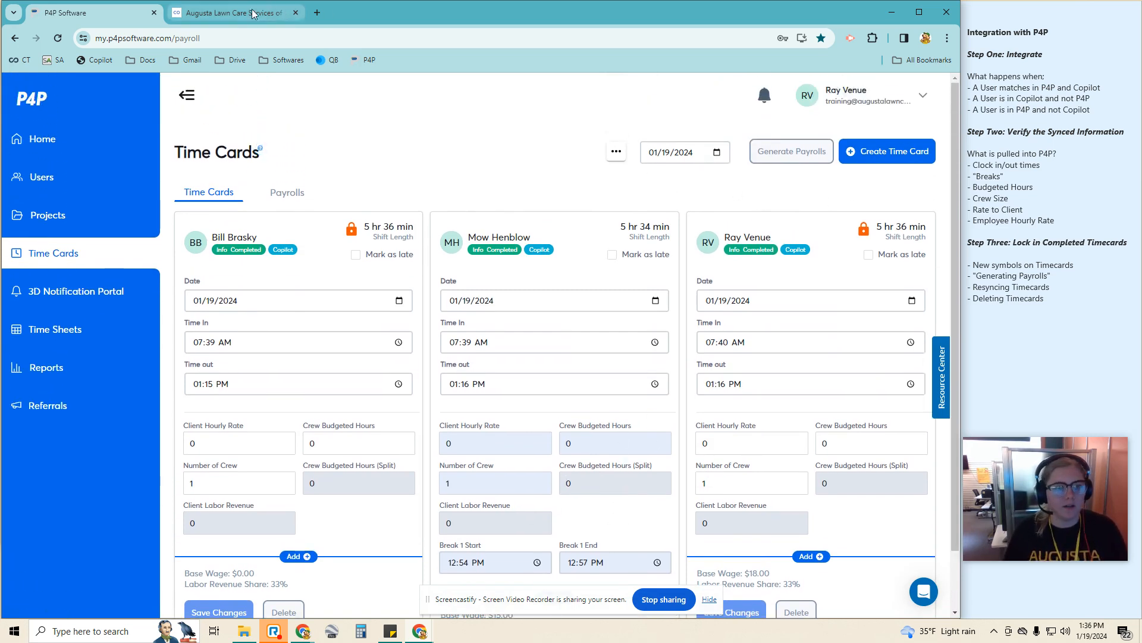
{"action": "left_click", "coordinate": [233, 12]}
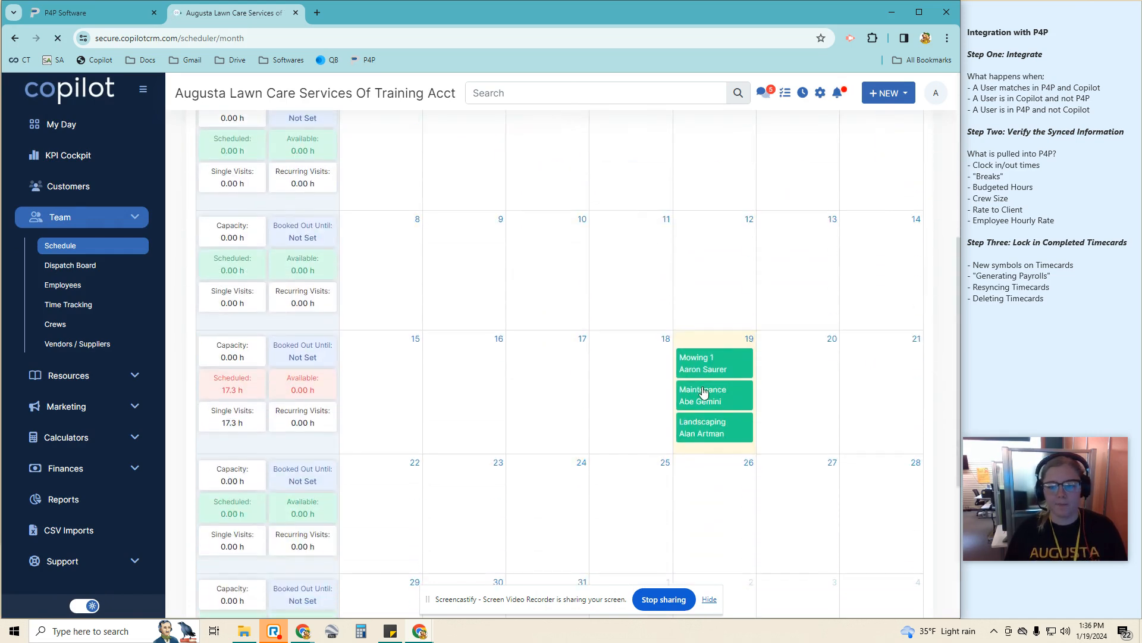
{"action": "left_click", "coordinate": [714, 394]}
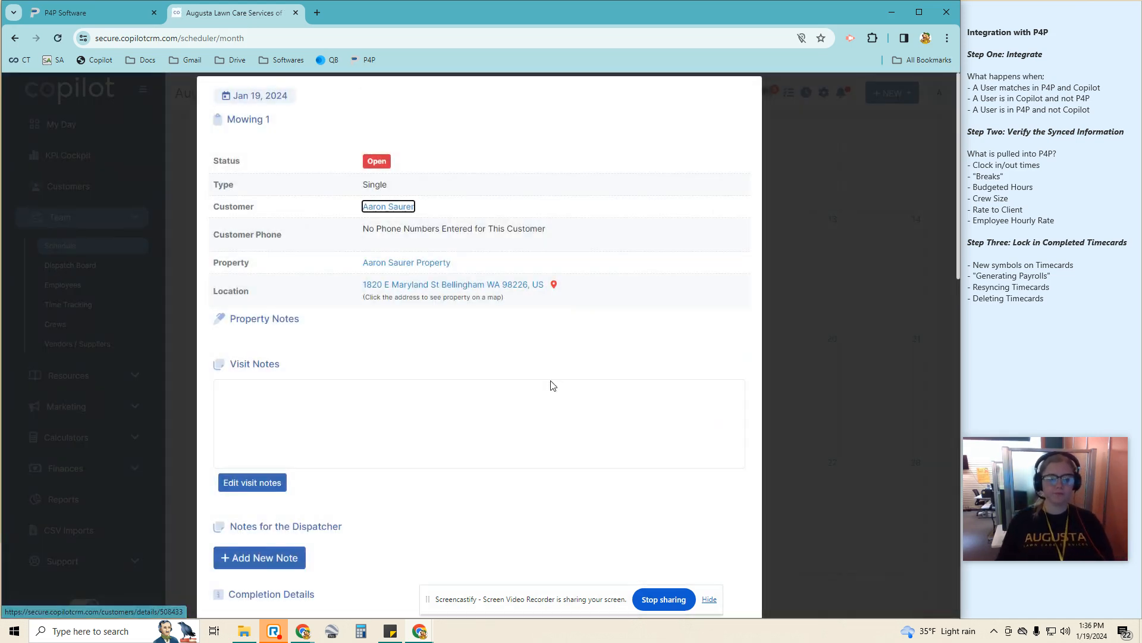
{"action": "scroll", "scroll_direction": "down", "scroll_amount": 3}
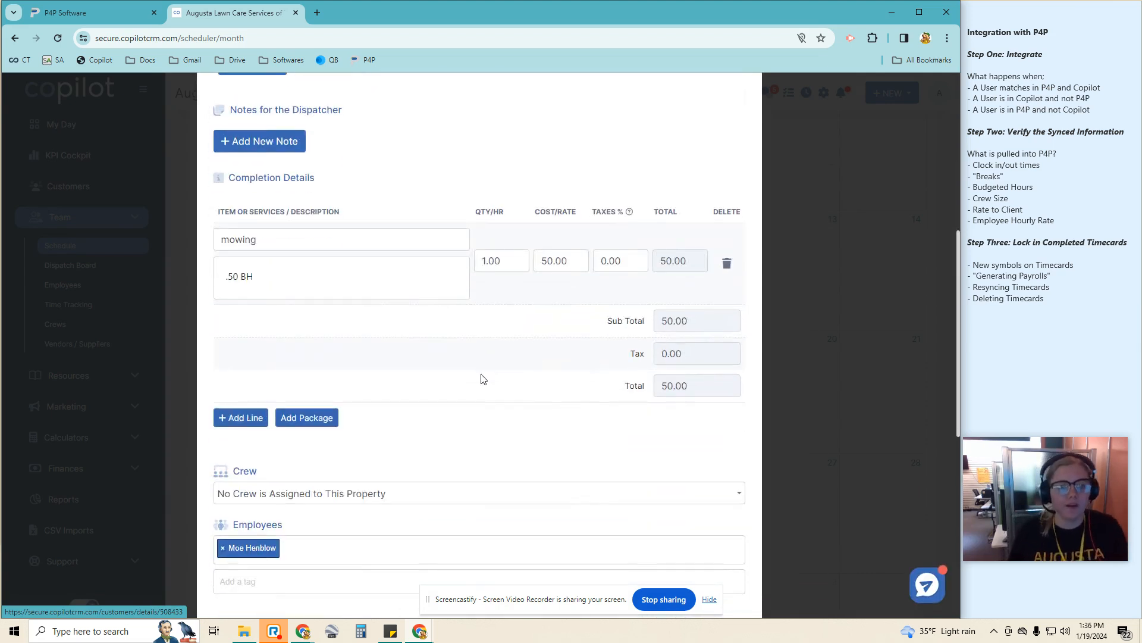
{"action": "scroll", "scroll_direction": "down", "scroll_amount": 3}
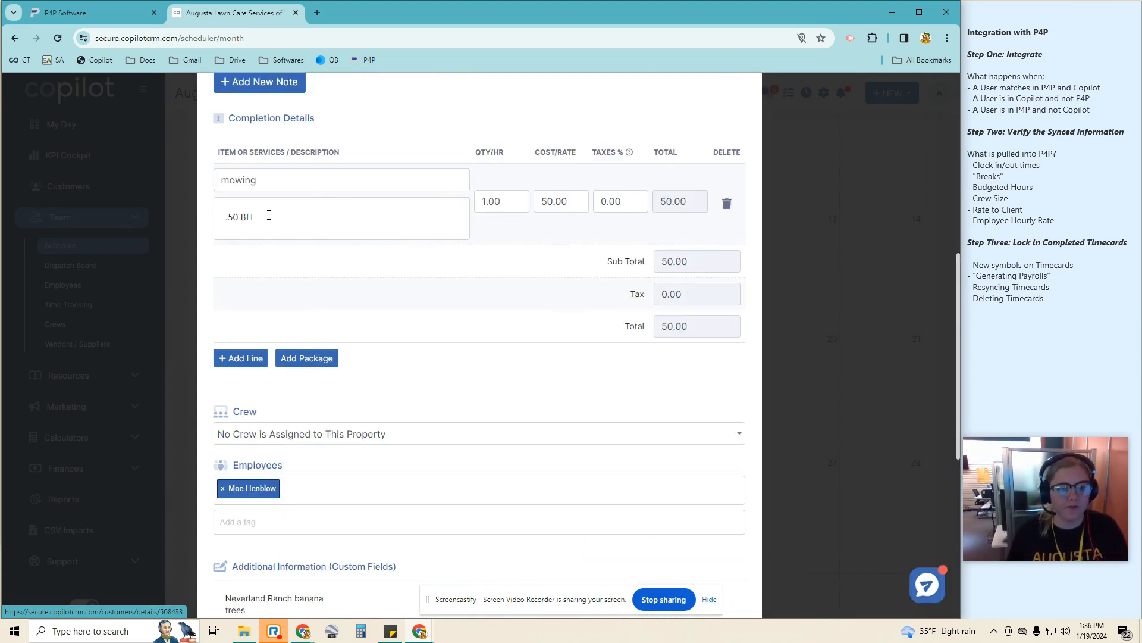
{"action": "scroll", "scroll_direction": "down", "scroll_amount": 3}
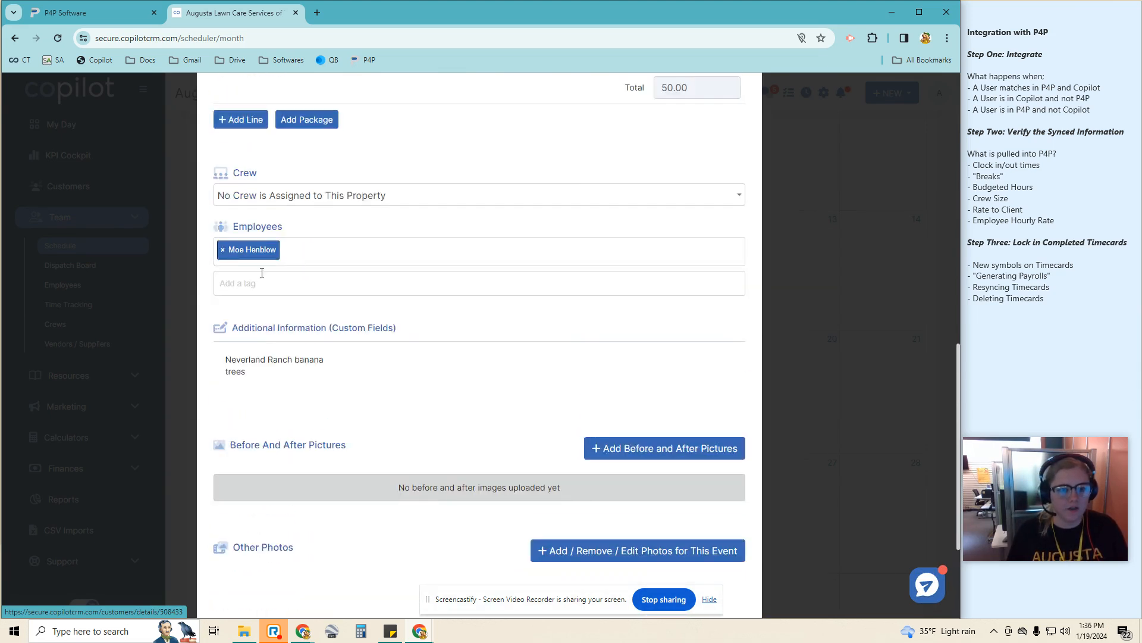
{"action": "scroll", "scroll_direction": "down", "scroll_amount": 3}
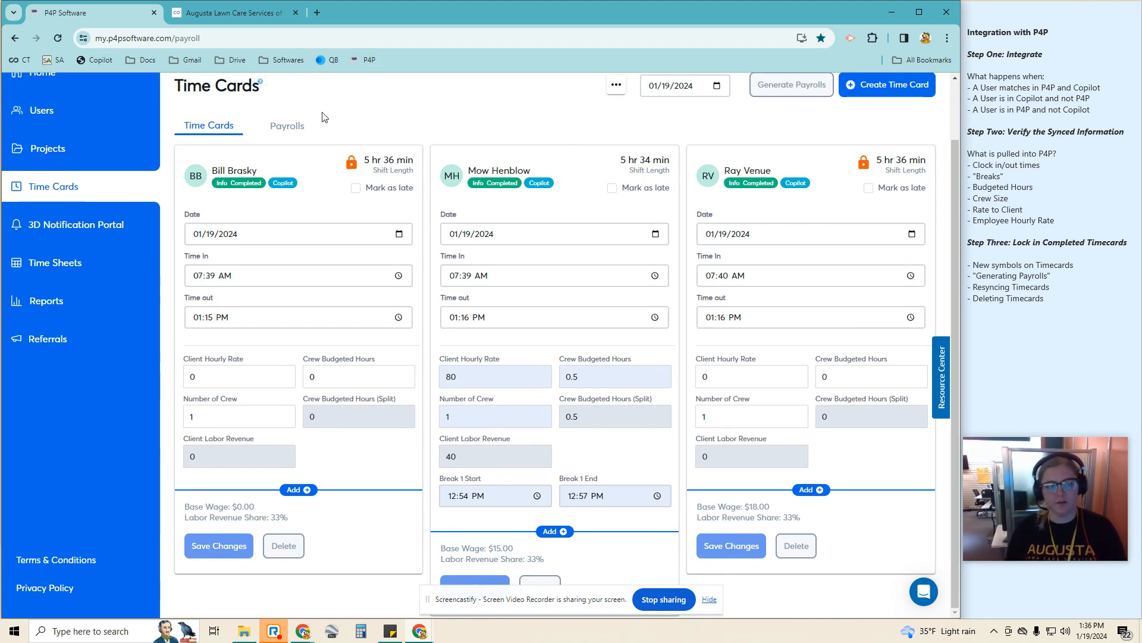
- Complete Bill Brasky's January 19 Weeding visit ($70, 1.8 budgeted hours) in Copilot's schedule
{"action": "left_click", "coordinate": [233, 14]}
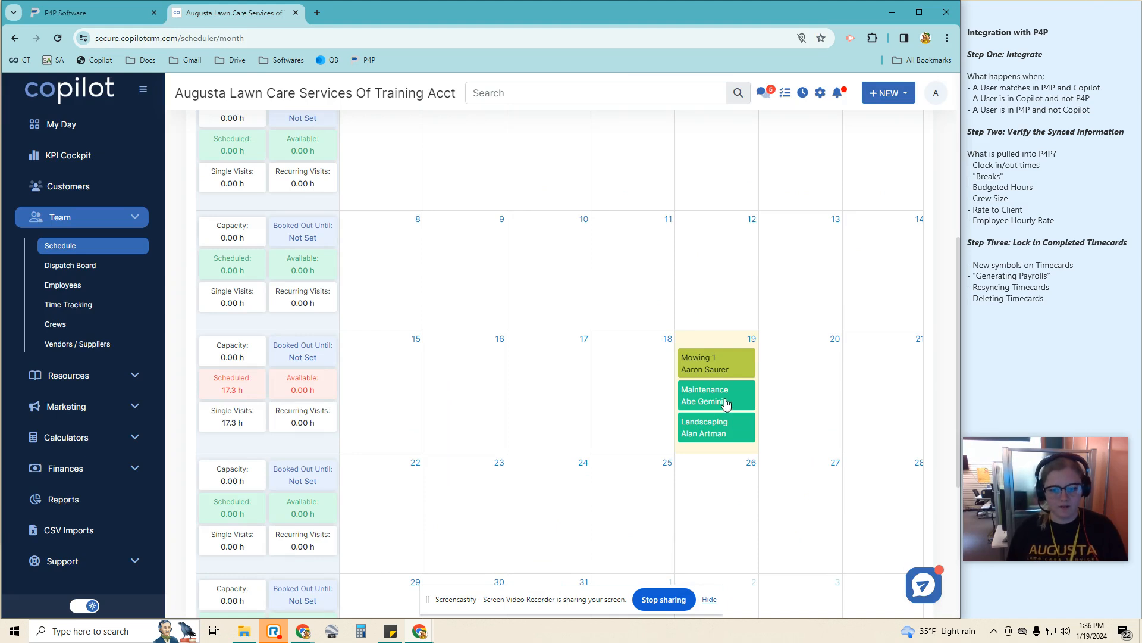
{"action": "left_click", "coordinate": [717, 395]}
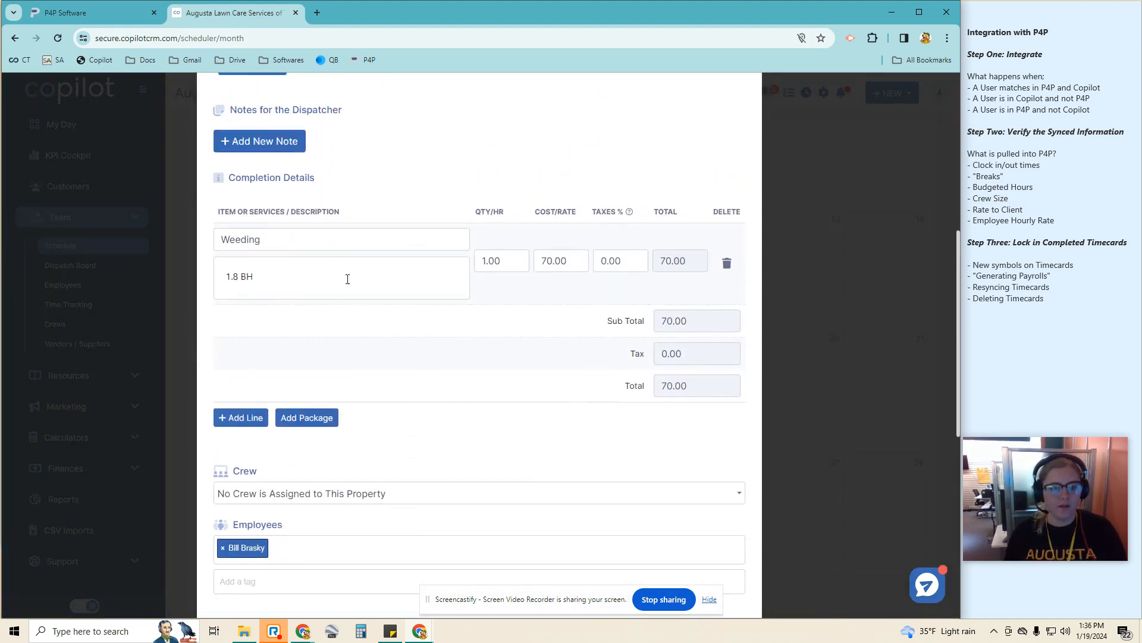
{"action": "scroll", "scroll_direction": "down", "scroll_amount": 3}
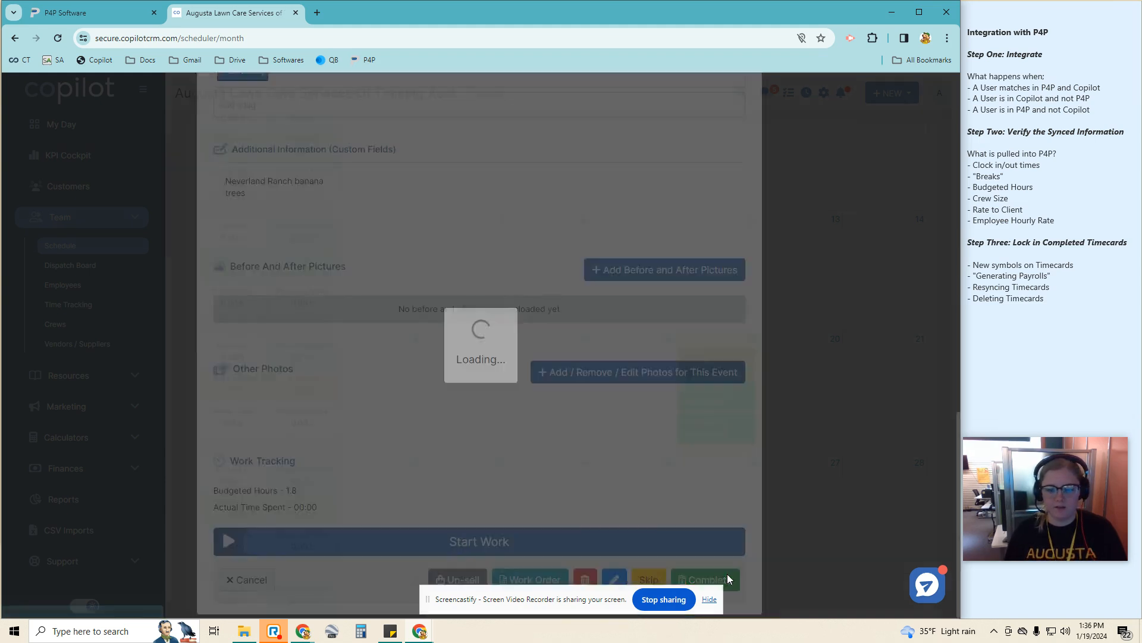
{"action": "left_click", "coordinate": [72, 13]}
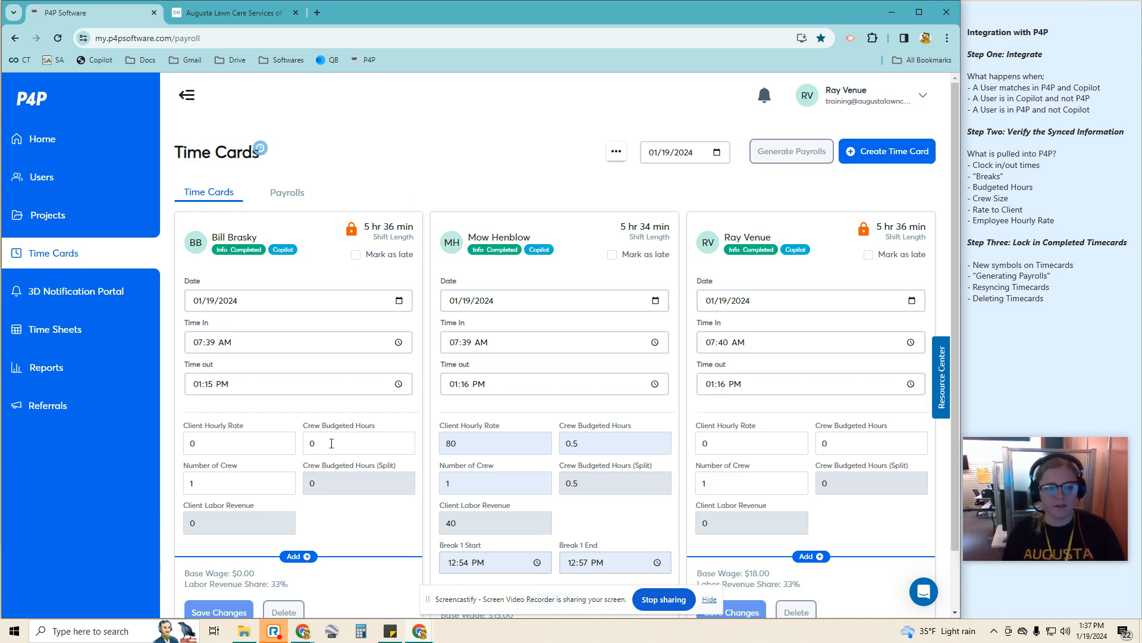
{"action": "mouse_move", "coordinate": [350, 228]}
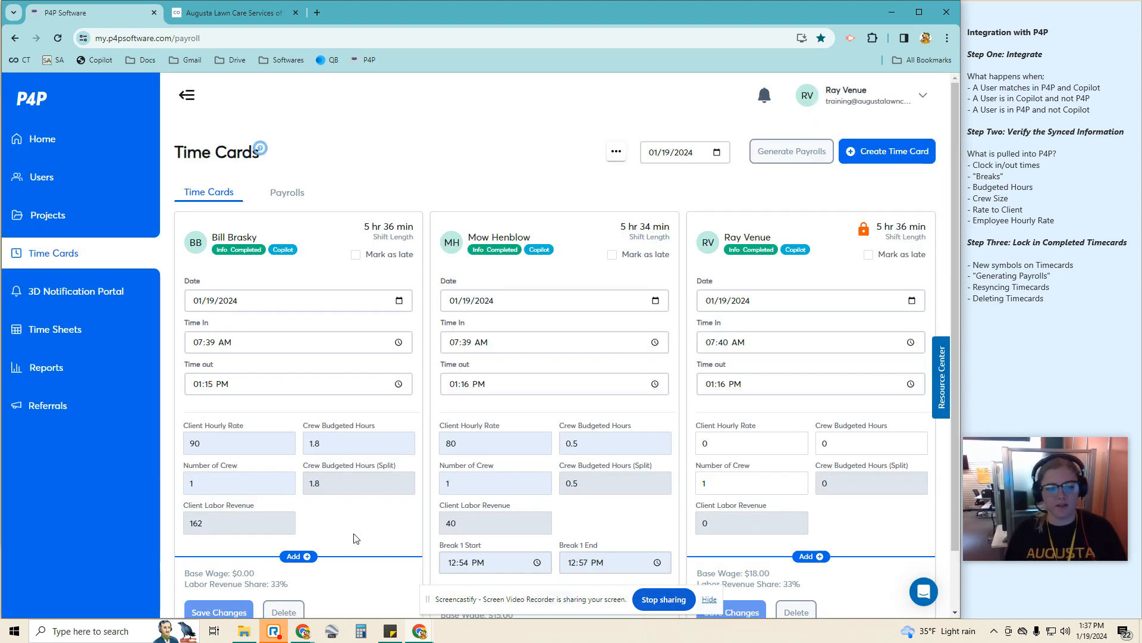
{"action": "mouse_move", "coordinate": [287, 473]}
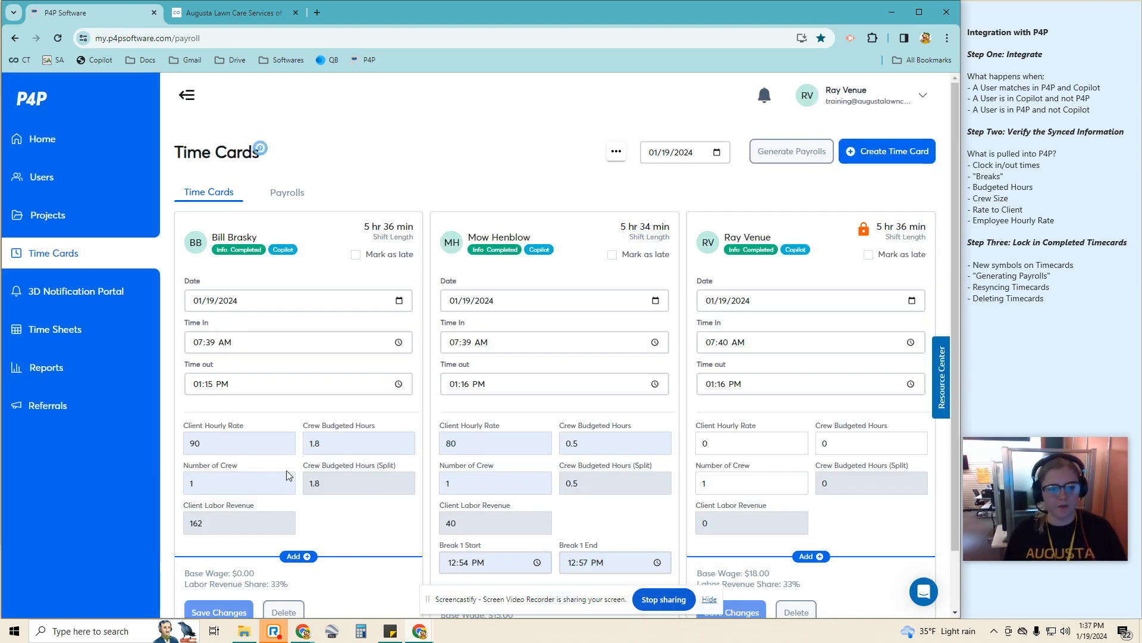
- Confirm Bill Brasky's card shows $90 rate, 1.8 hours, $162 revenue, then open the $1,800 Landscaping visit
{"action": "left_click", "coordinate": [238, 12]}
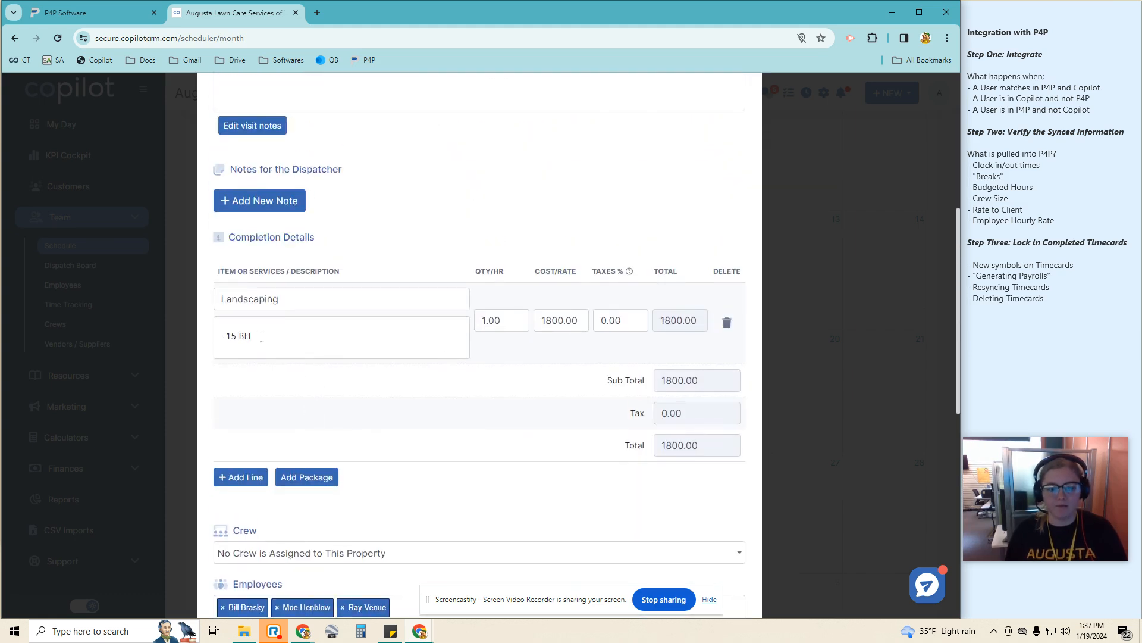
- Complete the Landscaping visit and verify P4P cards show 15 budgeted hours, 5 per crew member
{"action": "scroll", "scroll_direction": "down", "scroll_amount": 3}
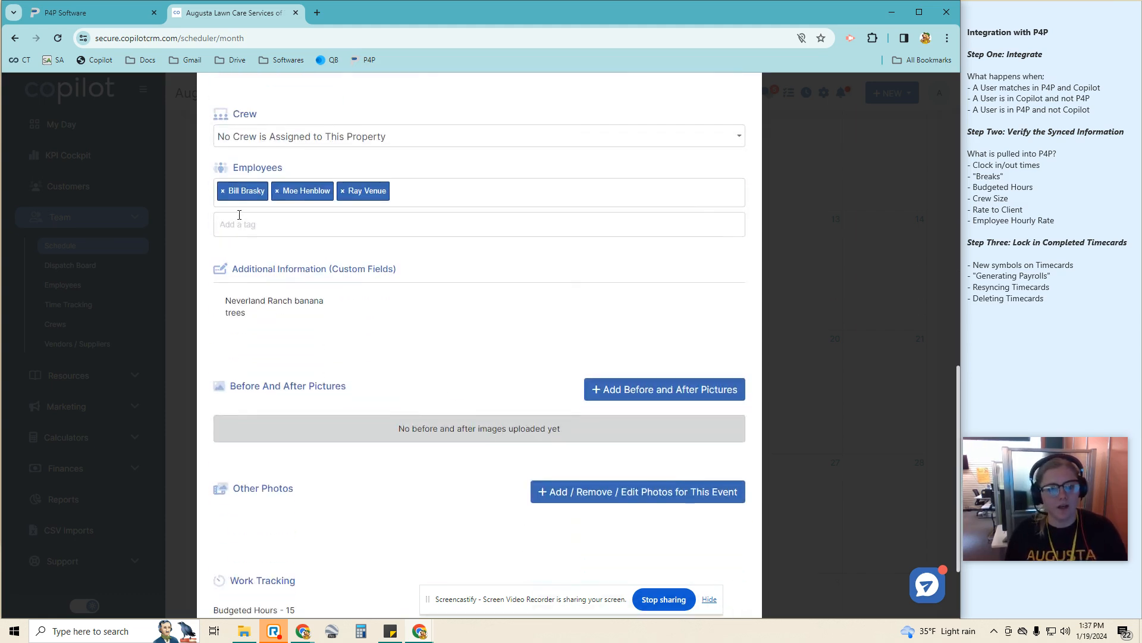
{"action": "scroll", "scroll_direction": "down", "scroll_amount": 3}
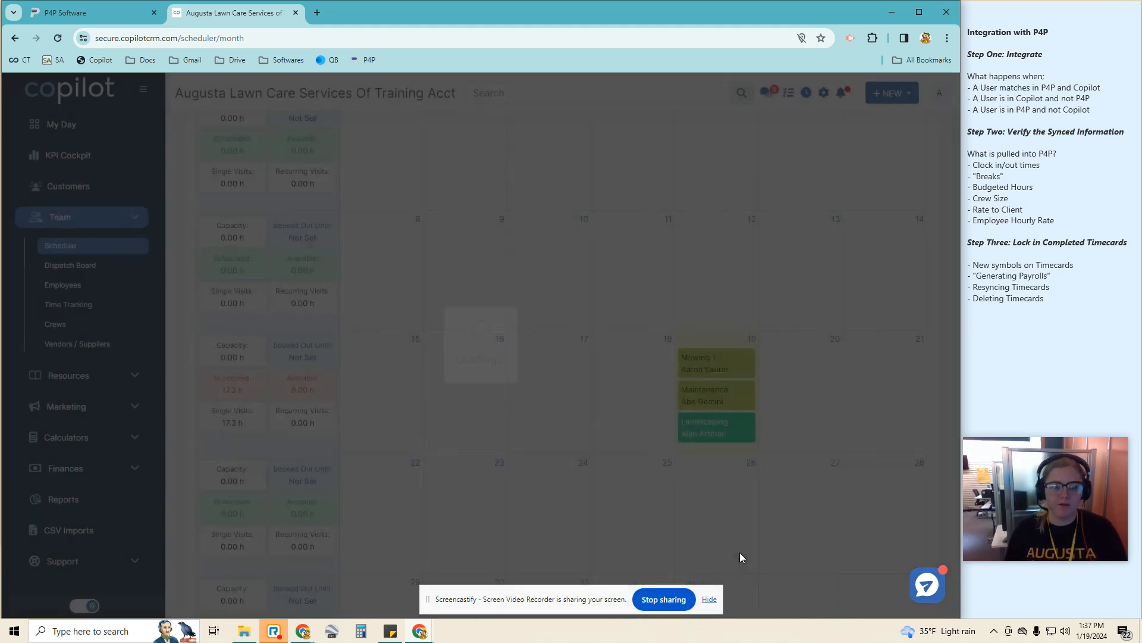
{"action": "left_click", "coordinate": [78, 13]}
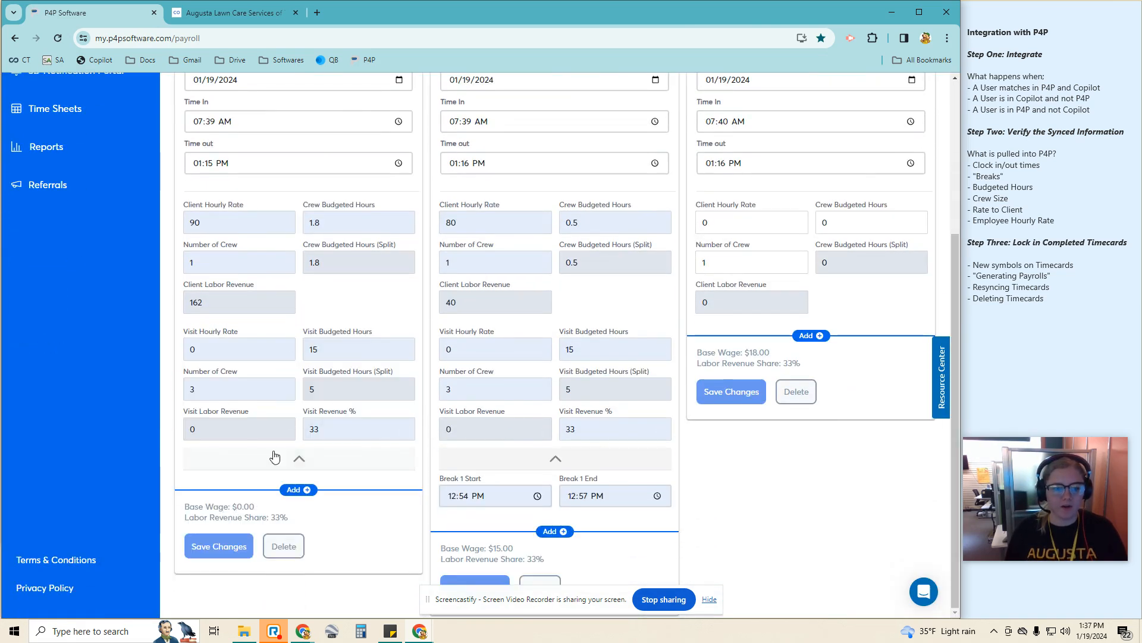
{"action": "left_click", "coordinate": [357, 349]}
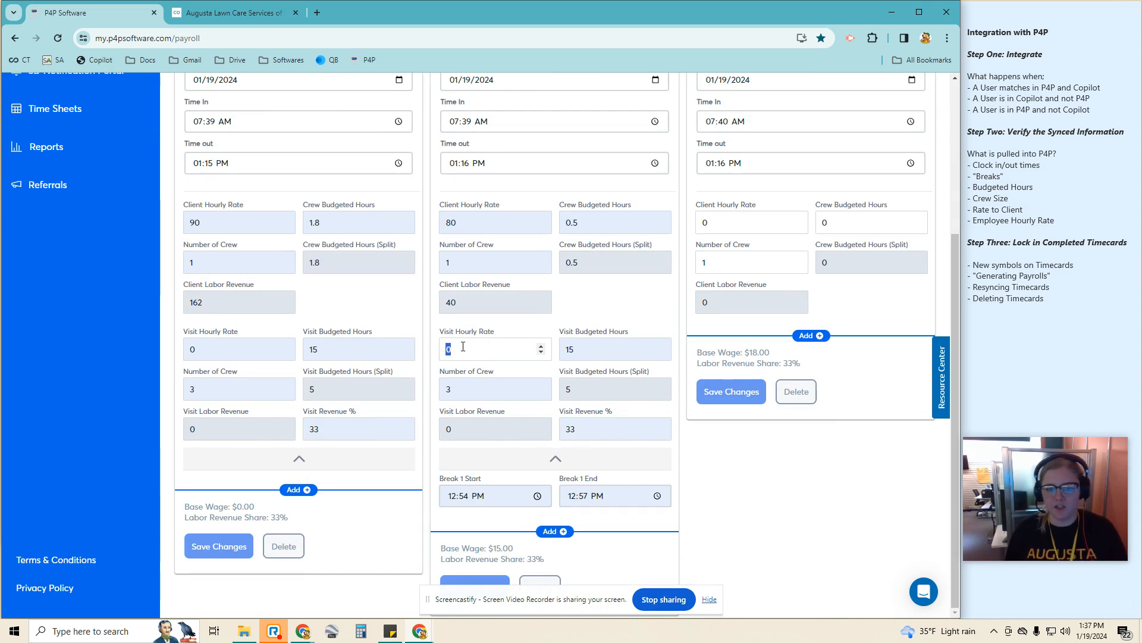
{"action": "left_click", "coordinate": [238, 12]}
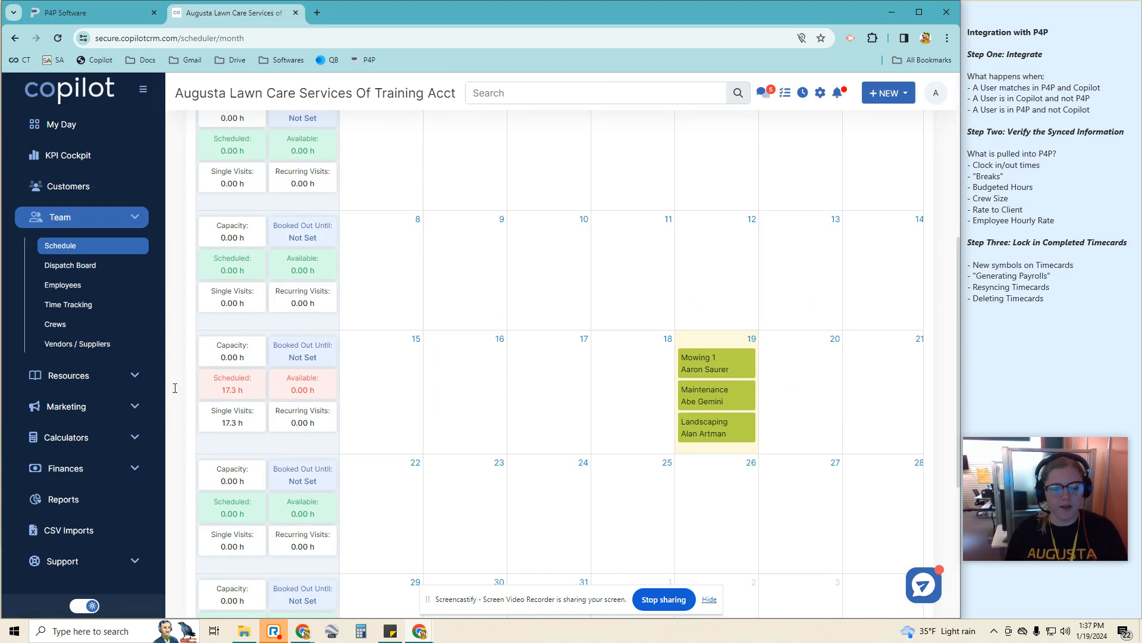
- Locate the Landscaping service in Items And Services and bring up its details
{"action": "left_click", "coordinate": [68, 375]}
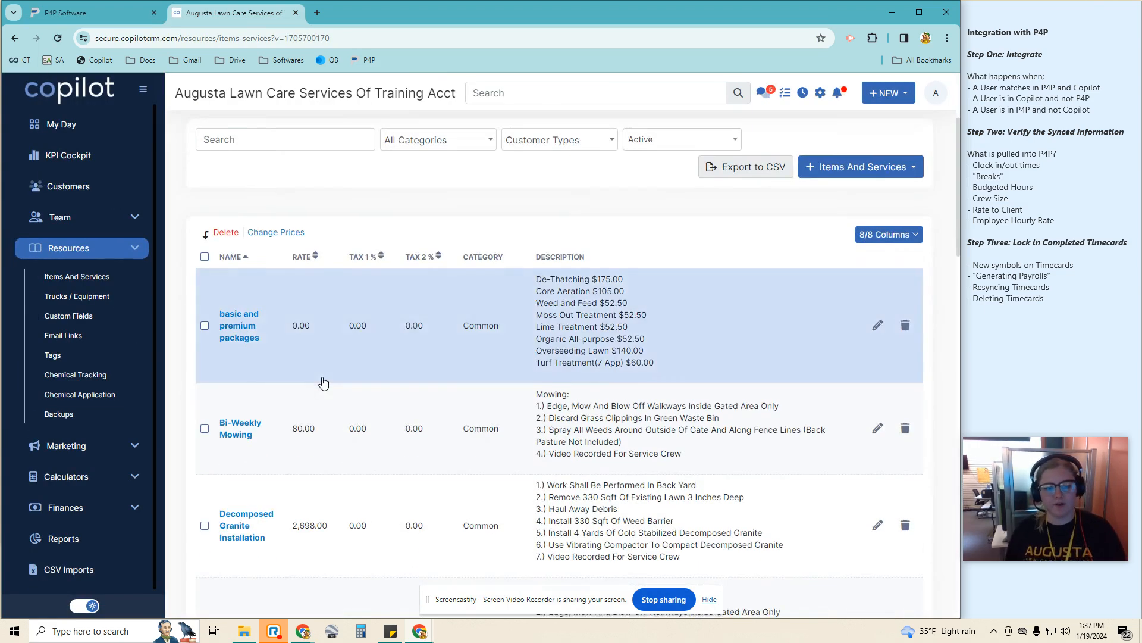
{"action": "scroll", "scroll_direction": "down", "scroll_amount": 3}
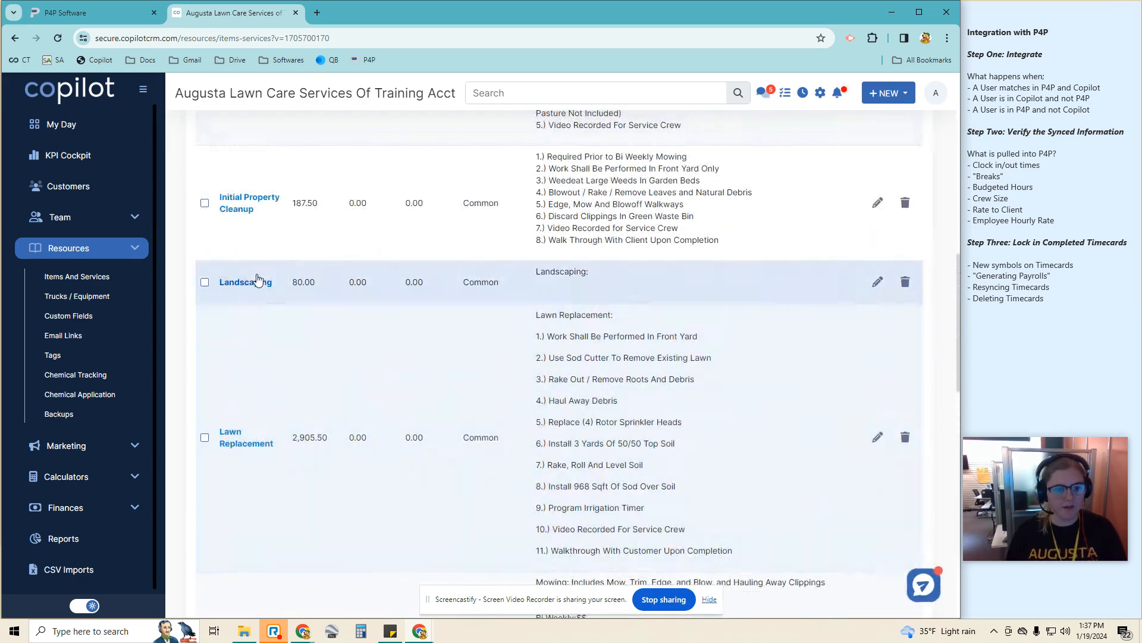
{"action": "left_click", "coordinate": [245, 282]}
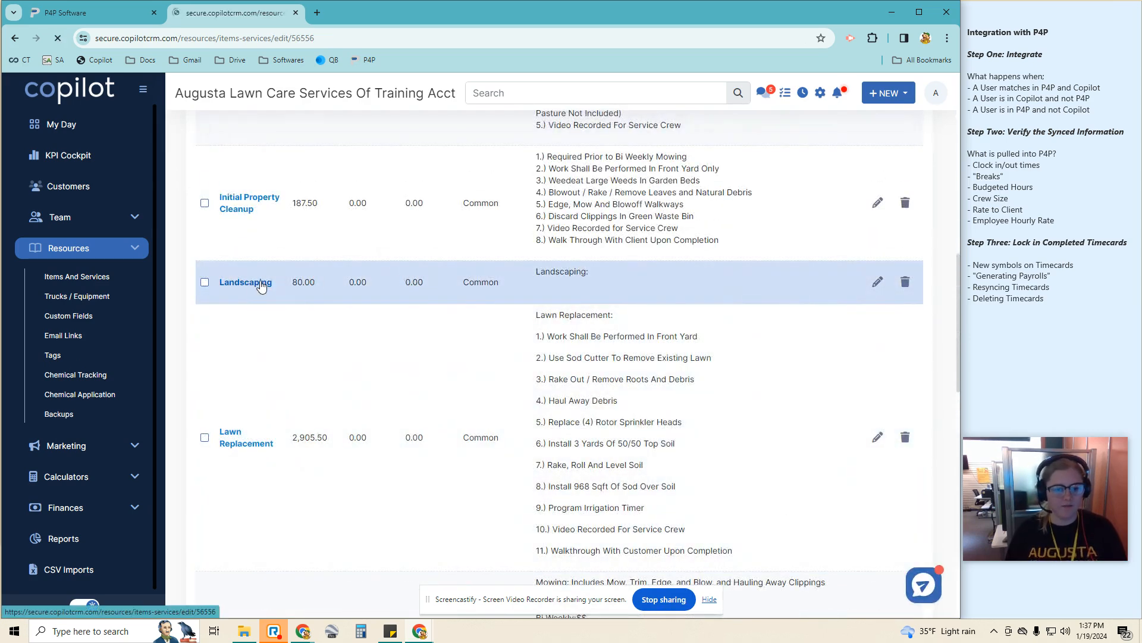
{"action": "left_click", "coordinate": [245, 282]}
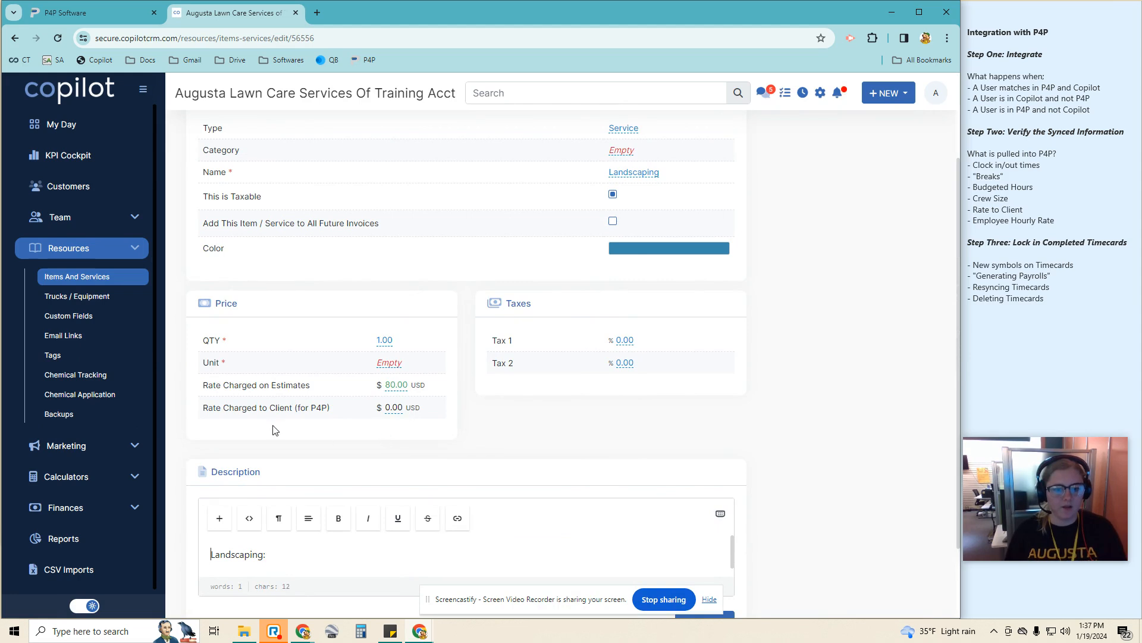
- Set Landscaping's Rate Charged to Client (for P4P) to 15, then return to the P4P time cards
{"action": "double_click", "coordinate": [255, 407]}
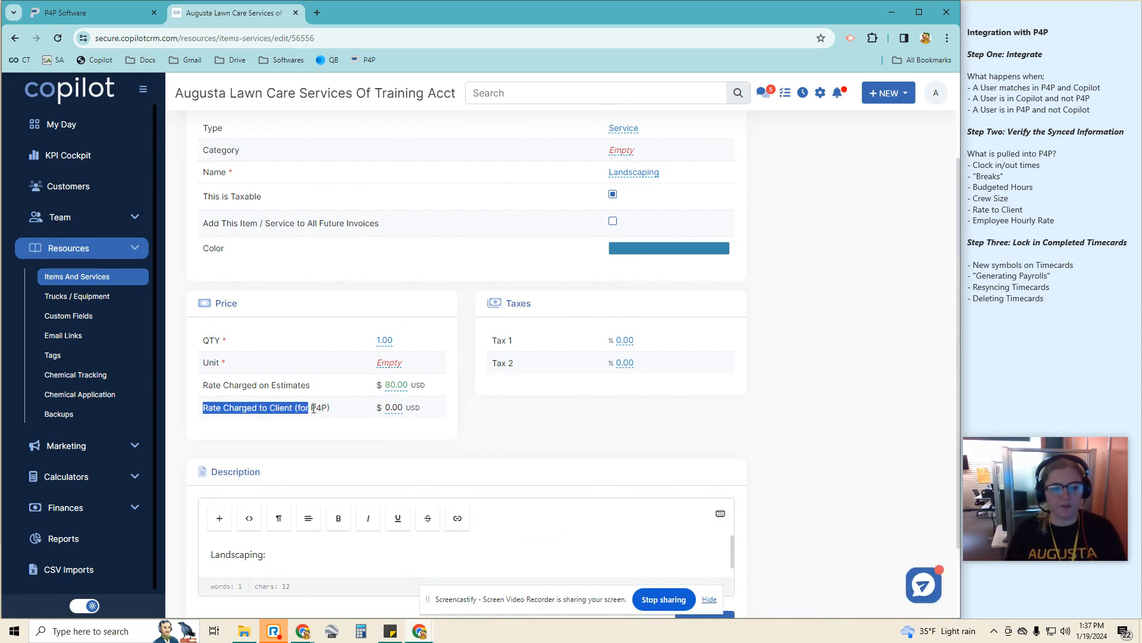
{"action": "left_click", "coordinate": [392, 407]}
{"action": "type", "text": "15"}
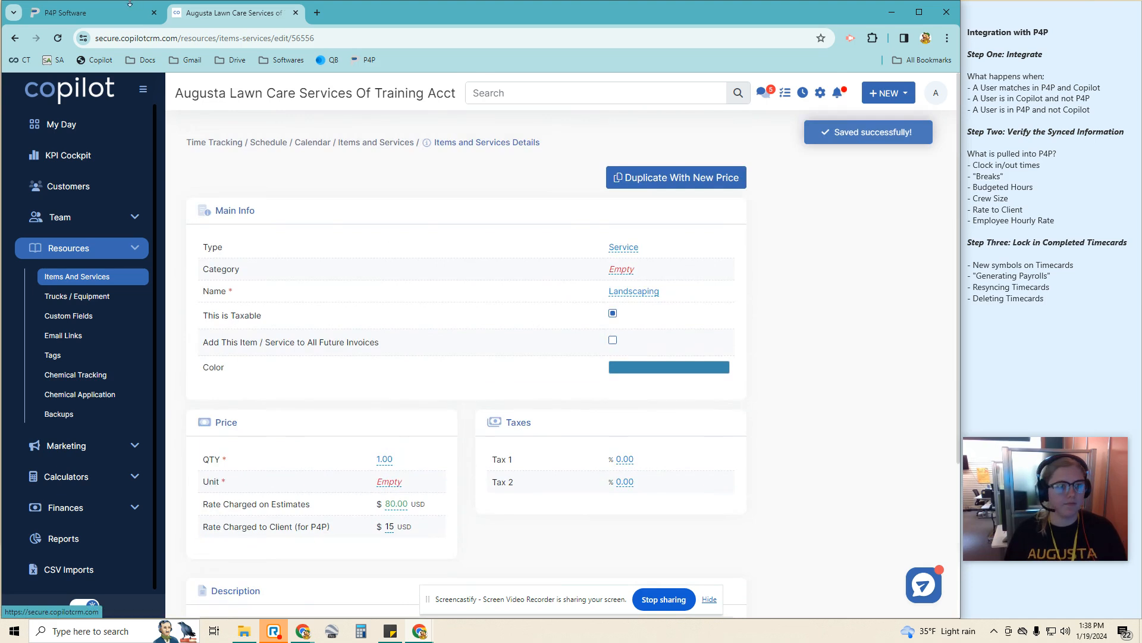
{"action": "left_click", "coordinate": [84, 15]}
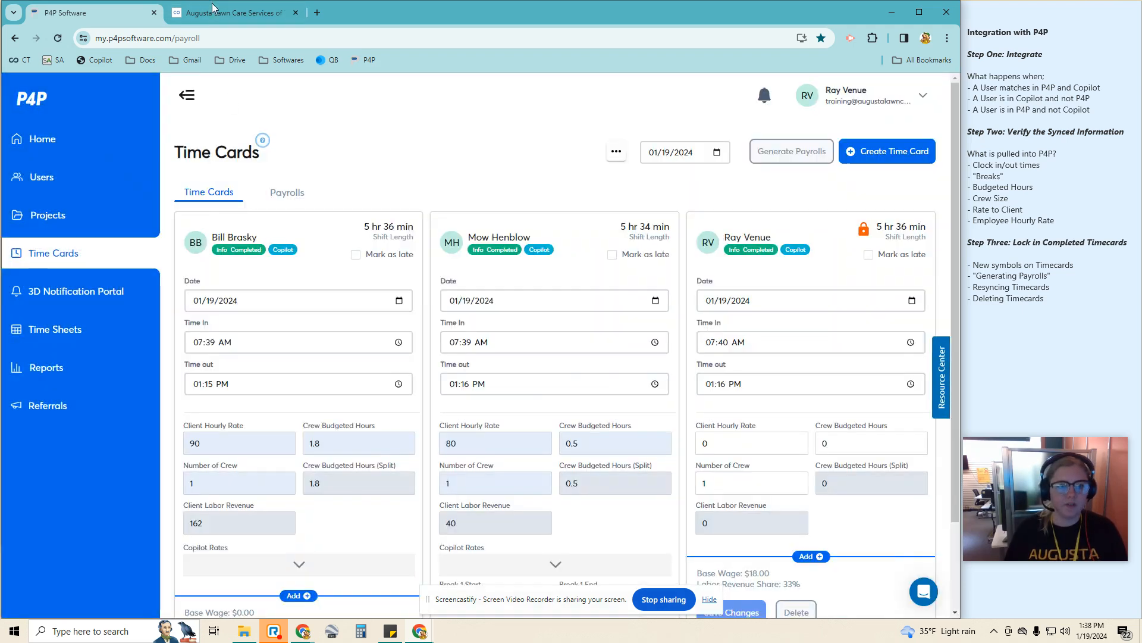
- Change the Landscaping P4P client rate to 20, confirm it, and return to the P4P time cards
{"action": "left_click", "coordinate": [234, 12]}
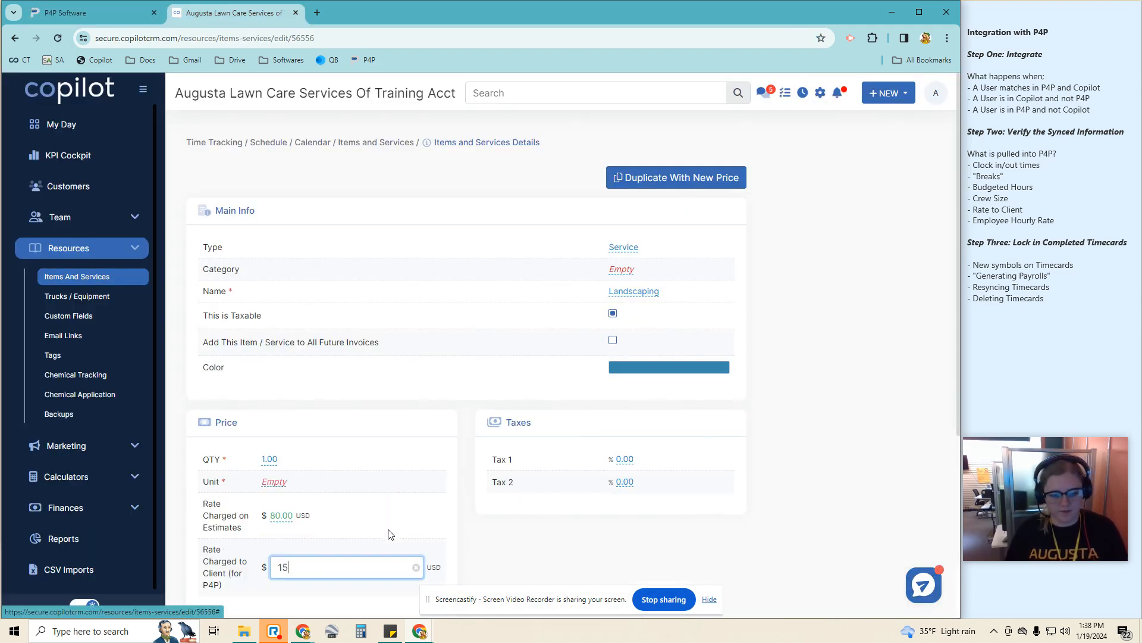
{"action": "type", "text": "20"}
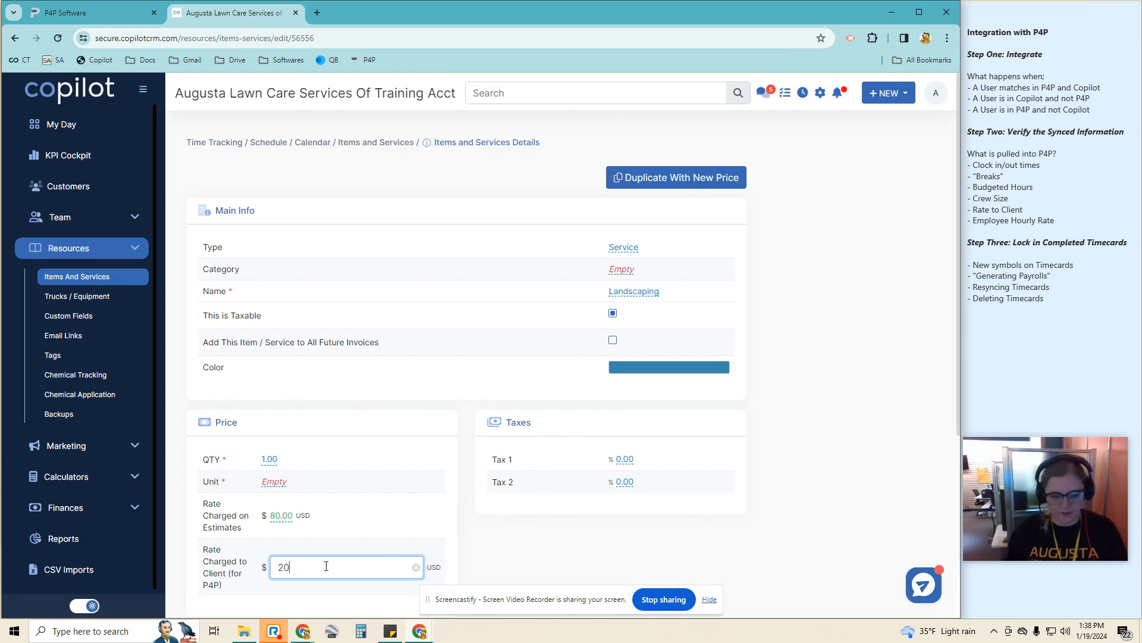
{"action": "key", "text": "Enter"}
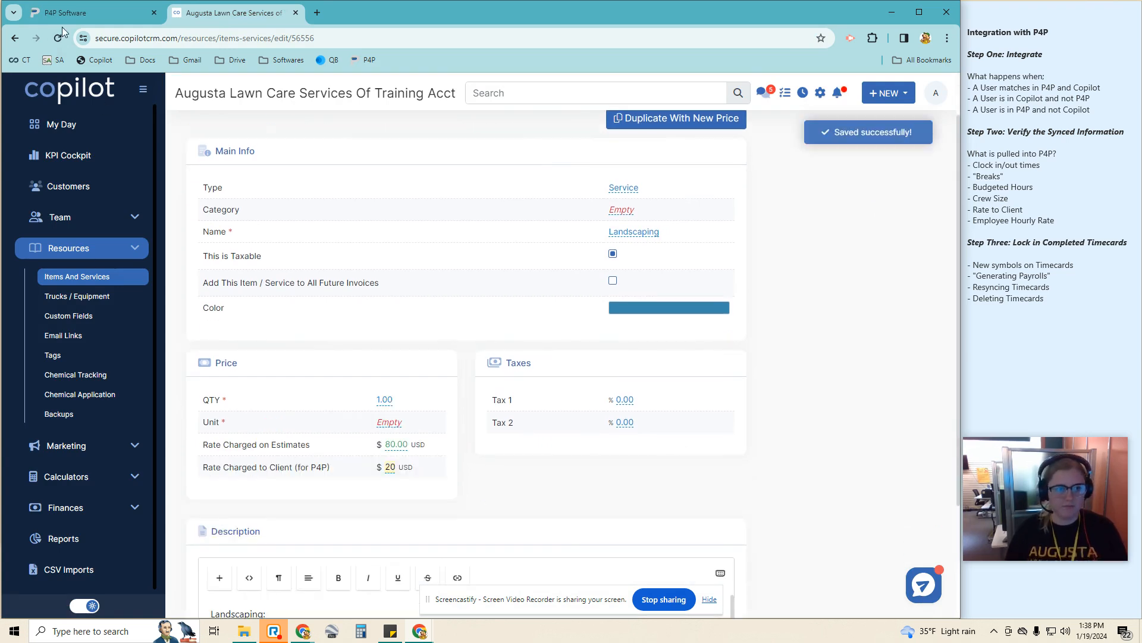
{"action": "left_click", "coordinate": [72, 13]}
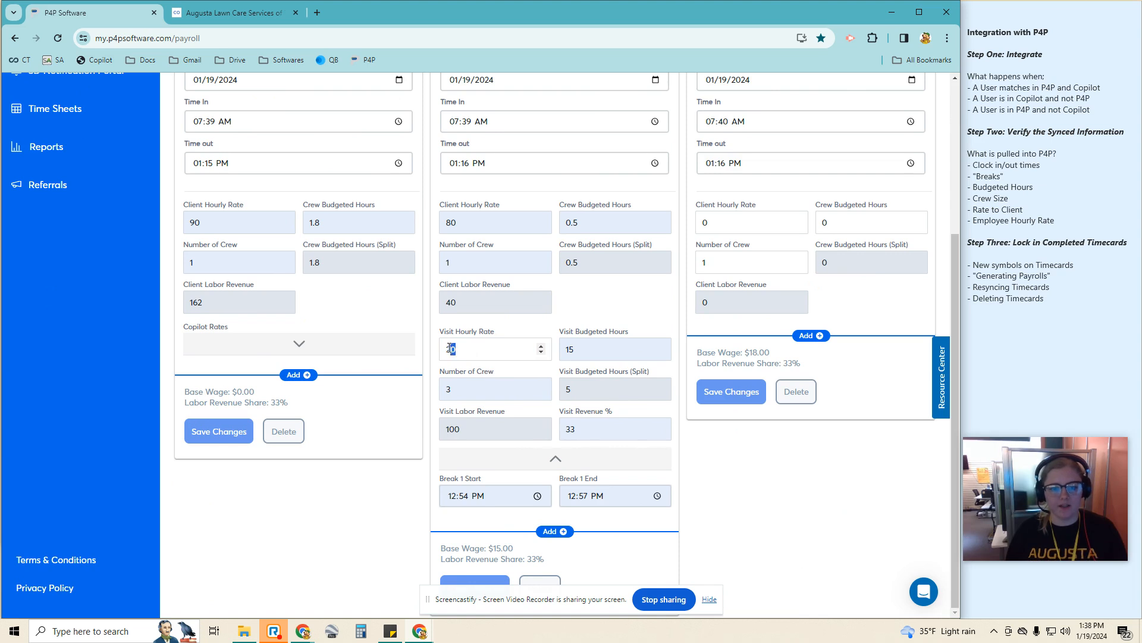
- Review the 01/19/2024 time card showing the Landscaping visit at $20 rate and 15 budgeted hours
{"action": "left_click", "coordinate": [609, 349]}
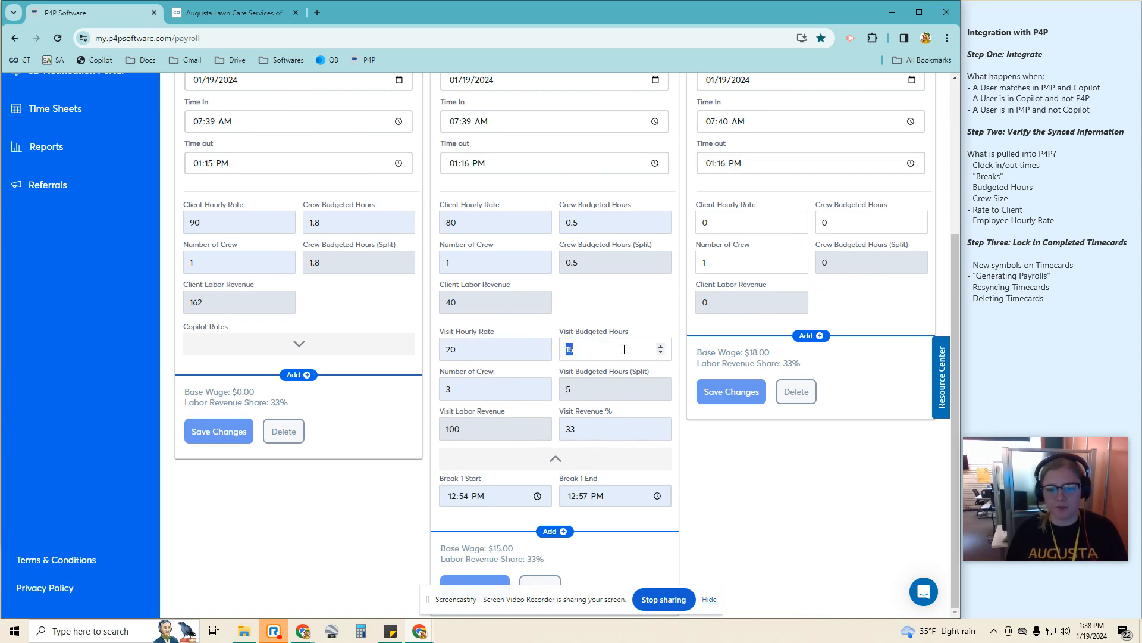
{"action": "left_click", "coordinate": [483, 388]}
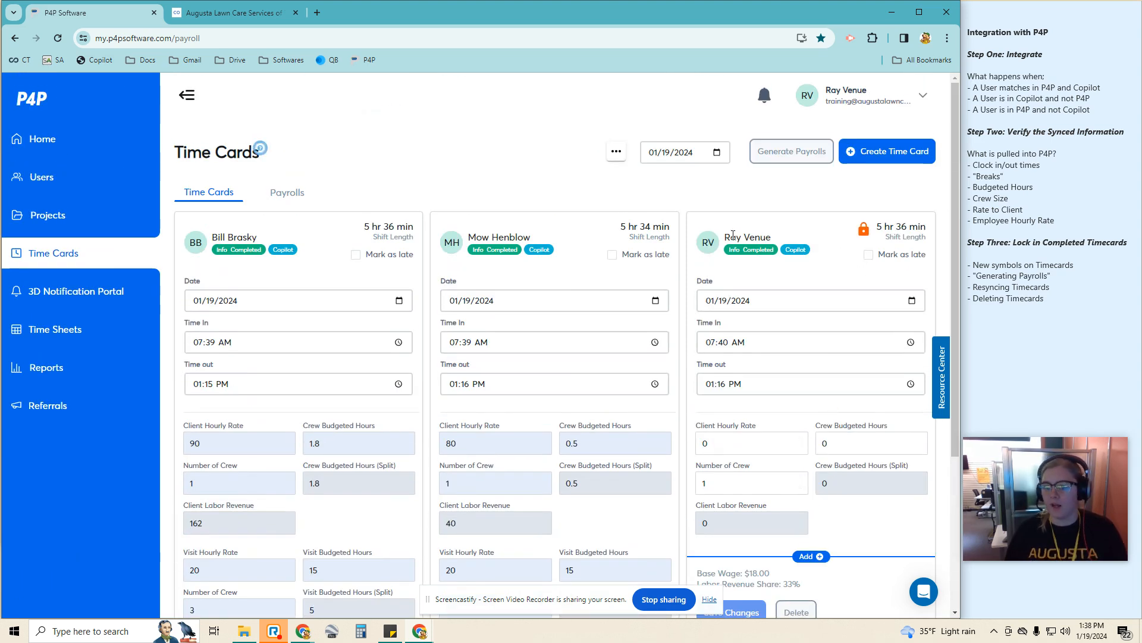
{"action": "scroll", "scroll_direction": "down", "scroll_amount": 3}
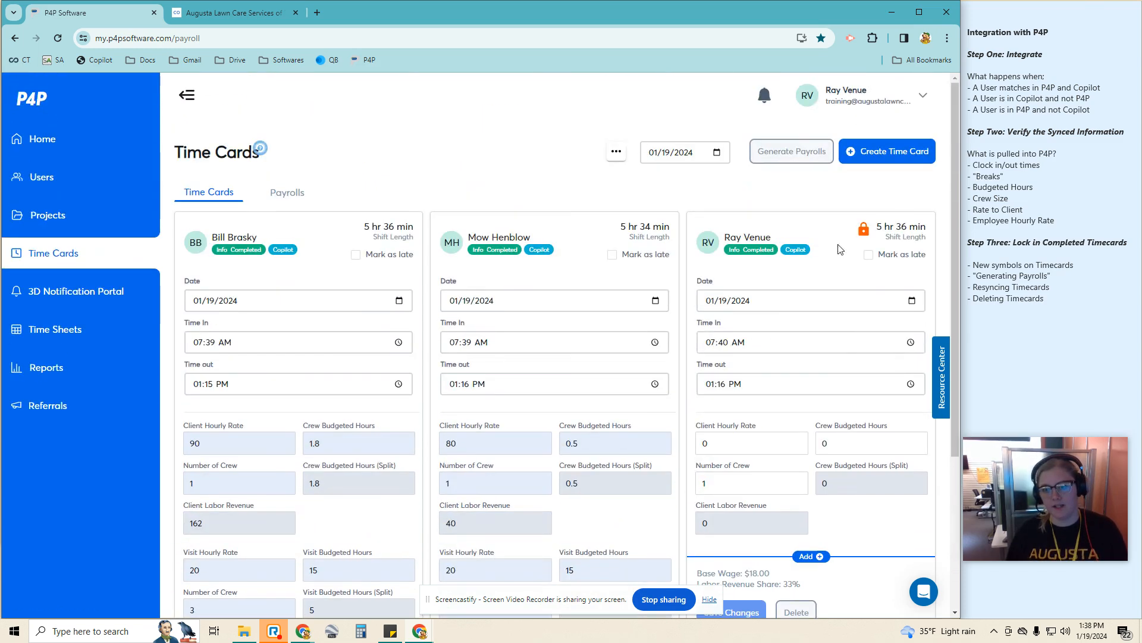
{"action": "left_click", "coordinate": [864, 230]}
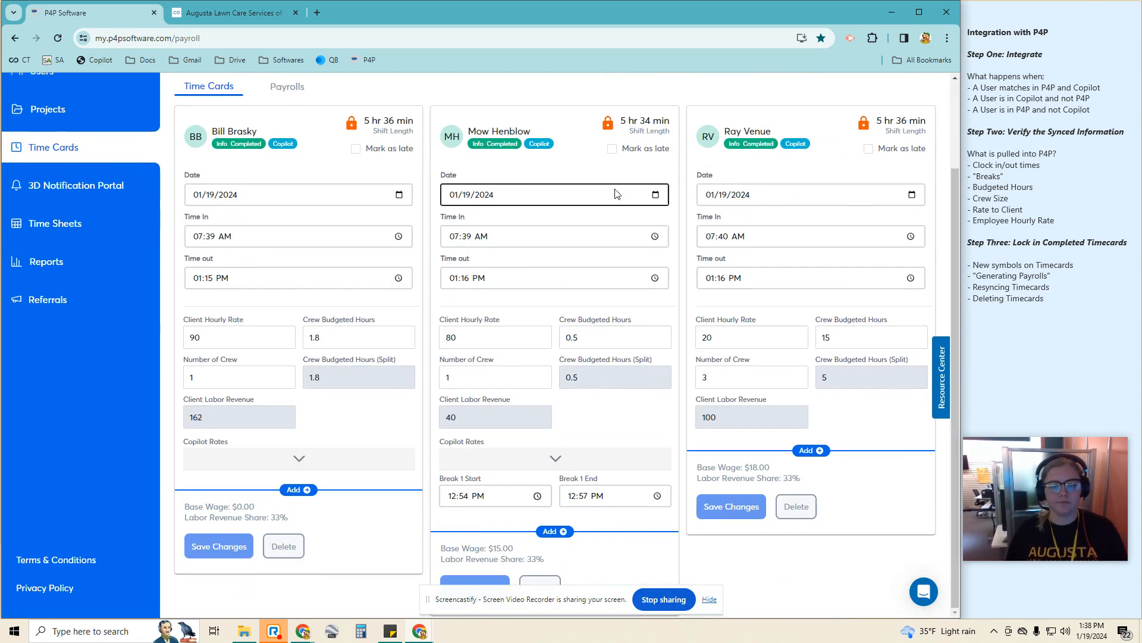
- Inspect the middle card's Copilot visit rates among the three locked time cards
{"action": "left_click", "coordinate": [554, 458]}
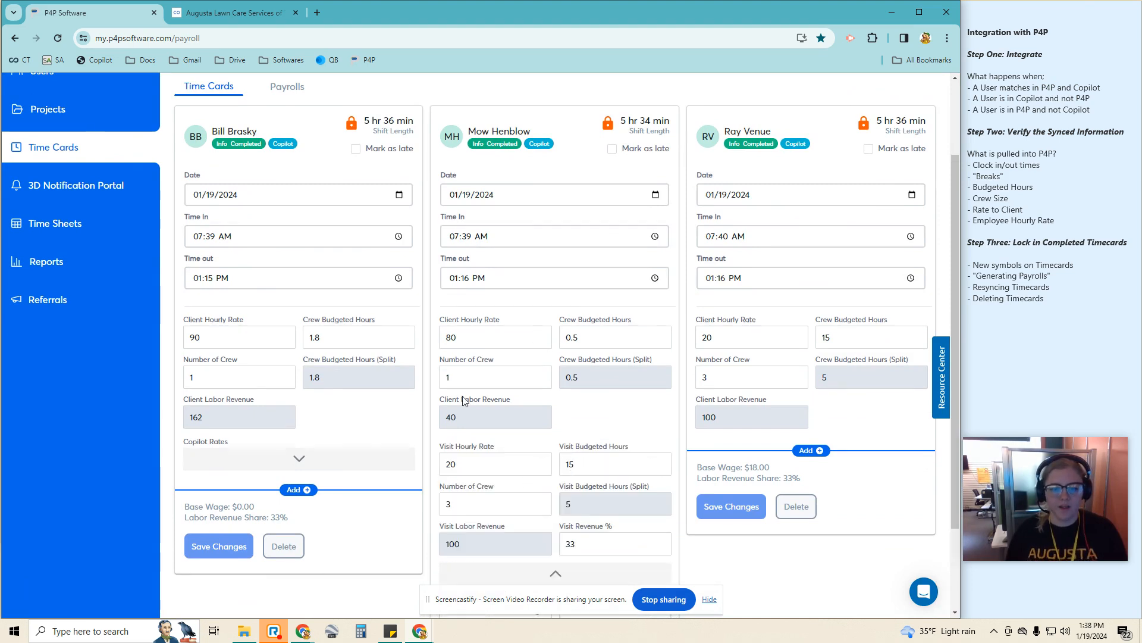
{"action": "left_click", "coordinate": [298, 458]}
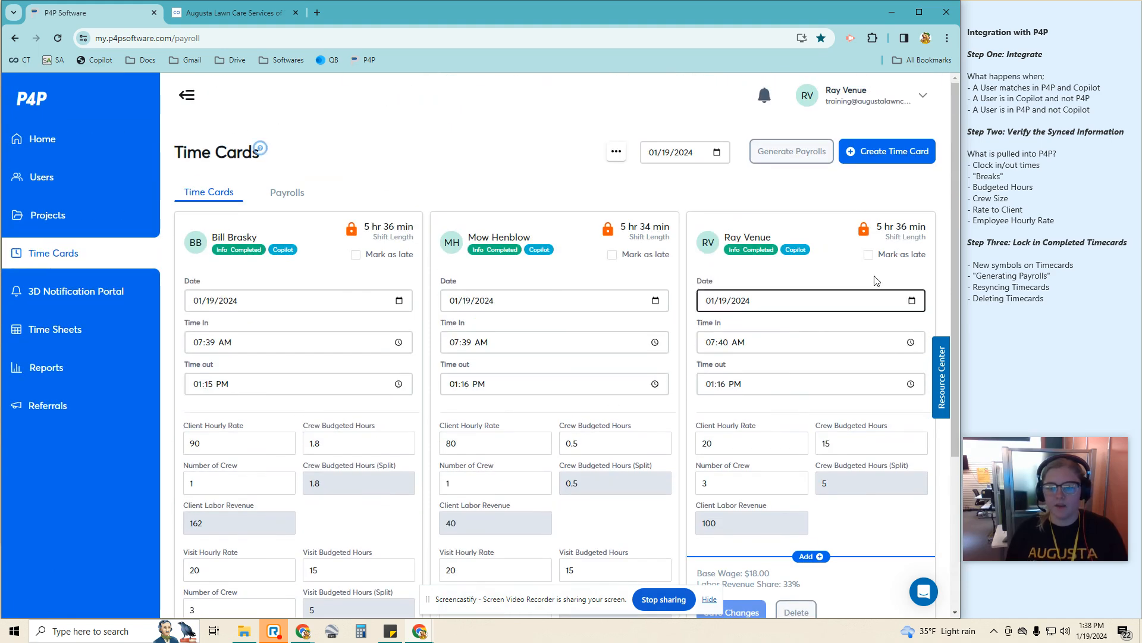
{"action": "scroll", "scroll_direction": "down", "scroll_amount": 3}
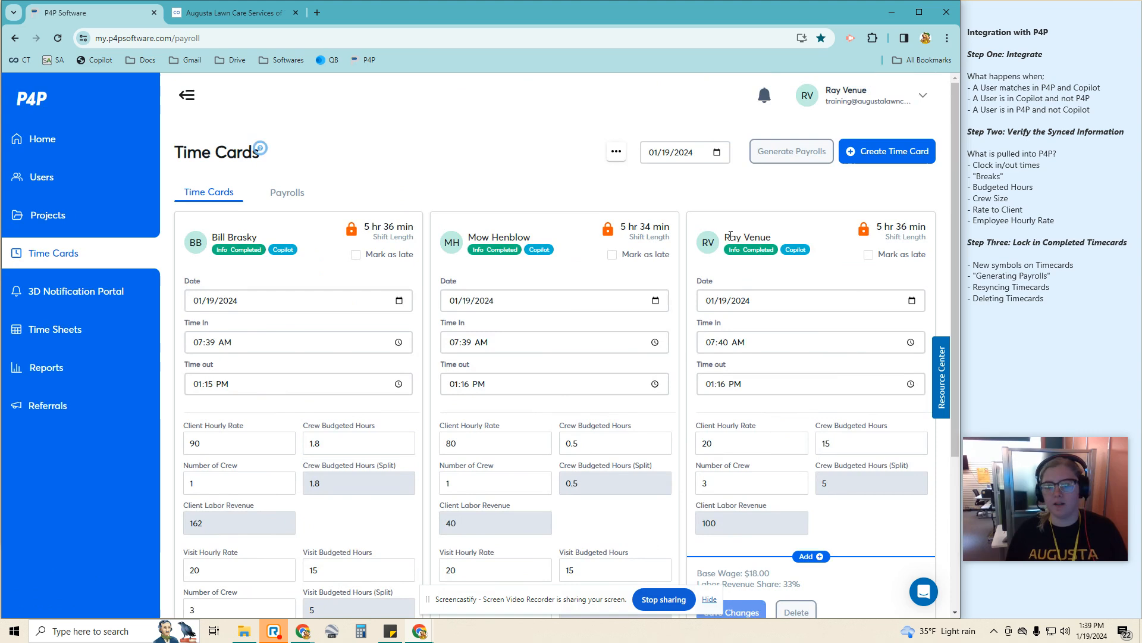
{"action": "mouse_move", "coordinate": [795, 250]}
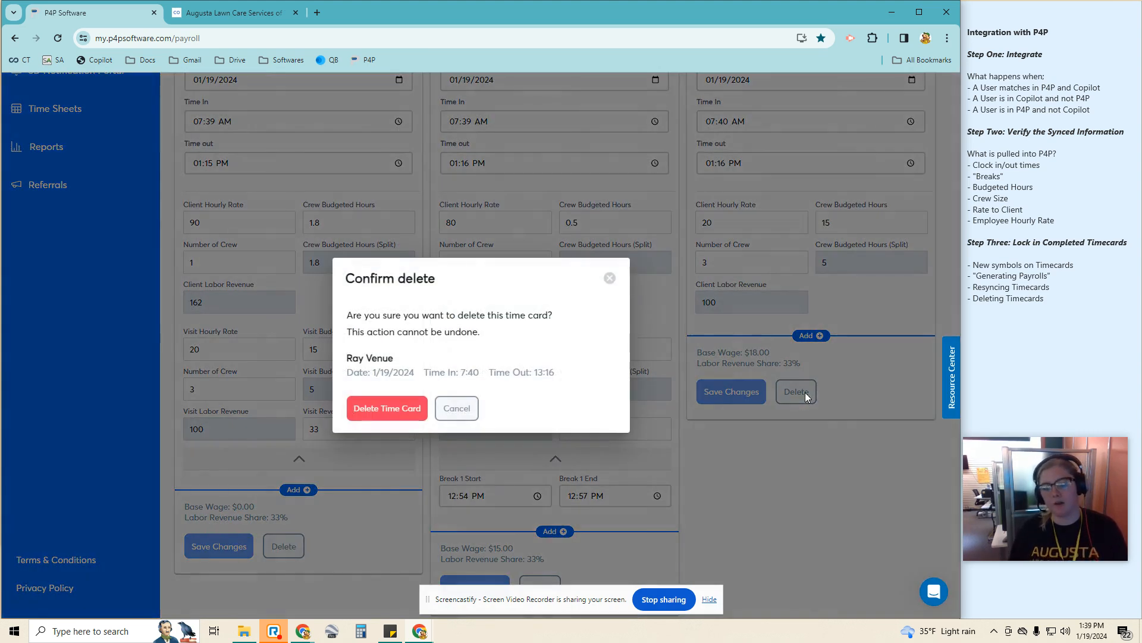
{"action": "left_click", "coordinate": [386, 408]}
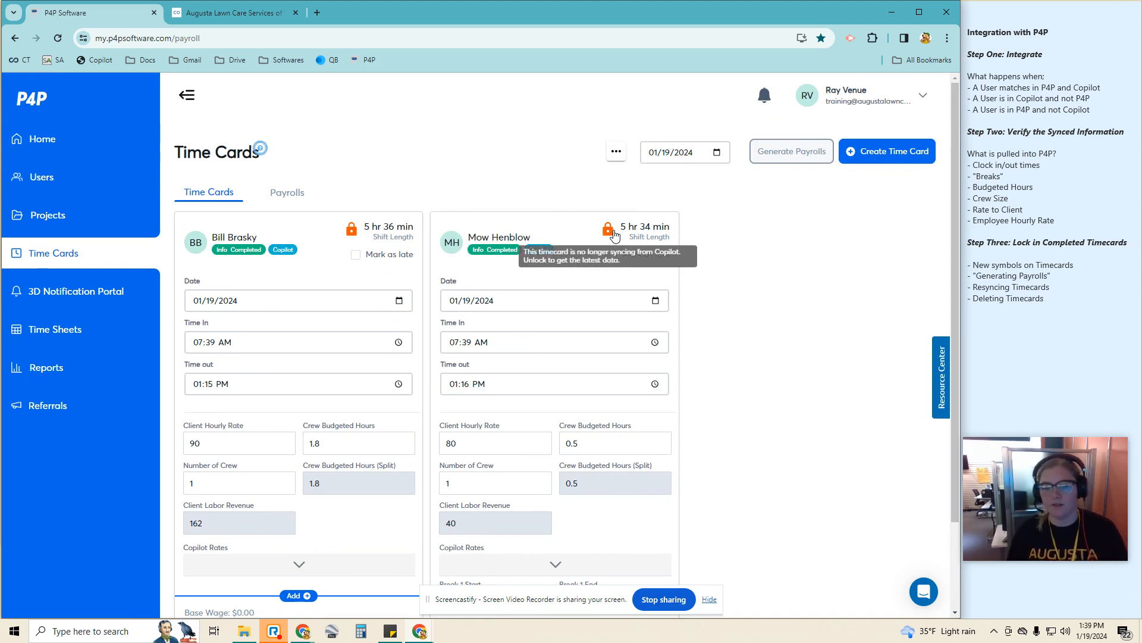
{"action": "mouse_move", "coordinate": [645, 250]}
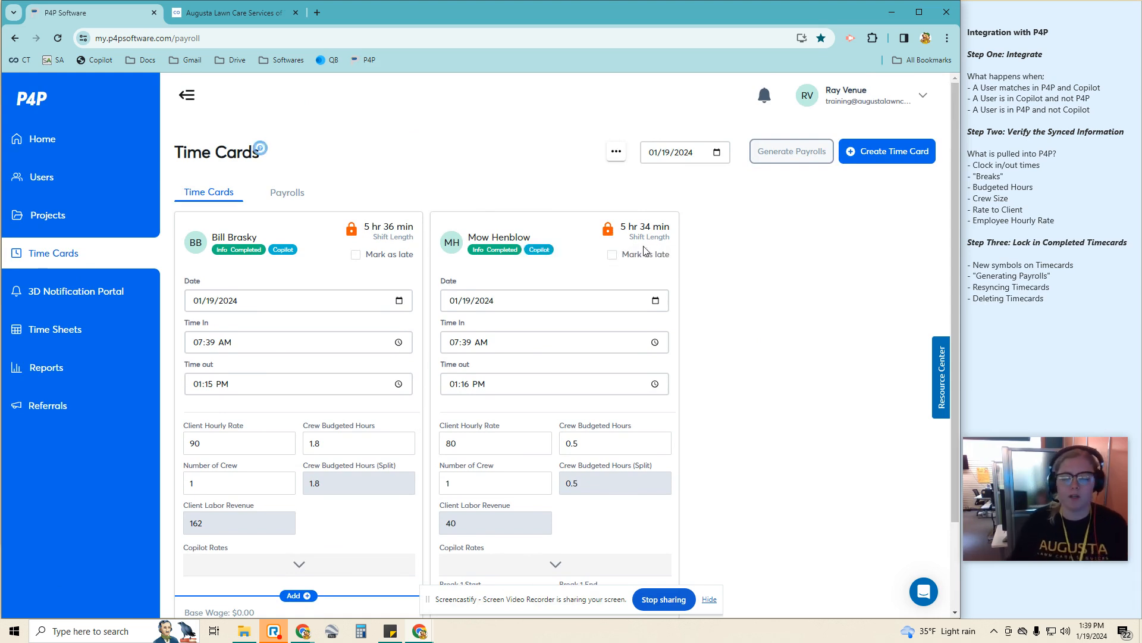
{"action": "scroll", "scroll_direction": "down", "scroll_amount": 3}
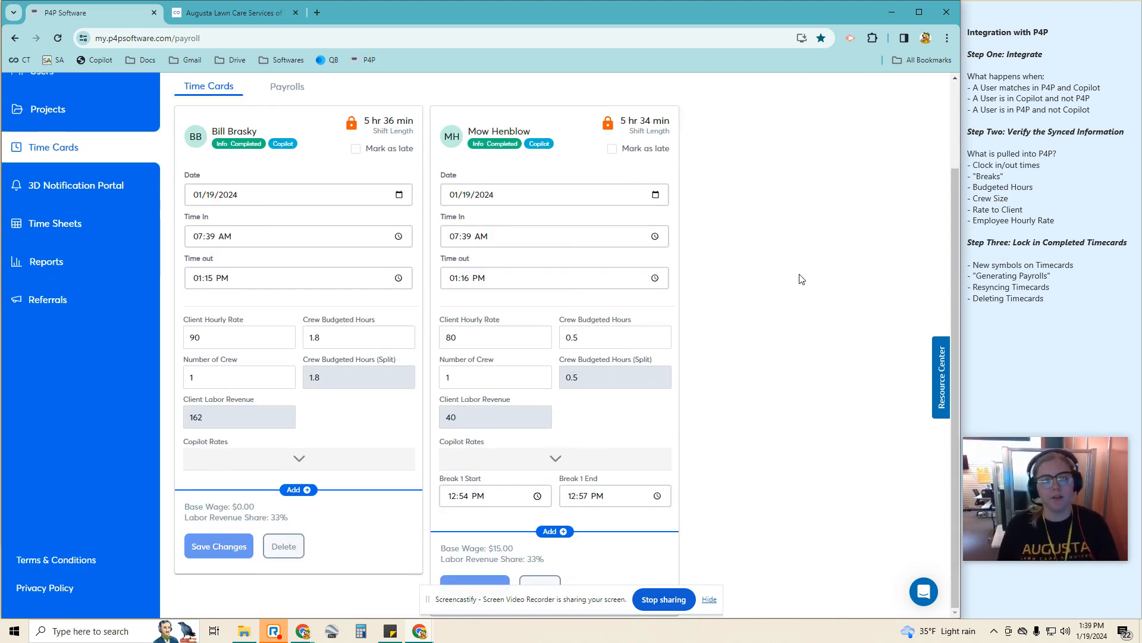
{"action": "left_click", "coordinate": [240, 12]}
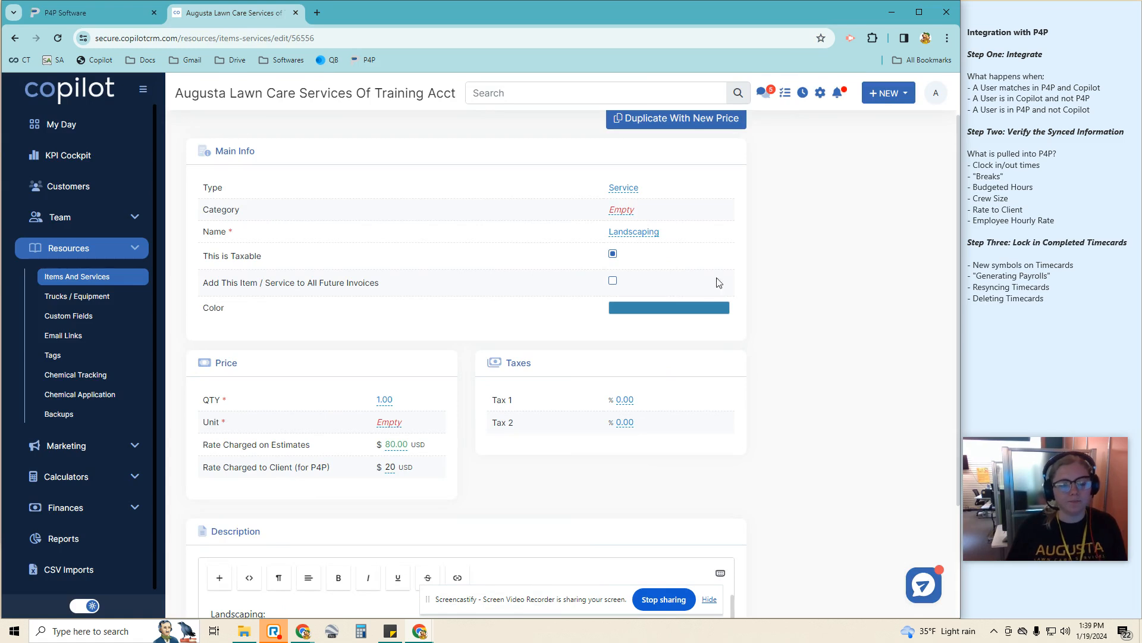
- Check the locked cards no longer sync from Copilot, then return to the Copilot service record
{"action": "left_click", "coordinate": [71, 14]}
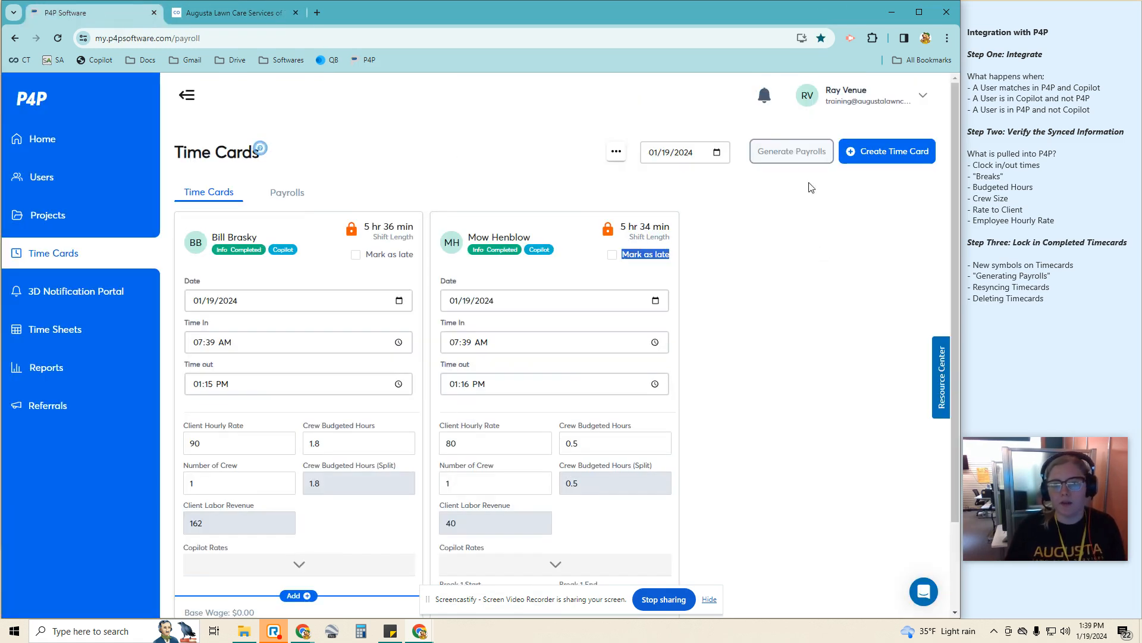
{"action": "left_click", "coordinate": [894, 151]}
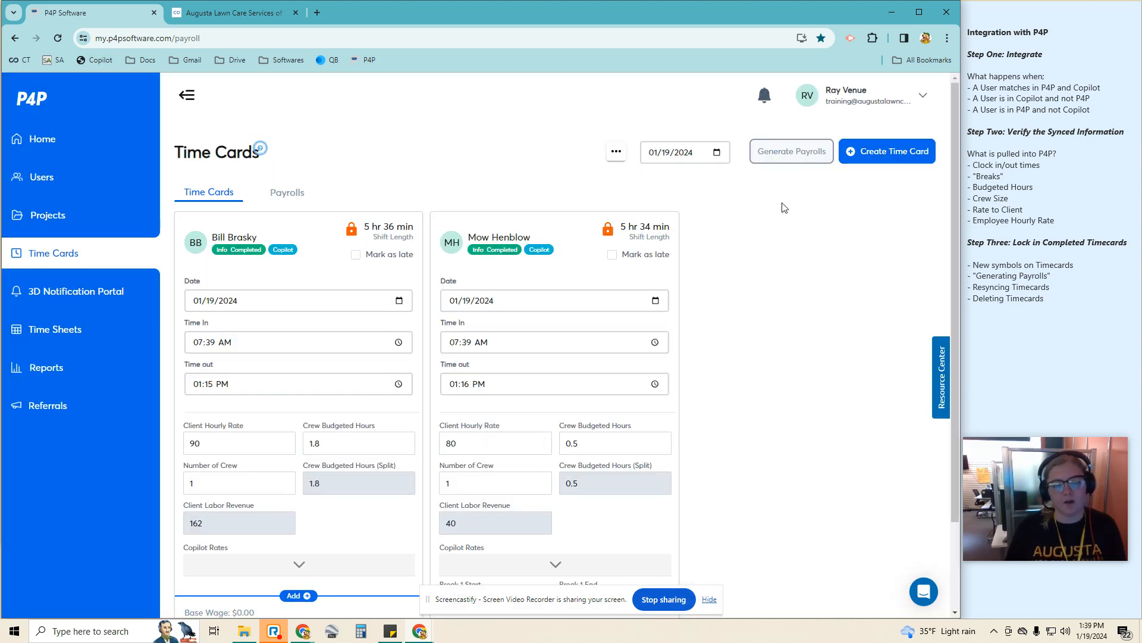
{"action": "mouse_move", "coordinate": [834, 276]}
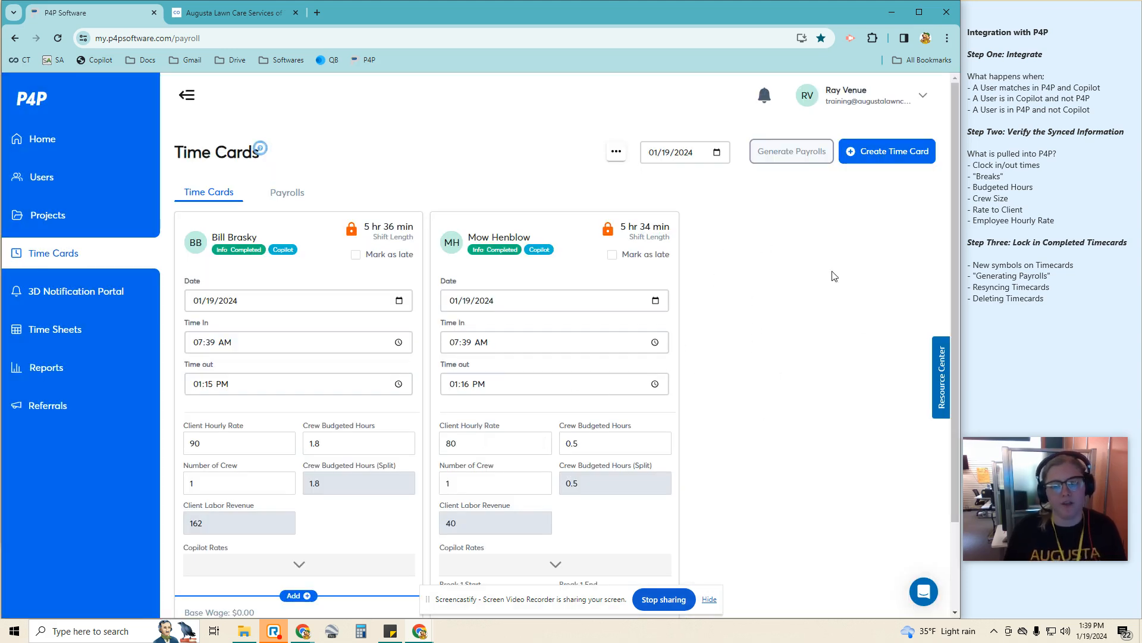
{"action": "left_click", "coordinate": [237, 12]}
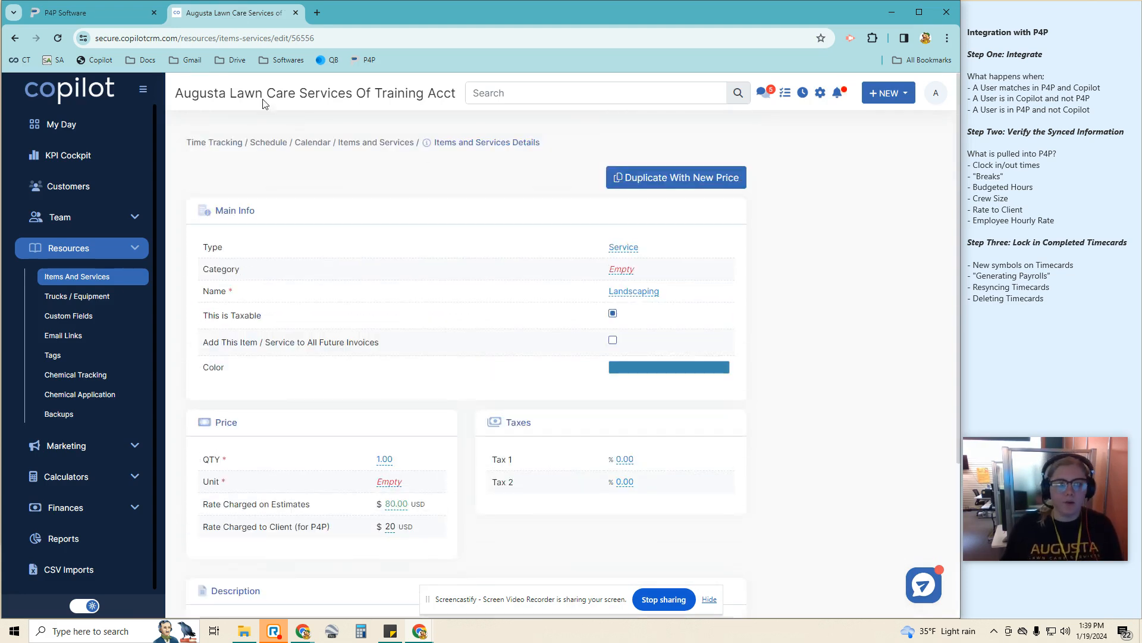
- Compare the P4P time cards and account options against the Copilot service record
{"action": "left_click", "coordinate": [83, 13]}
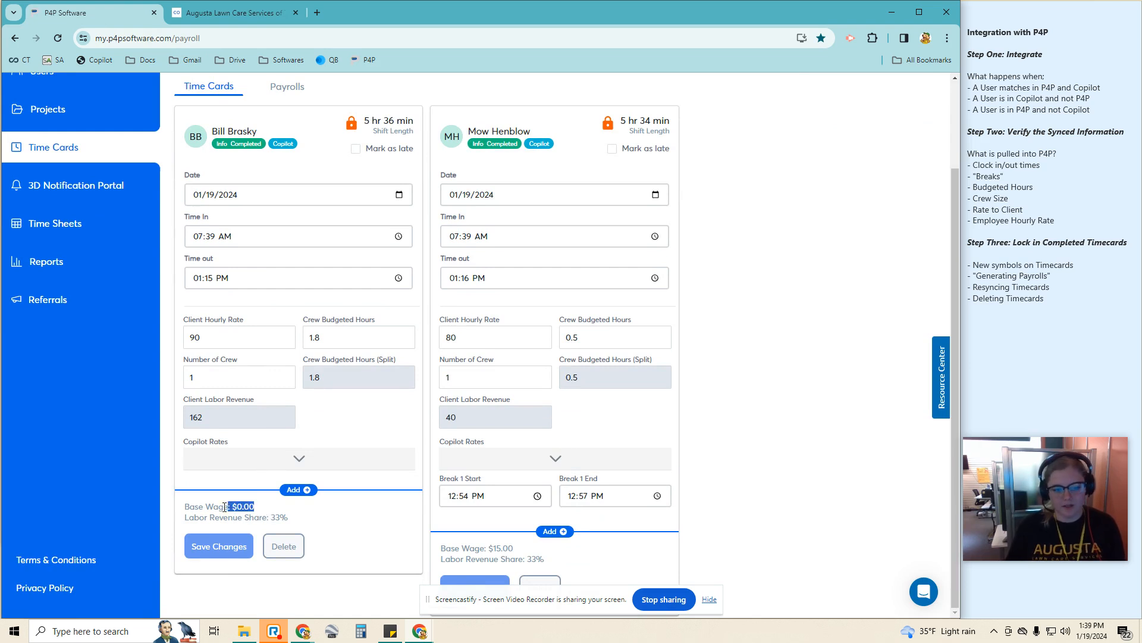
{"action": "left_click", "coordinate": [238, 11]}
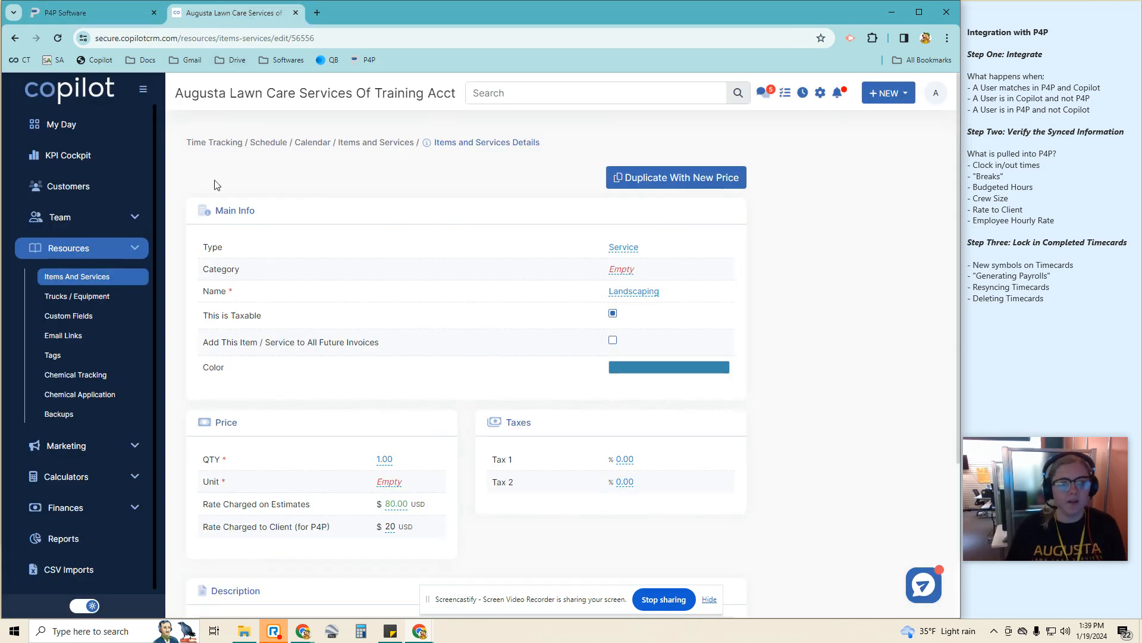
{"action": "mouse_move", "coordinate": [473, 183]}
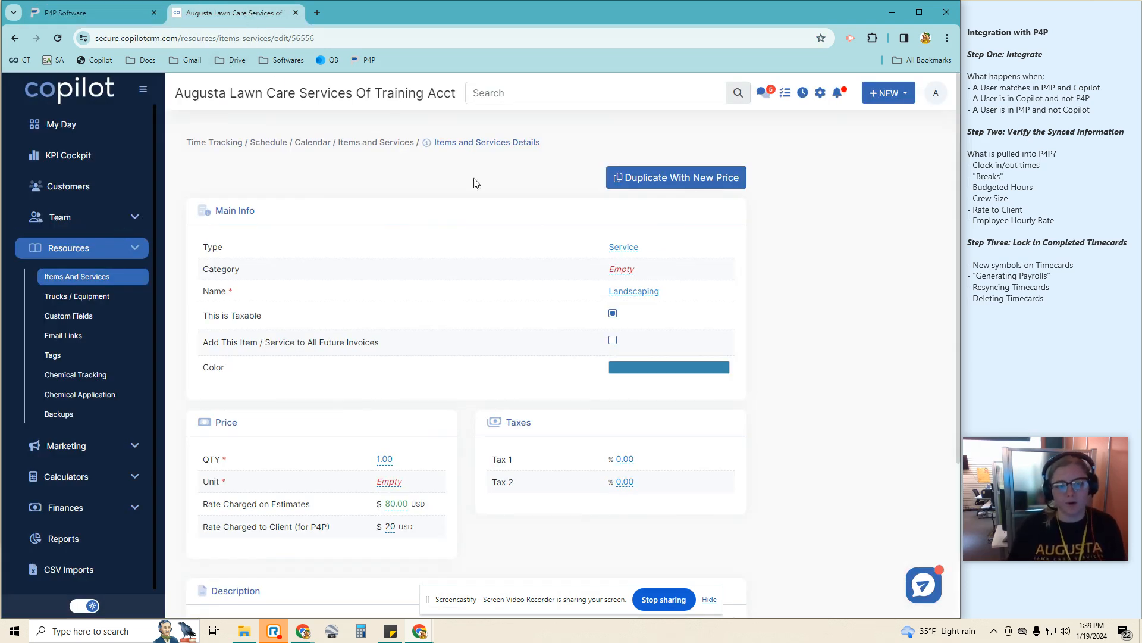
{"action": "left_click", "coordinate": [77, 13]}
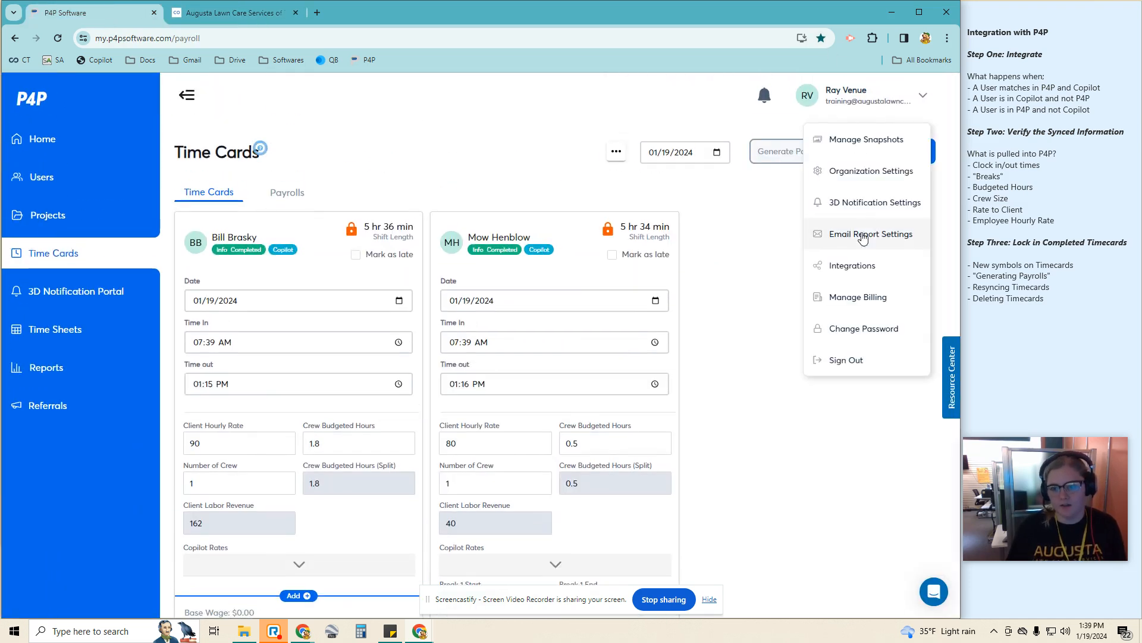
{"action": "left_click", "coordinate": [852, 265]}
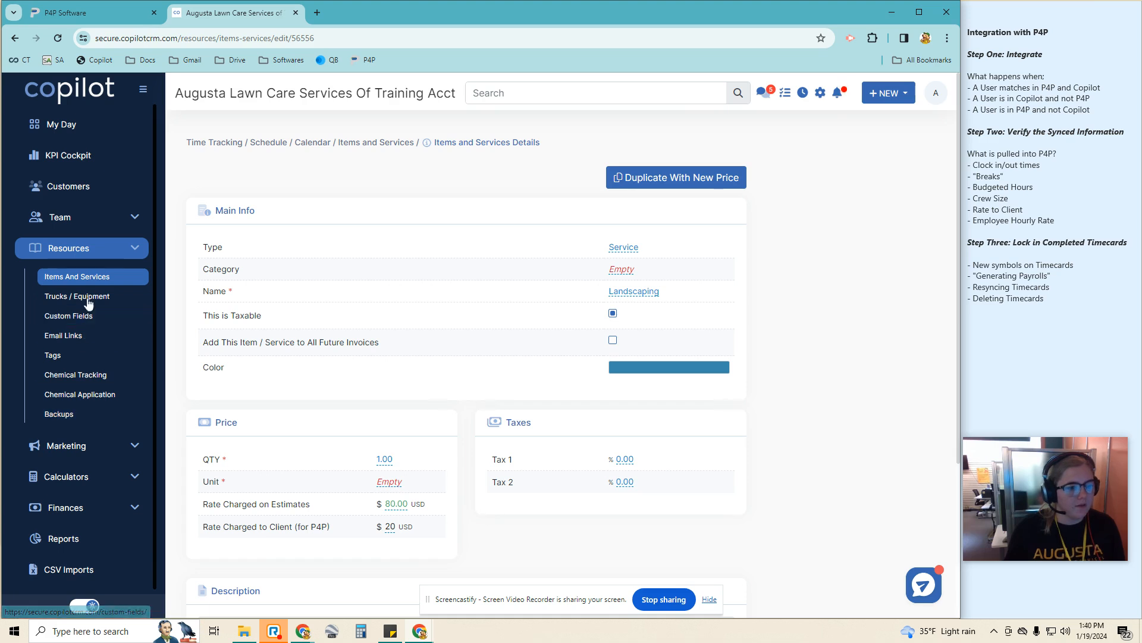
- Open Bill Brasky's Copilot employee record showing $0.00 hourly compensation, then view P4P integrations
{"action": "left_click", "coordinate": [60, 216]}
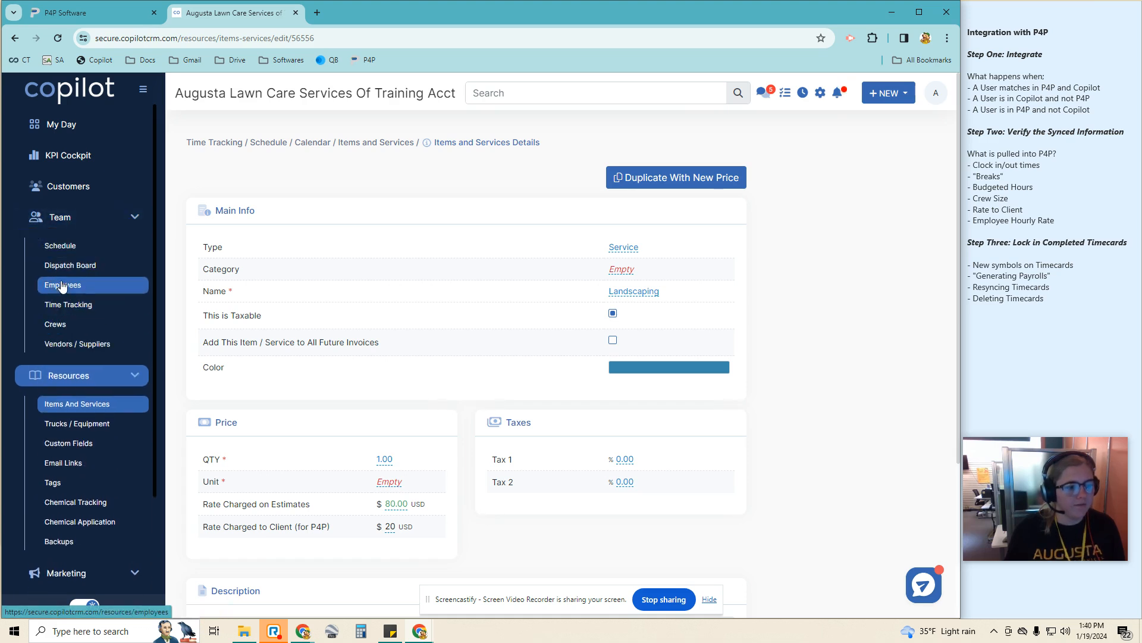
{"action": "left_click", "coordinate": [62, 286]}
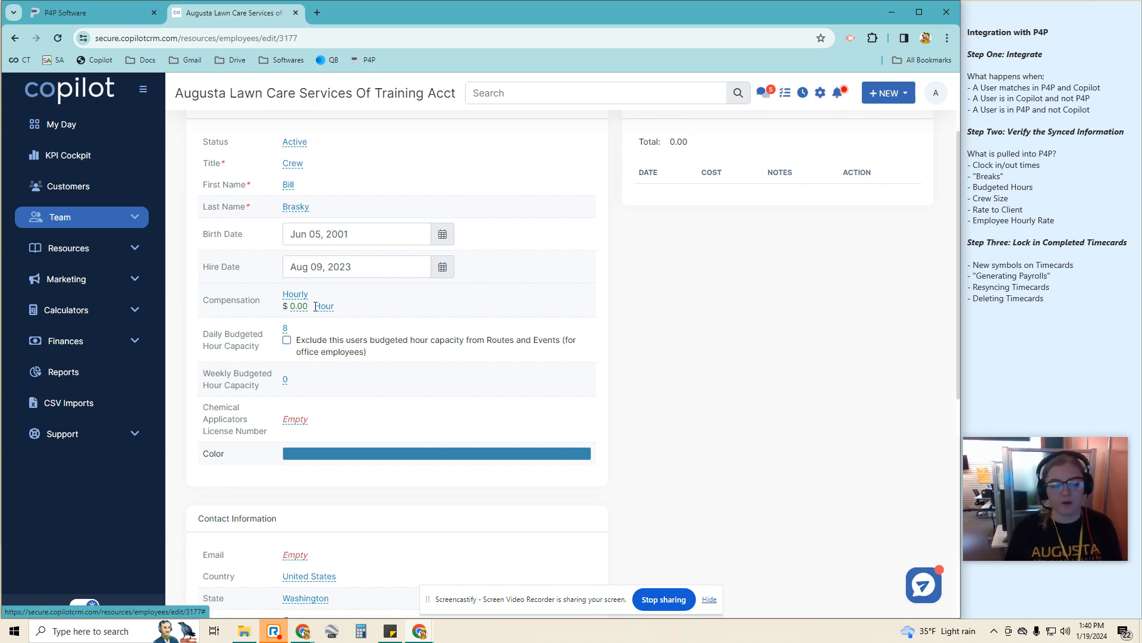
{"action": "left_click", "coordinate": [71, 13]}
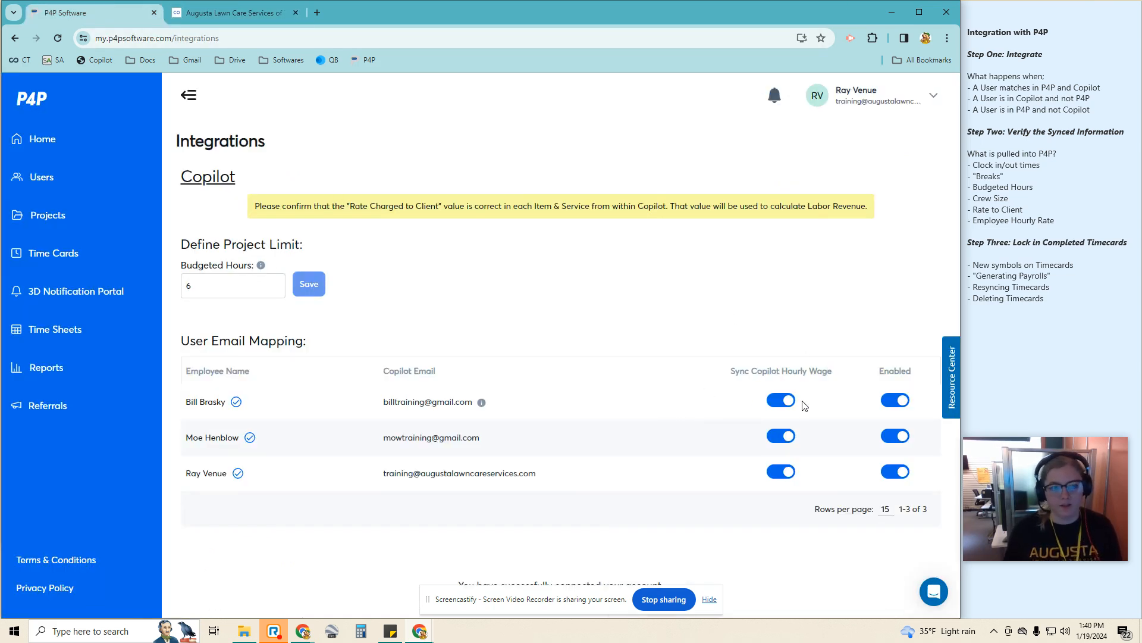
- Turn off Sync Copilot Hourly Wage for Bill Brasky and go to the P4P users list
{"action": "left_click", "coordinate": [781, 400]}
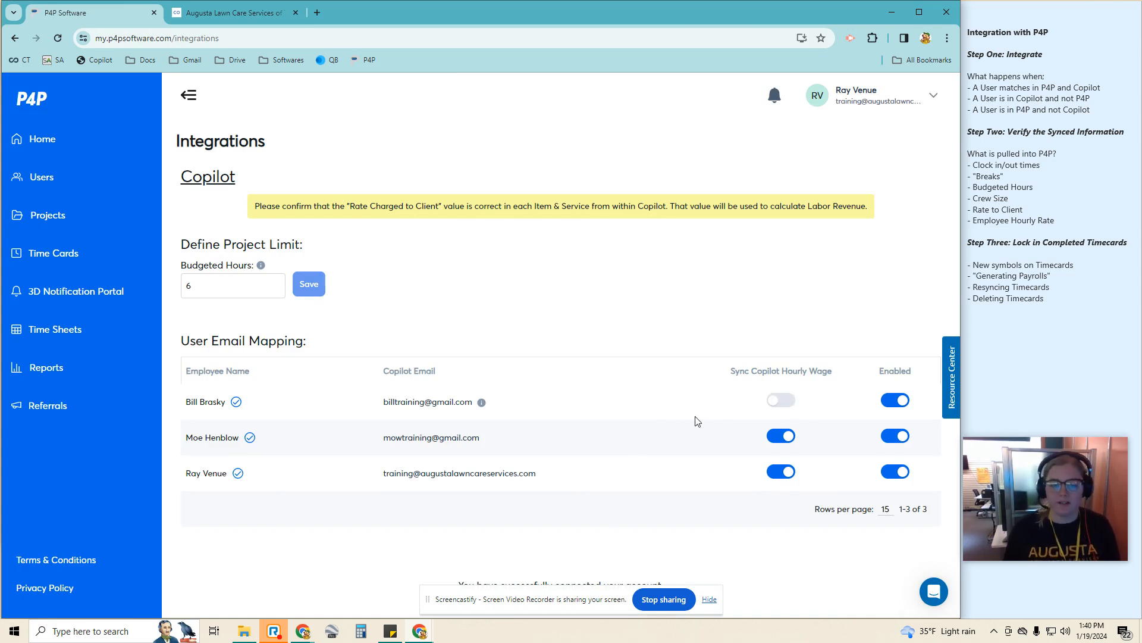
{"action": "left_click", "coordinate": [53, 252]}
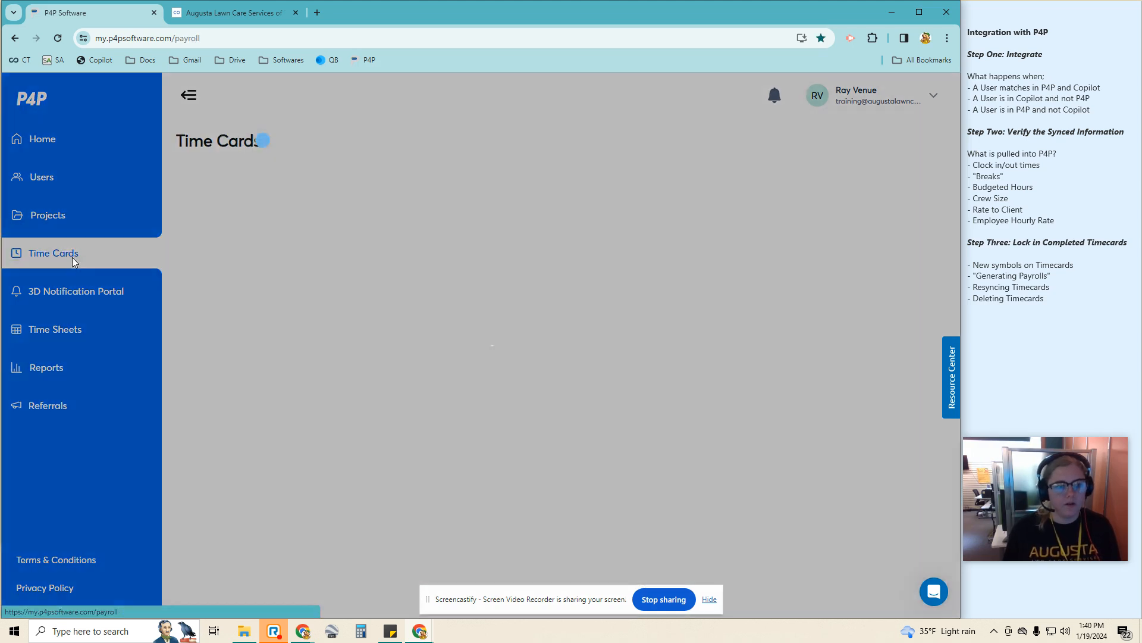
{"action": "left_click", "coordinate": [52, 252]}
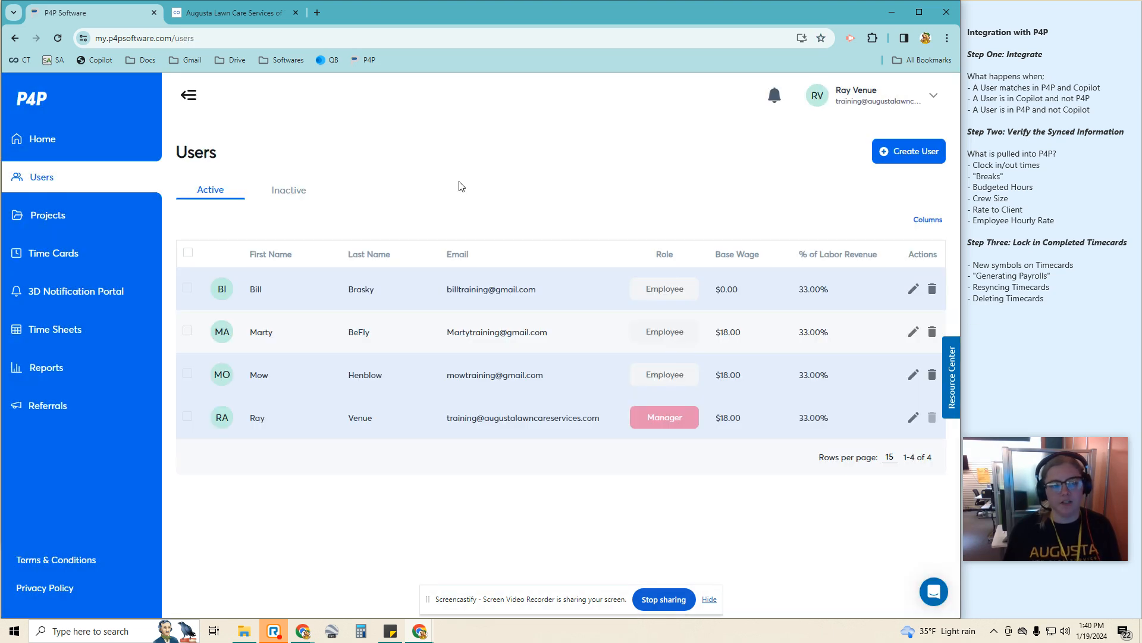
{"action": "mouse_move", "coordinate": [336, 339]}
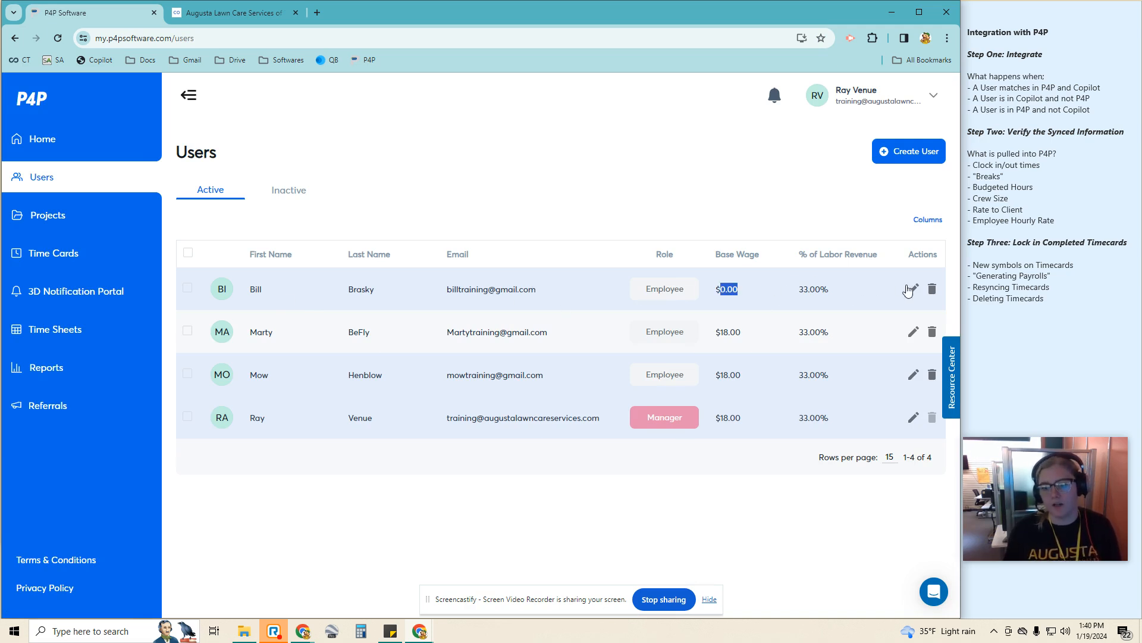
- Edit Bill Brasky's record and update his base wage to 18
{"action": "left_click", "coordinate": [912, 288]}
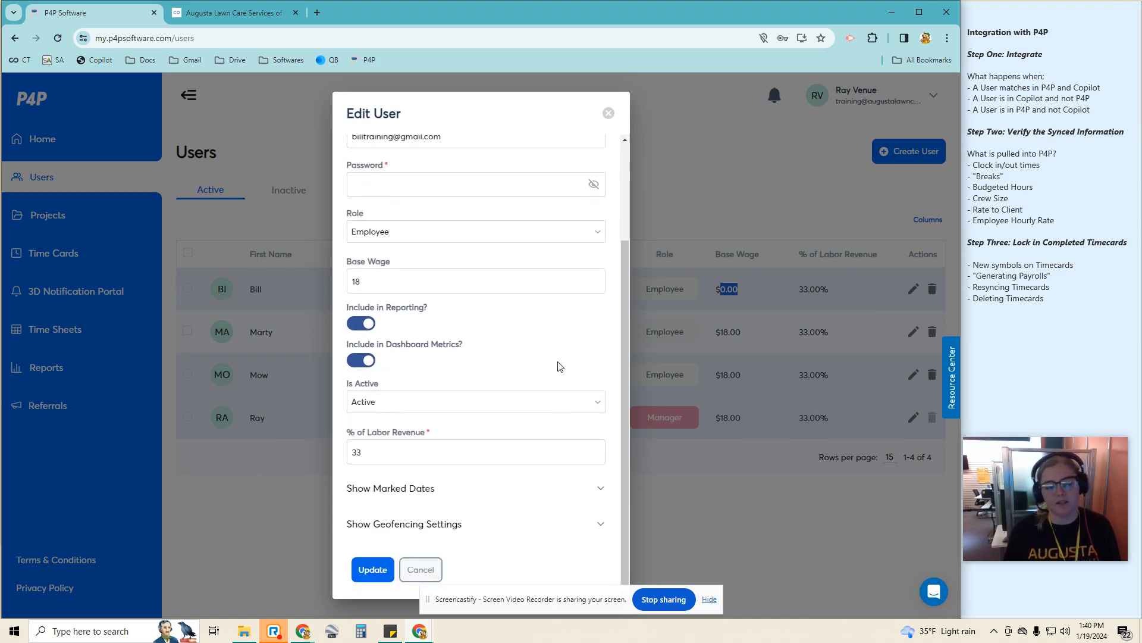
{"action": "left_click", "coordinate": [420, 568]}
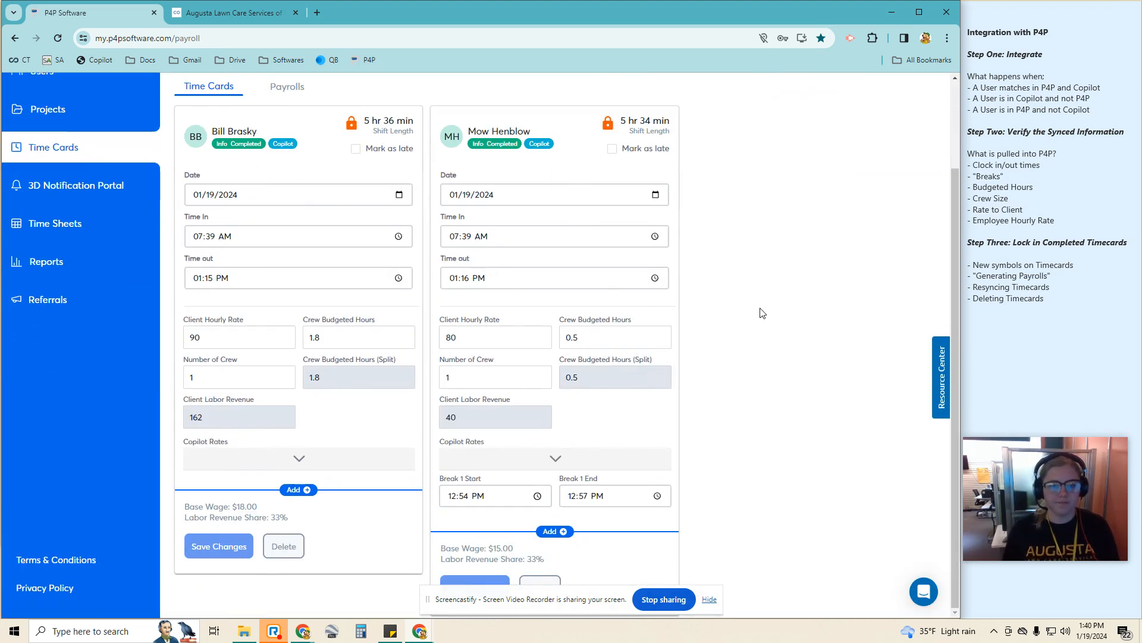
{"action": "double_click", "coordinate": [246, 507]}
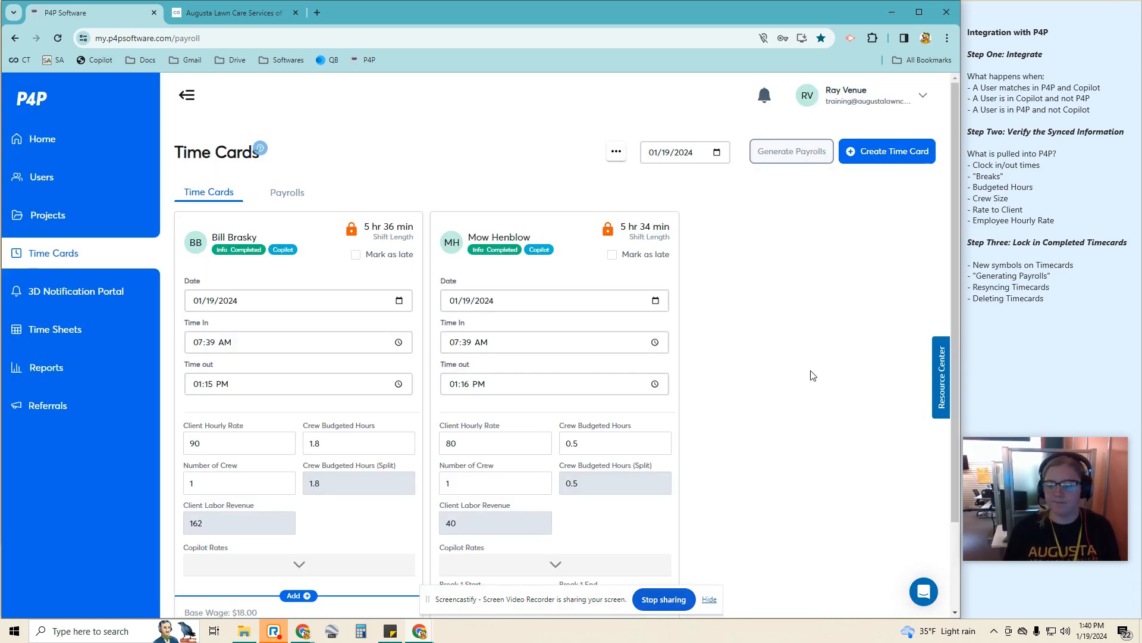
{"action": "scroll", "scroll_direction": "down", "scroll_amount": 3}
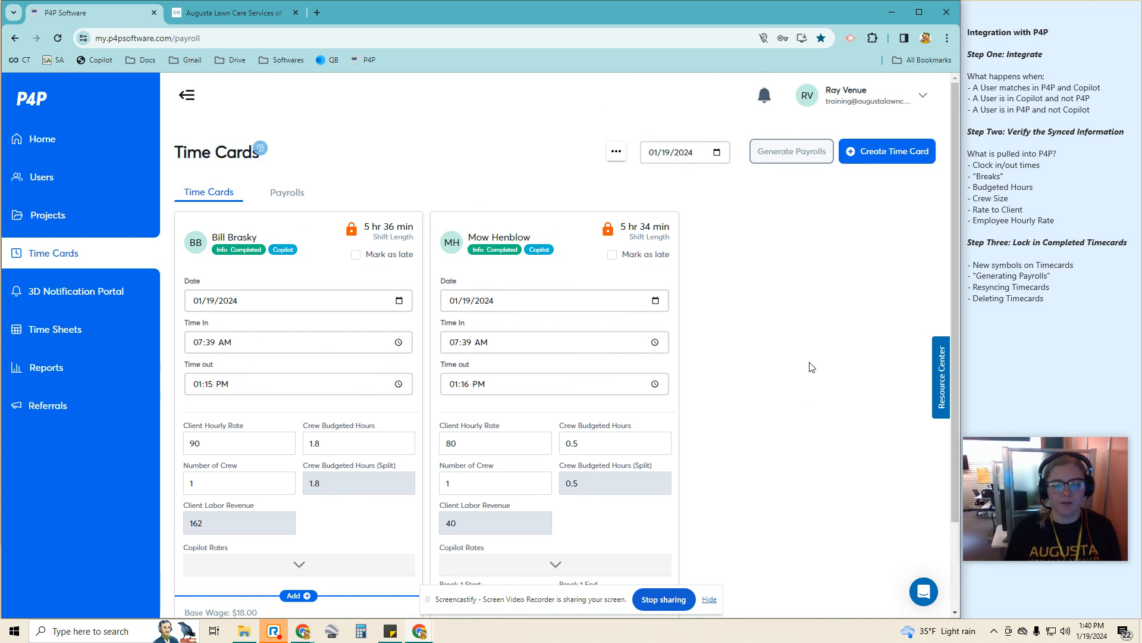
{"action": "mouse_move", "coordinate": [712, 265]}
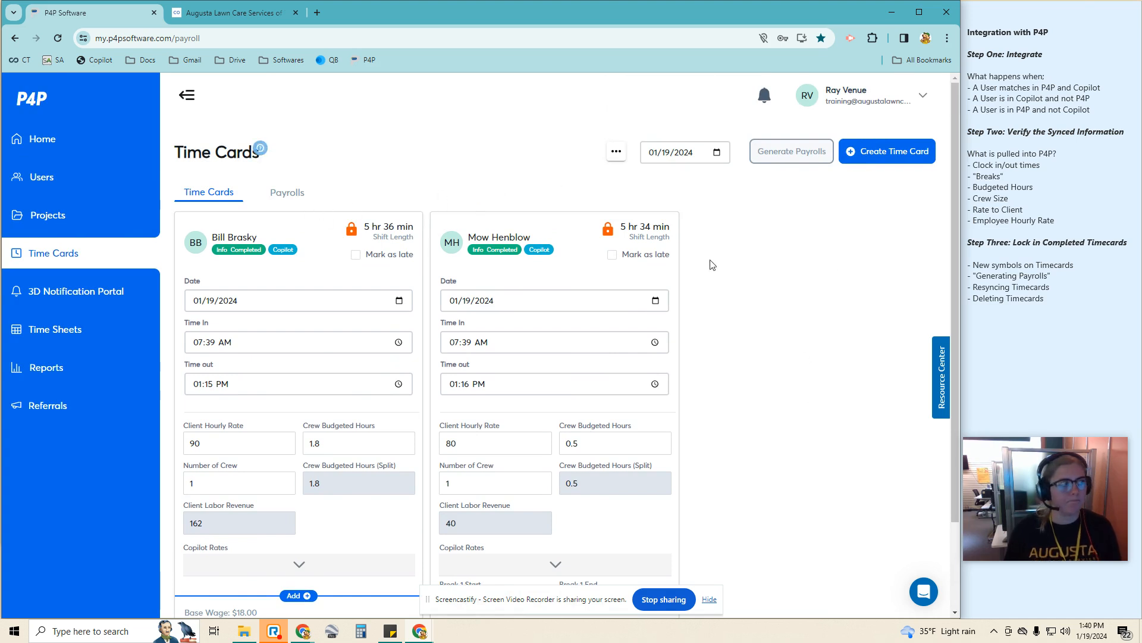